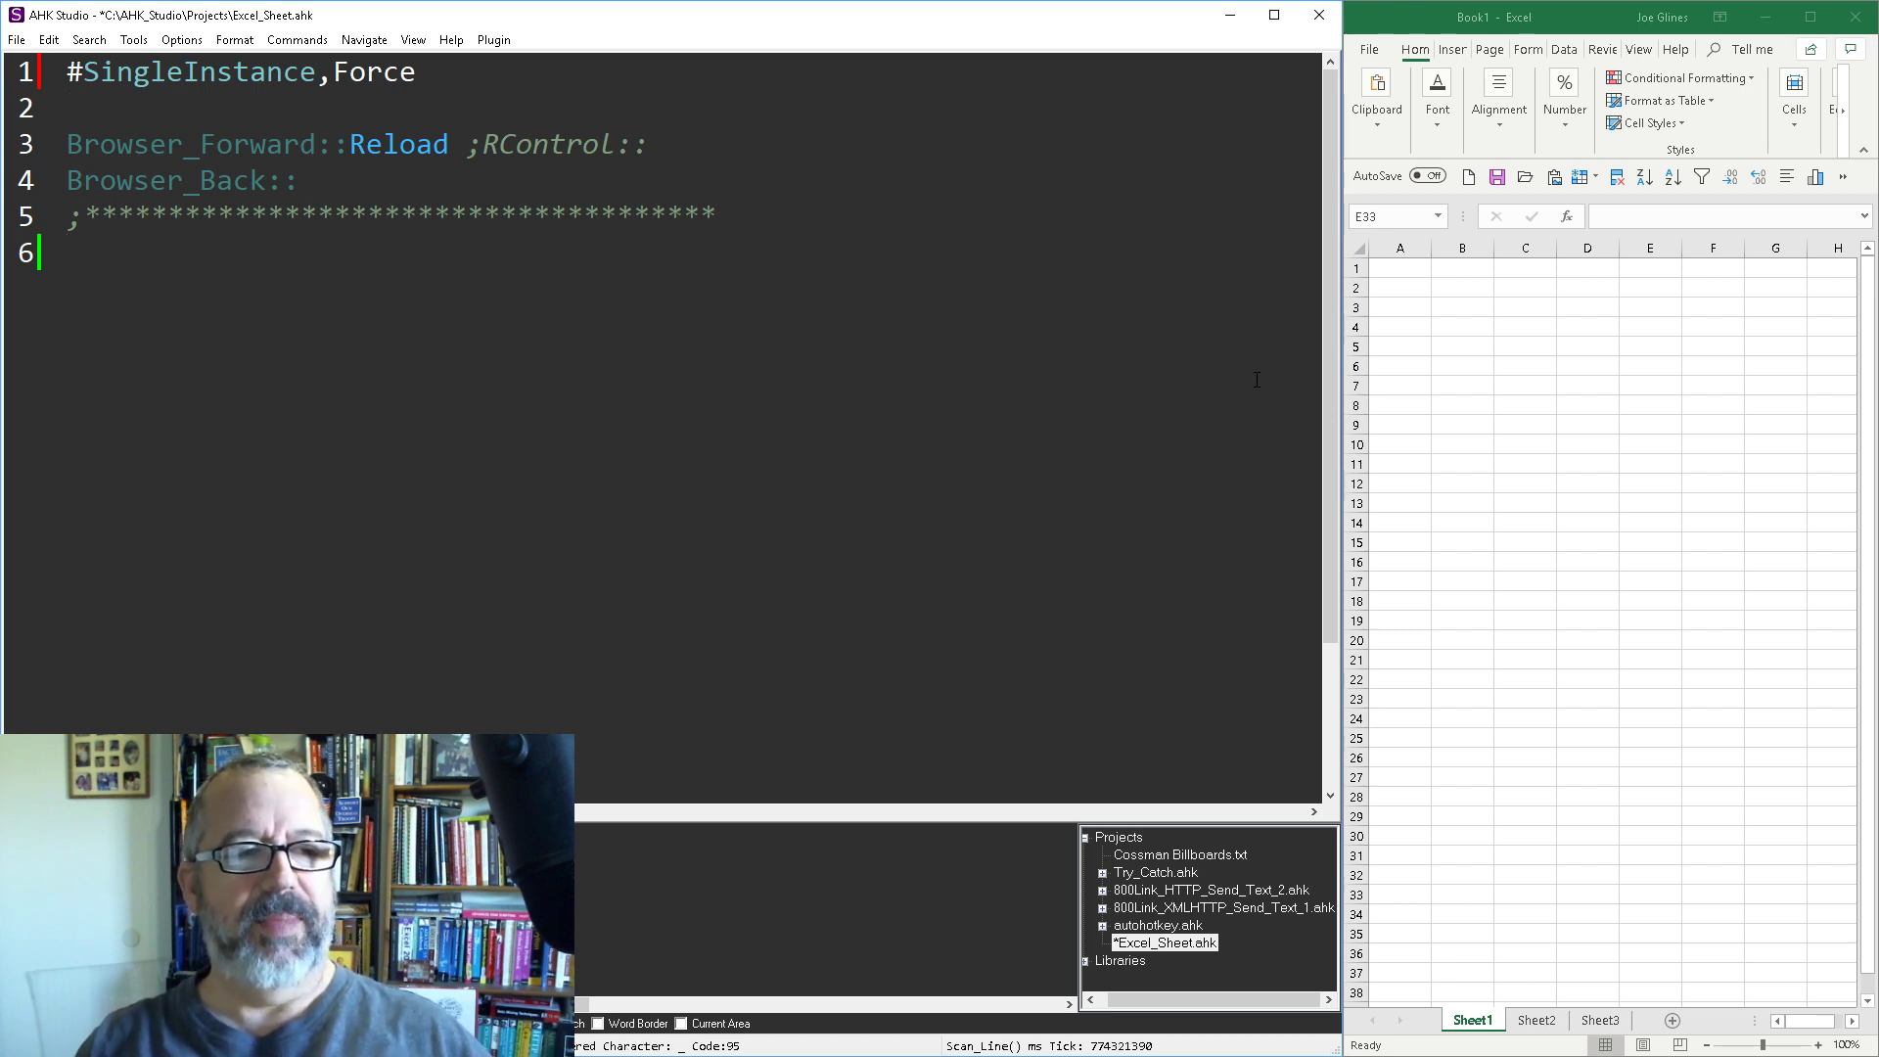
# Add '#Include <XL>' on line 2 of Excel_Sheet.ahk and save the script
pyautogui.write('XL')
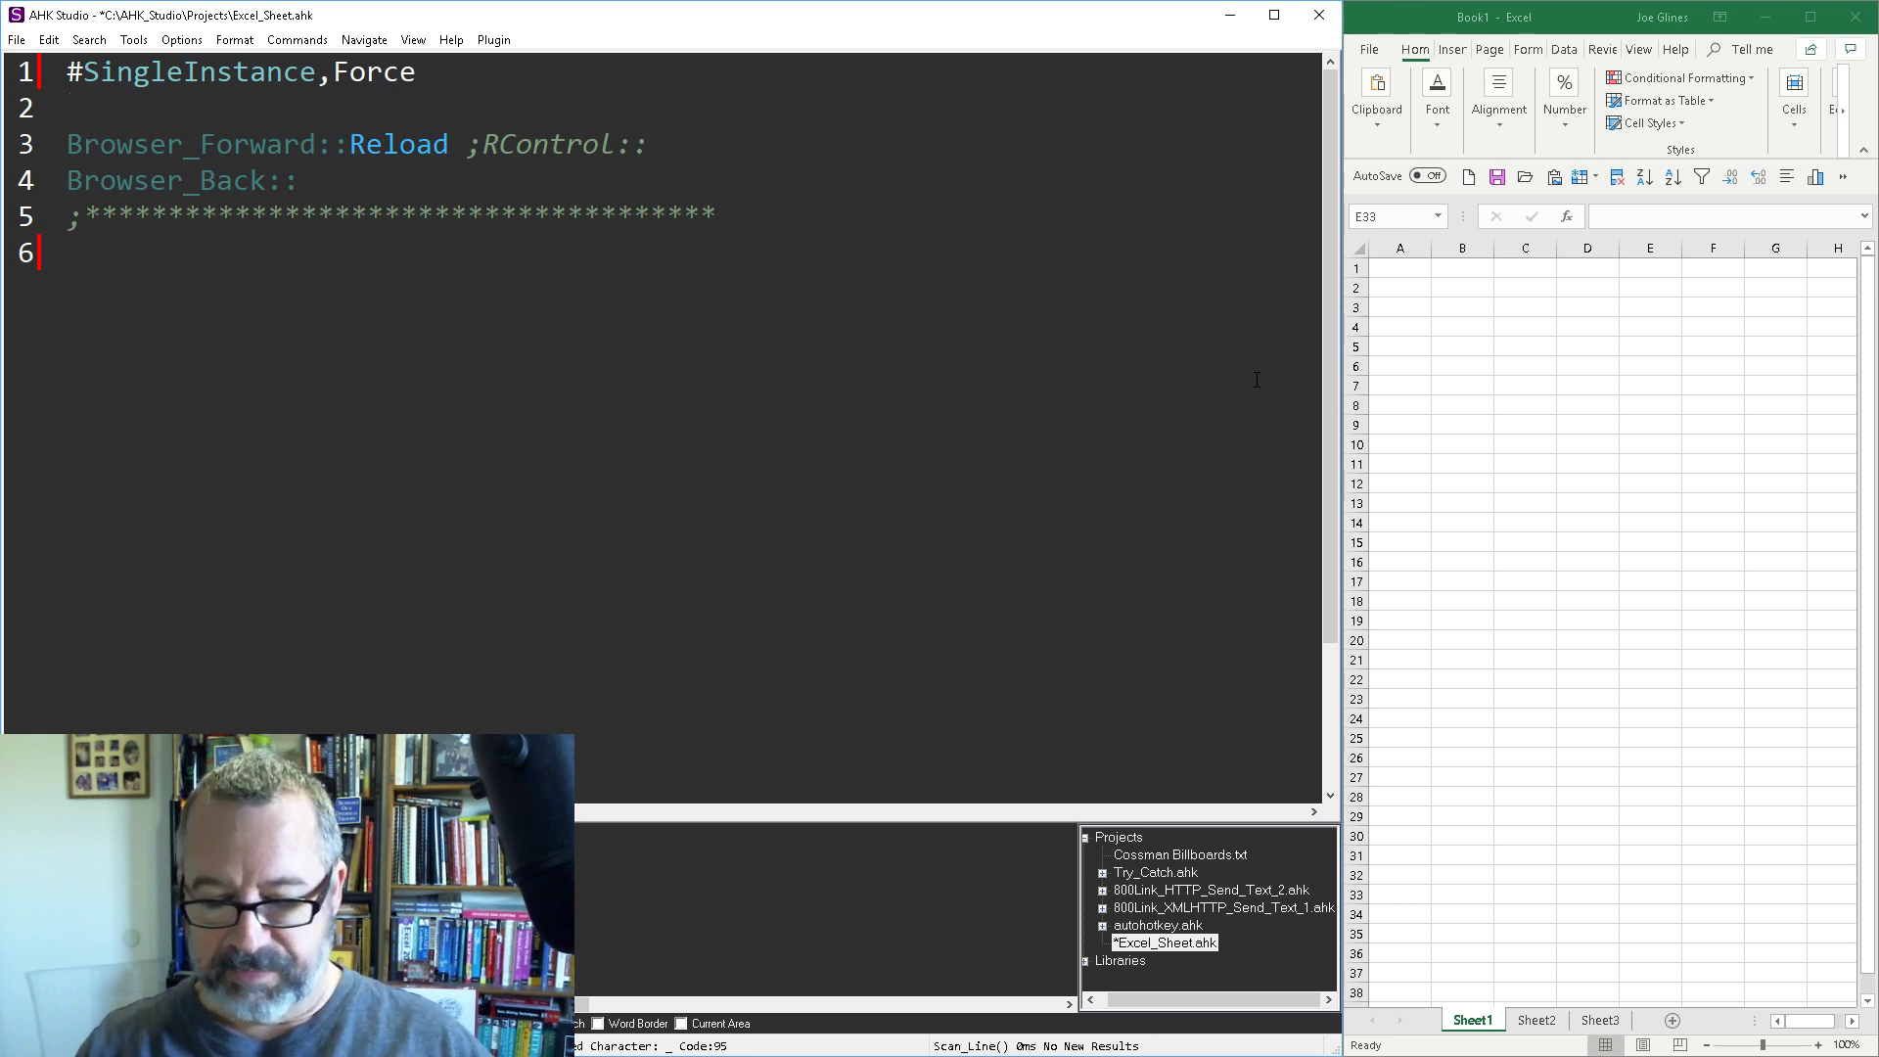
pyautogui.write('#')
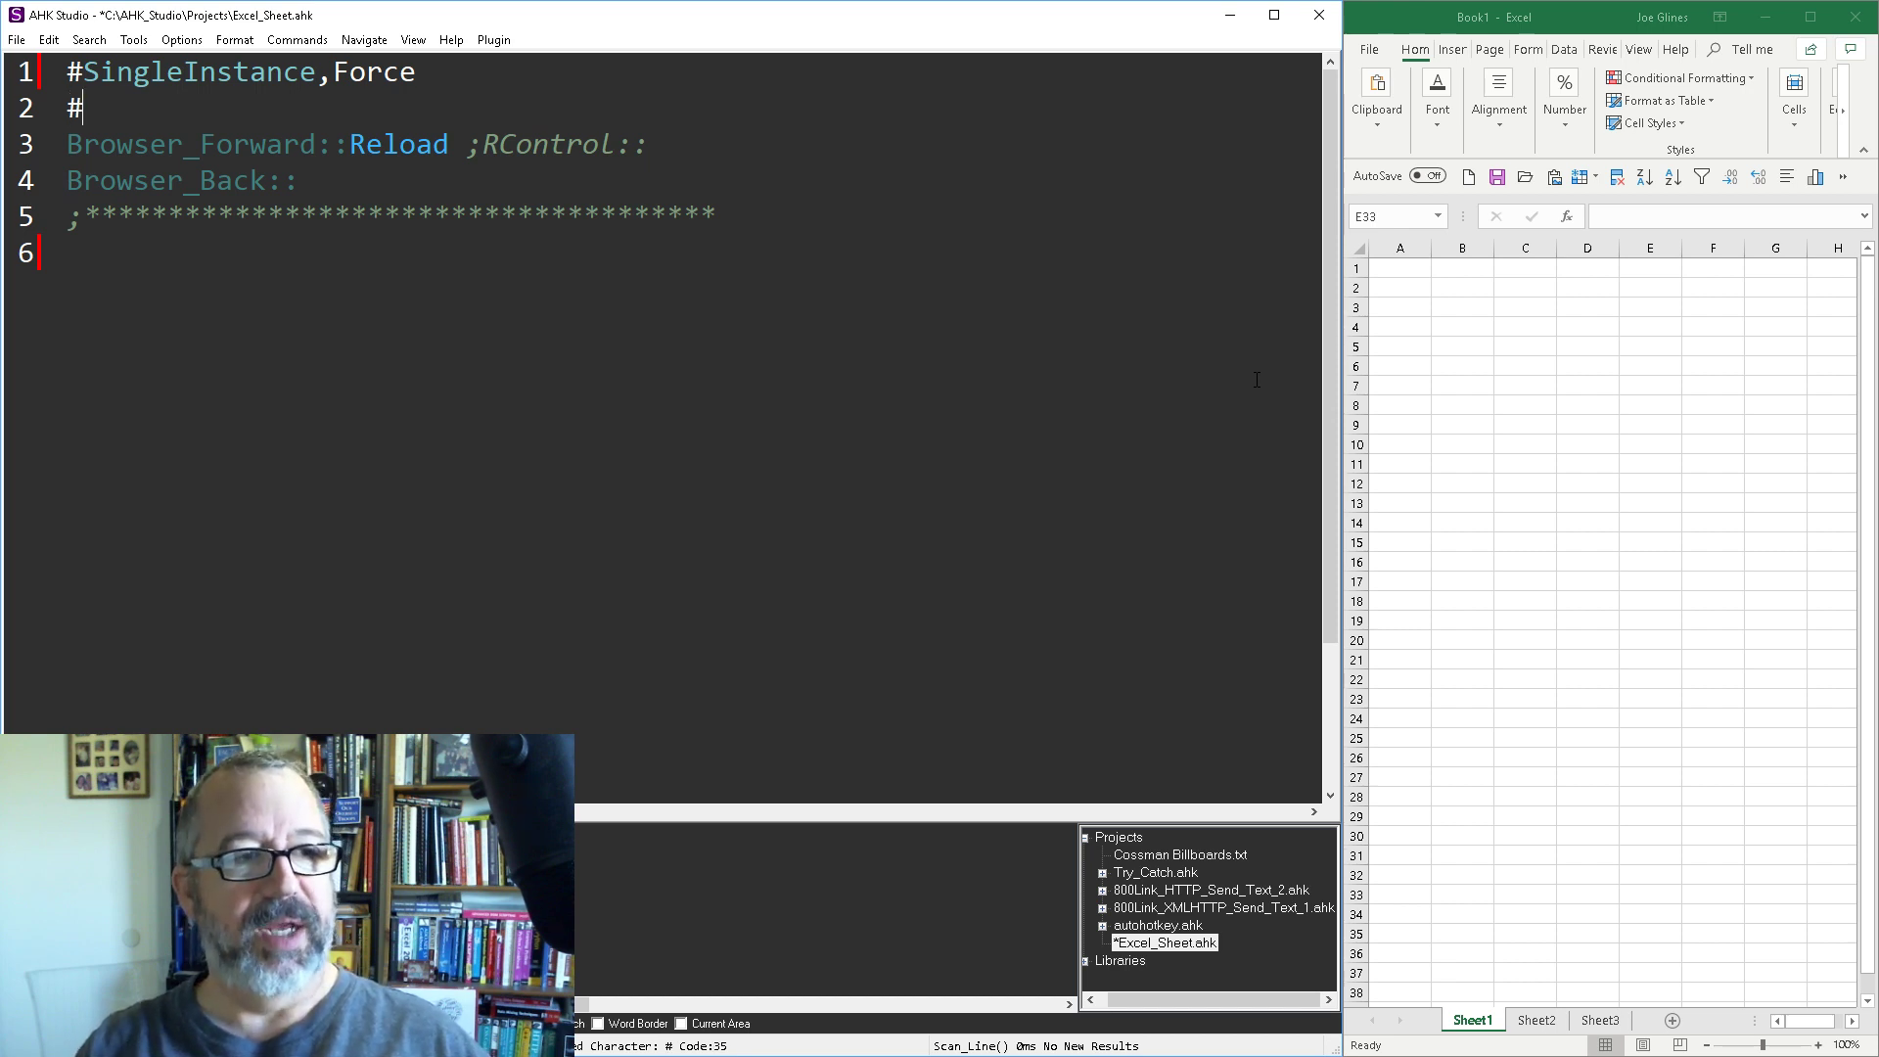
pyautogui.write('Include')
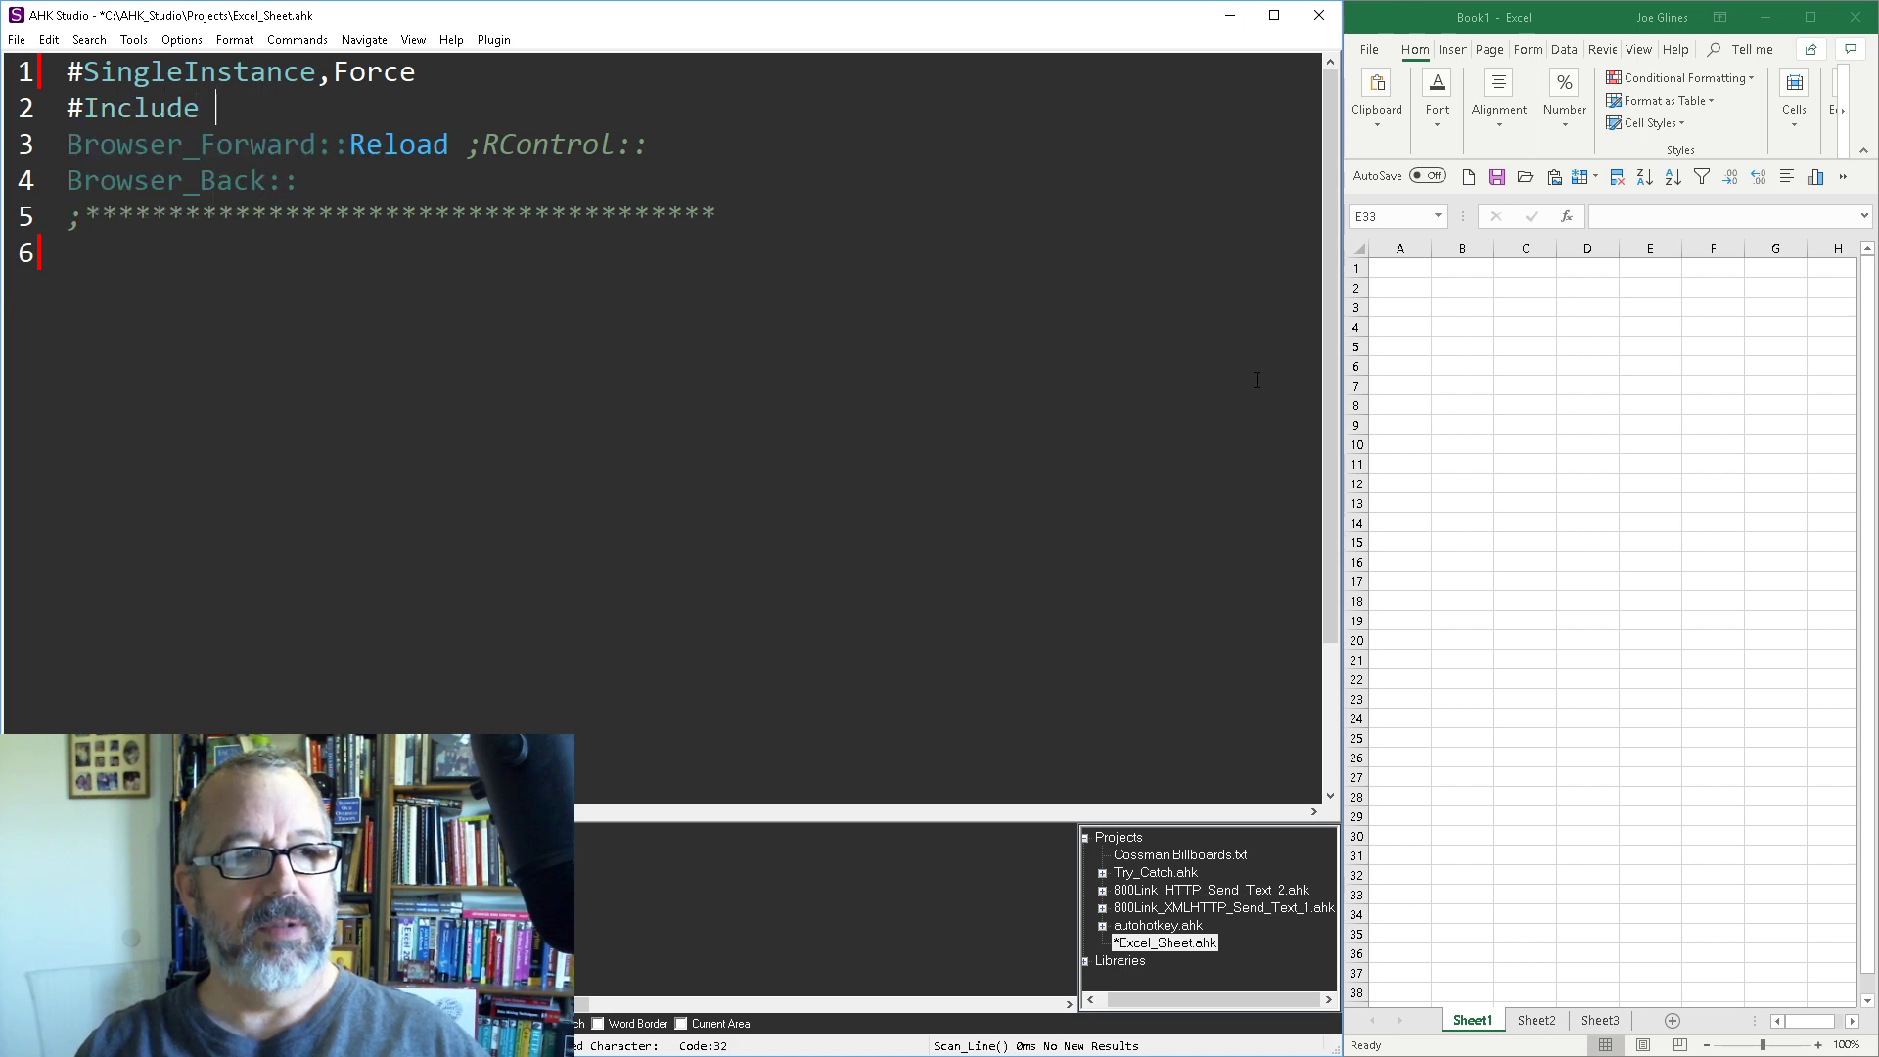
pyautogui.write('<XL')
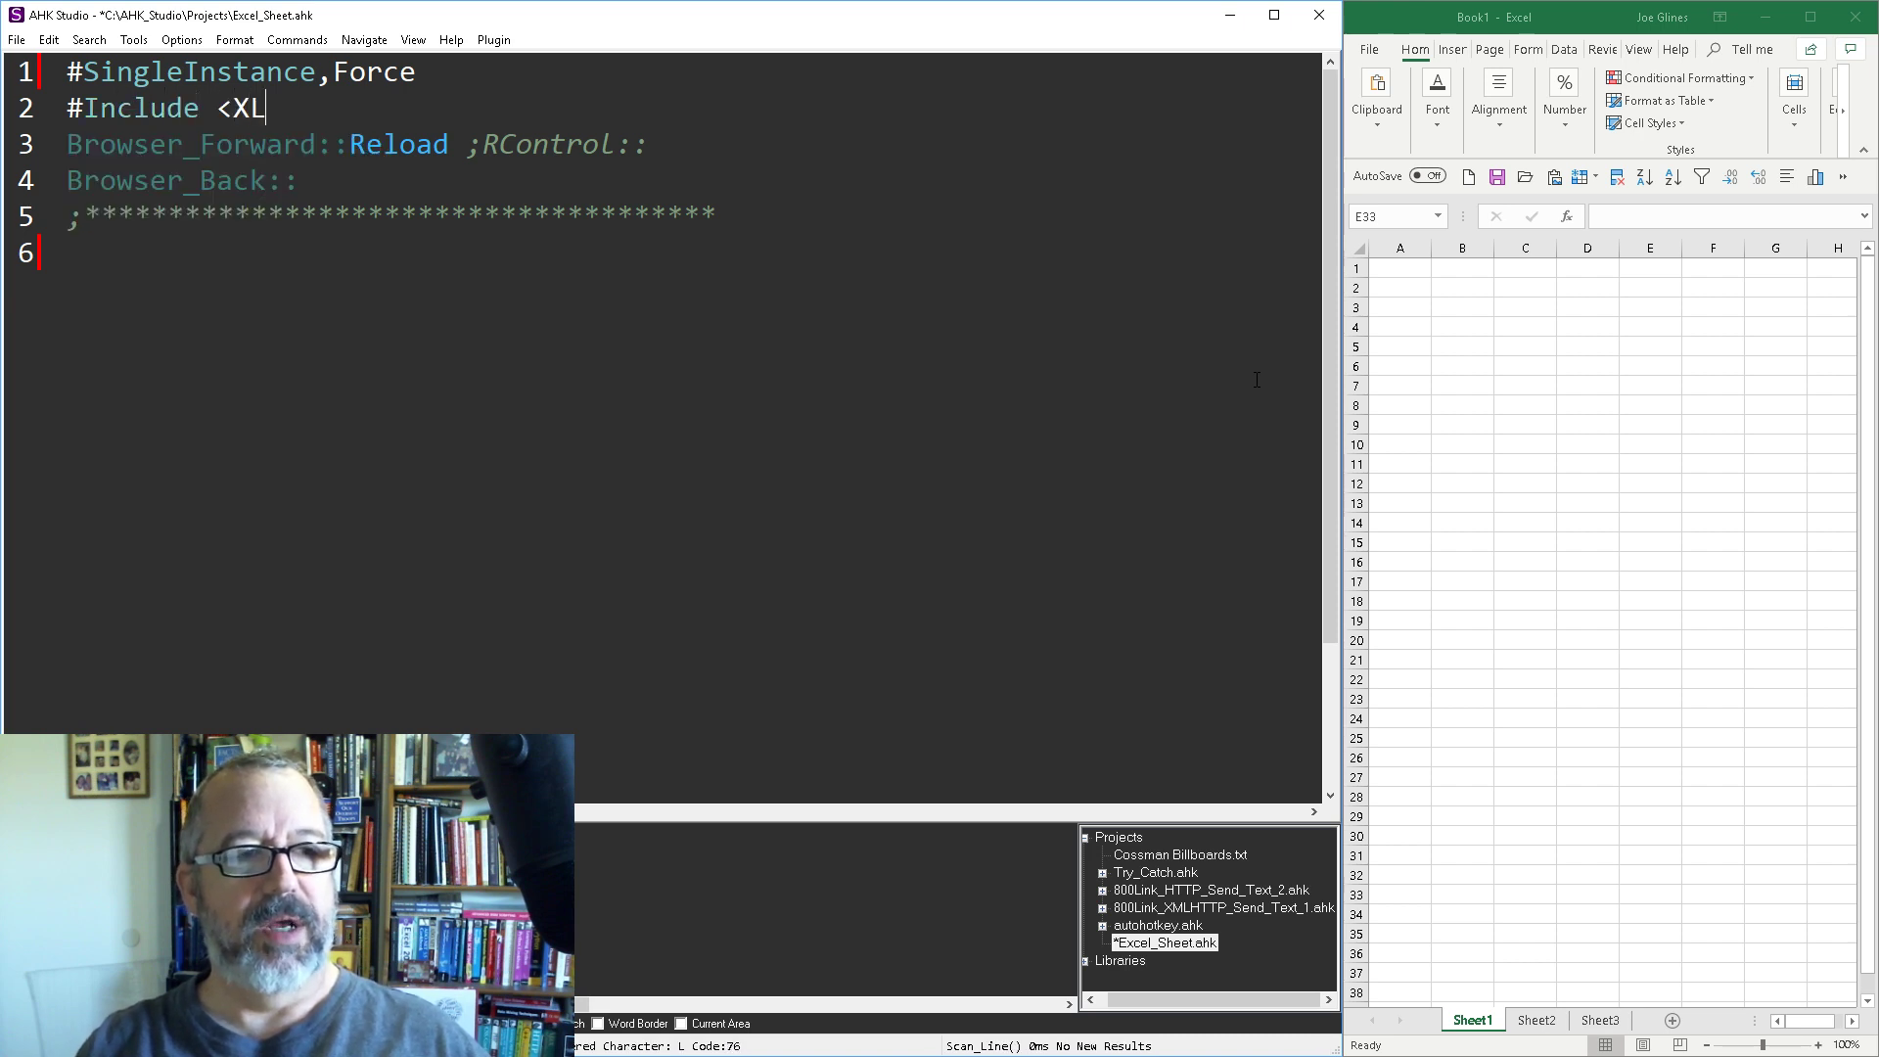
pyautogui.write('>')
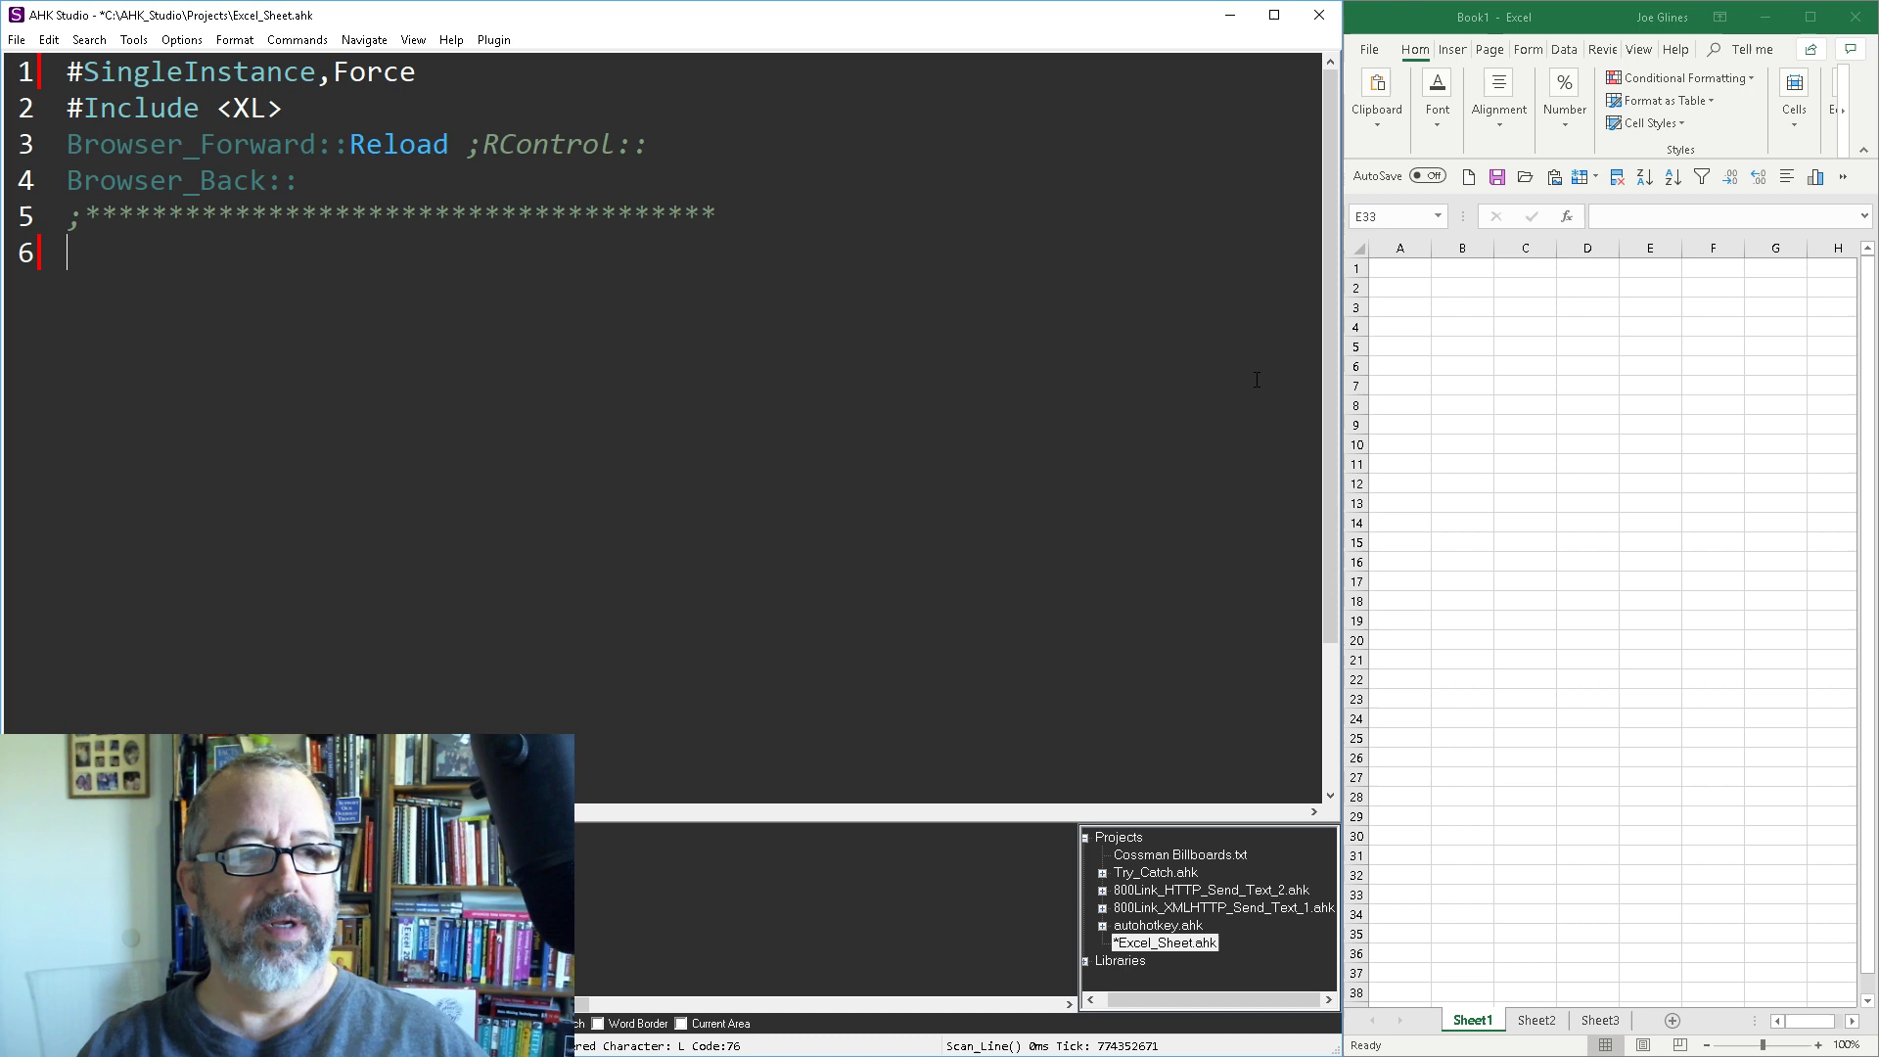
pyautogui.press('ctrl+s')
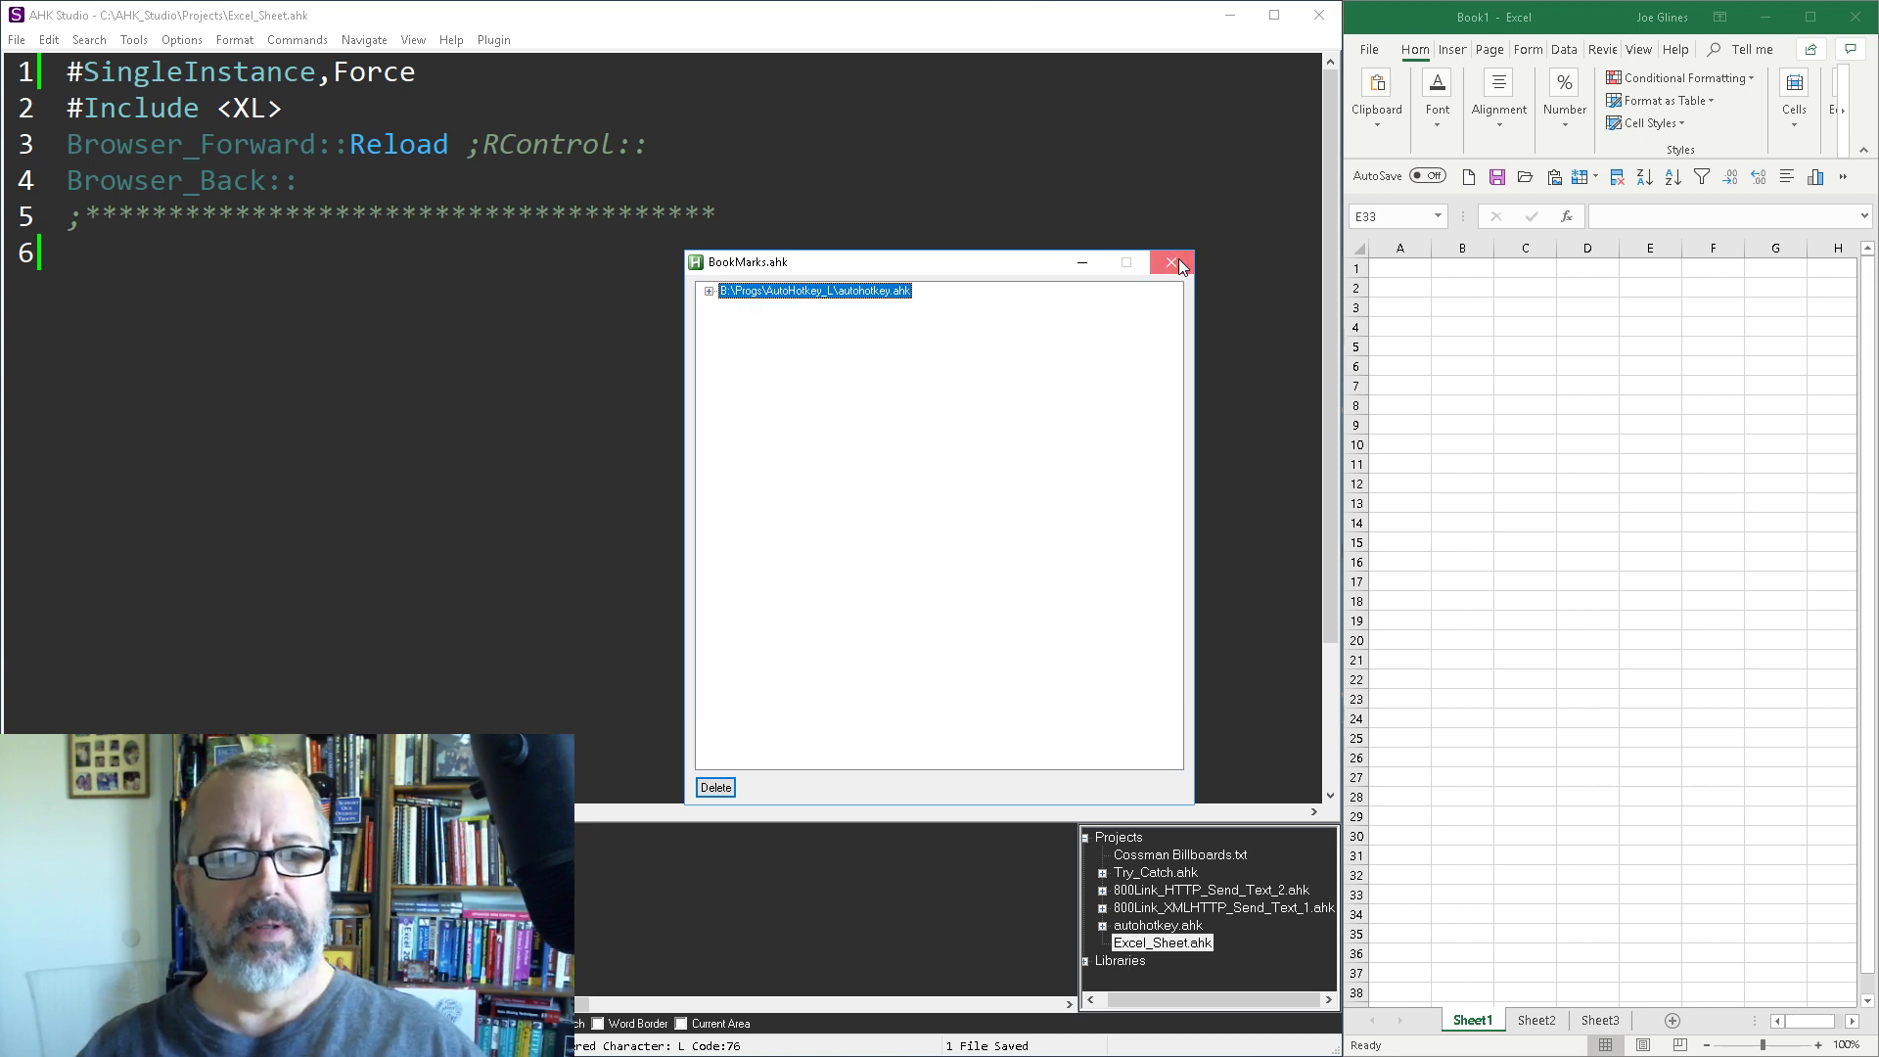
# Close BookMarks and refresh the current project so XL.ahk appears in the tree
pyautogui.click(1176, 263)
pyautogui.write('@')
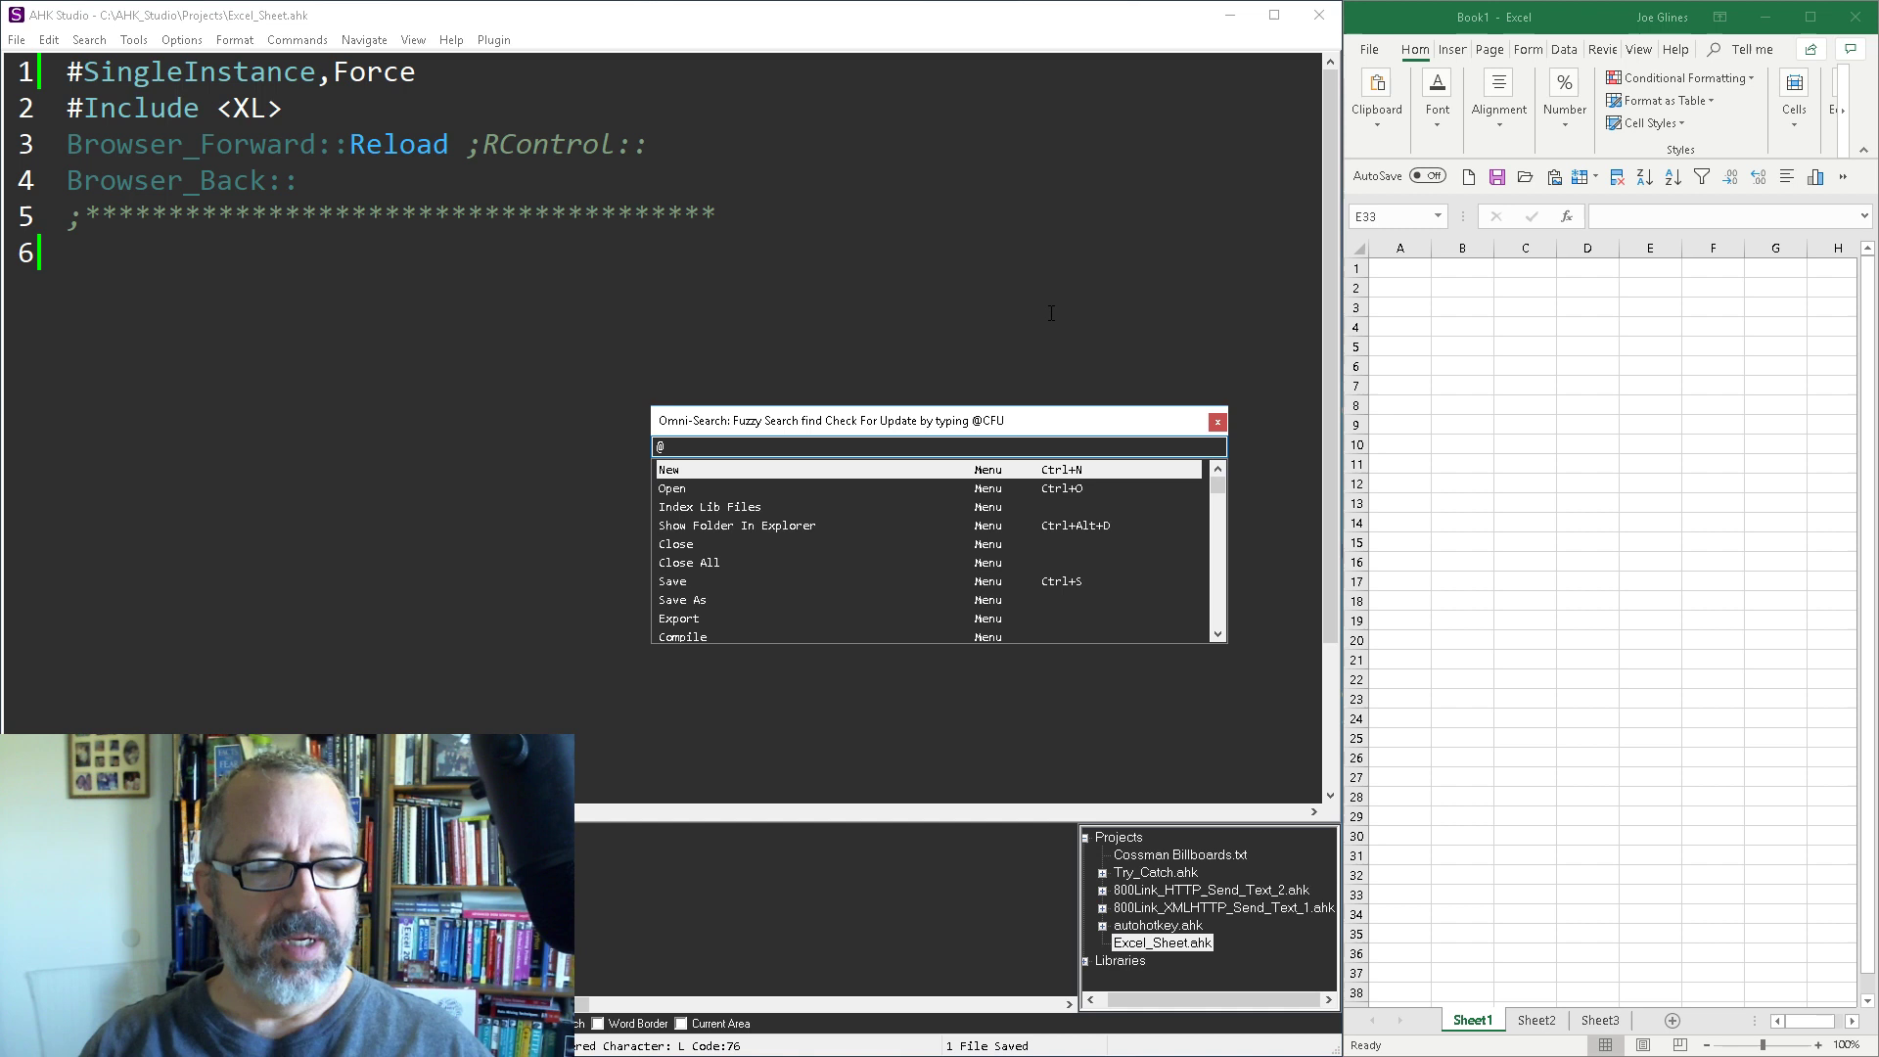
pyautogui.write('re')
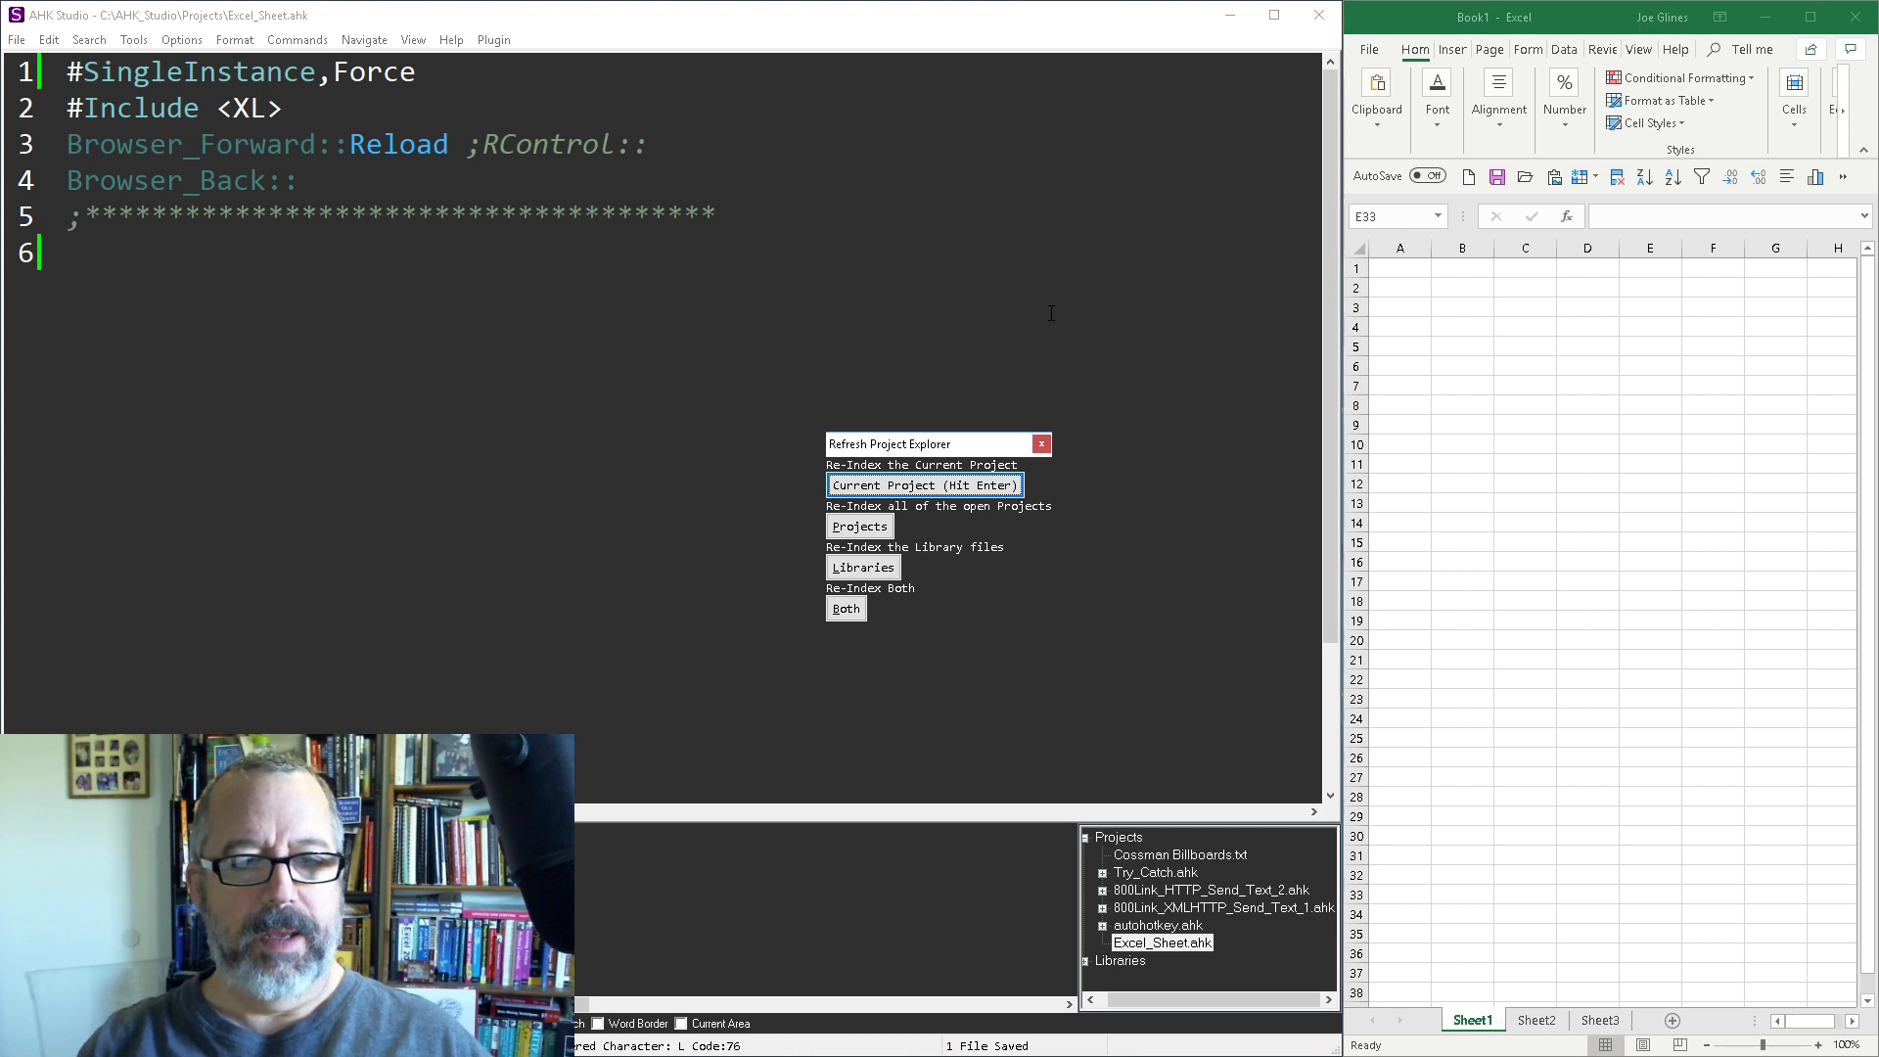
pyautogui.click(923, 485)
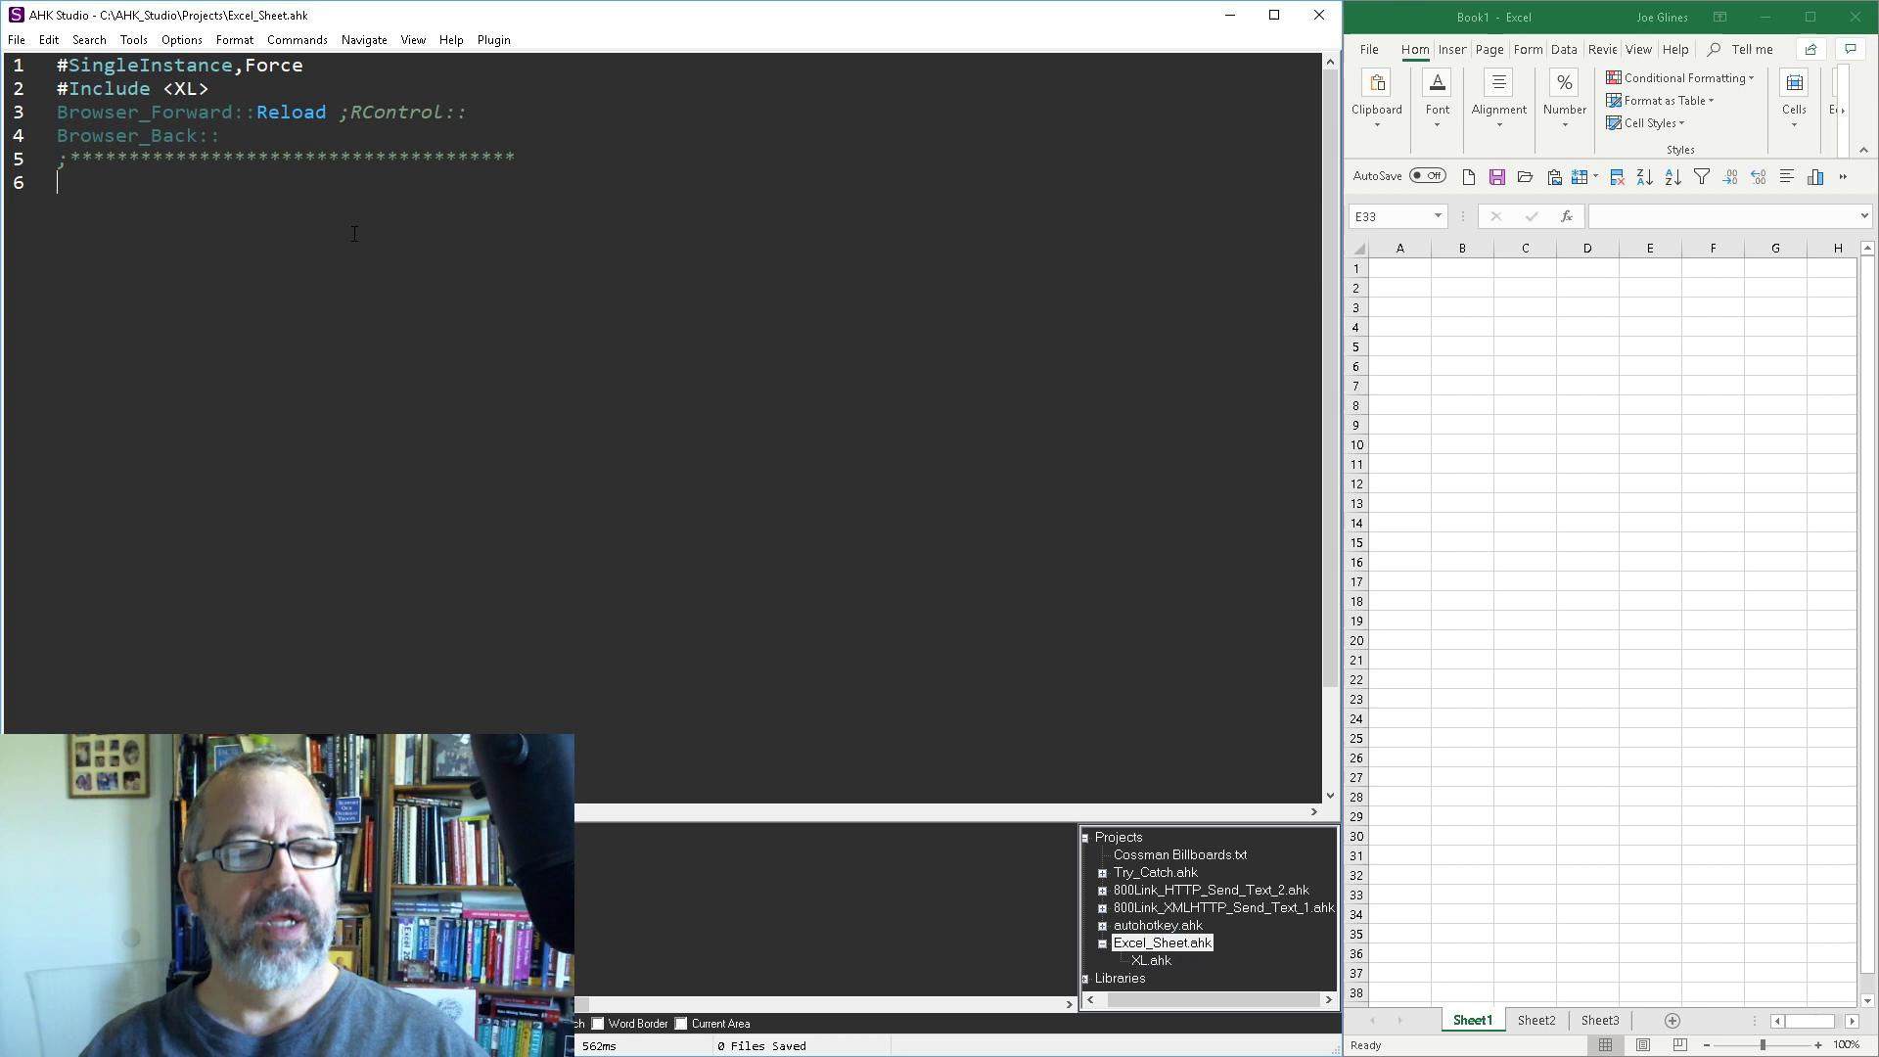
# Write 'XL_Handle(XL,1)' on line 6 and start a new line
pyautogui.write('XL_Handle(')
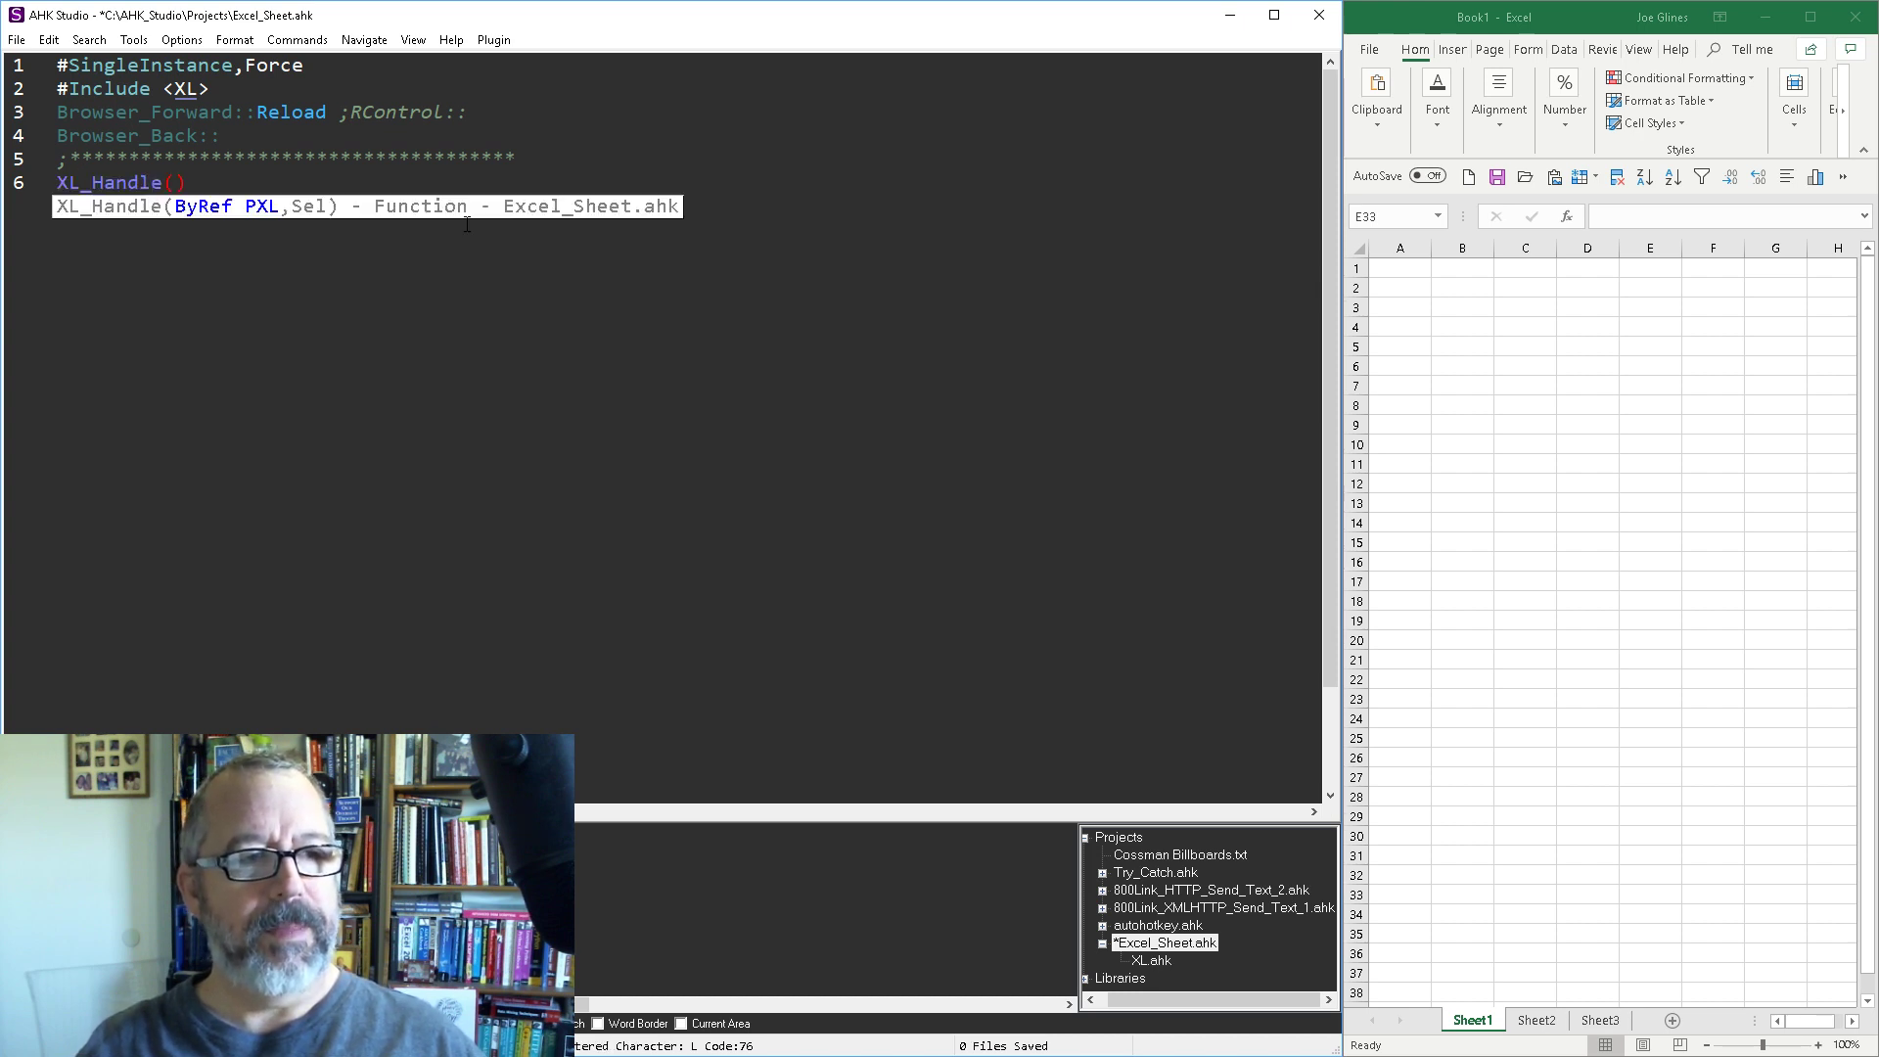
pyautogui.write('XL')
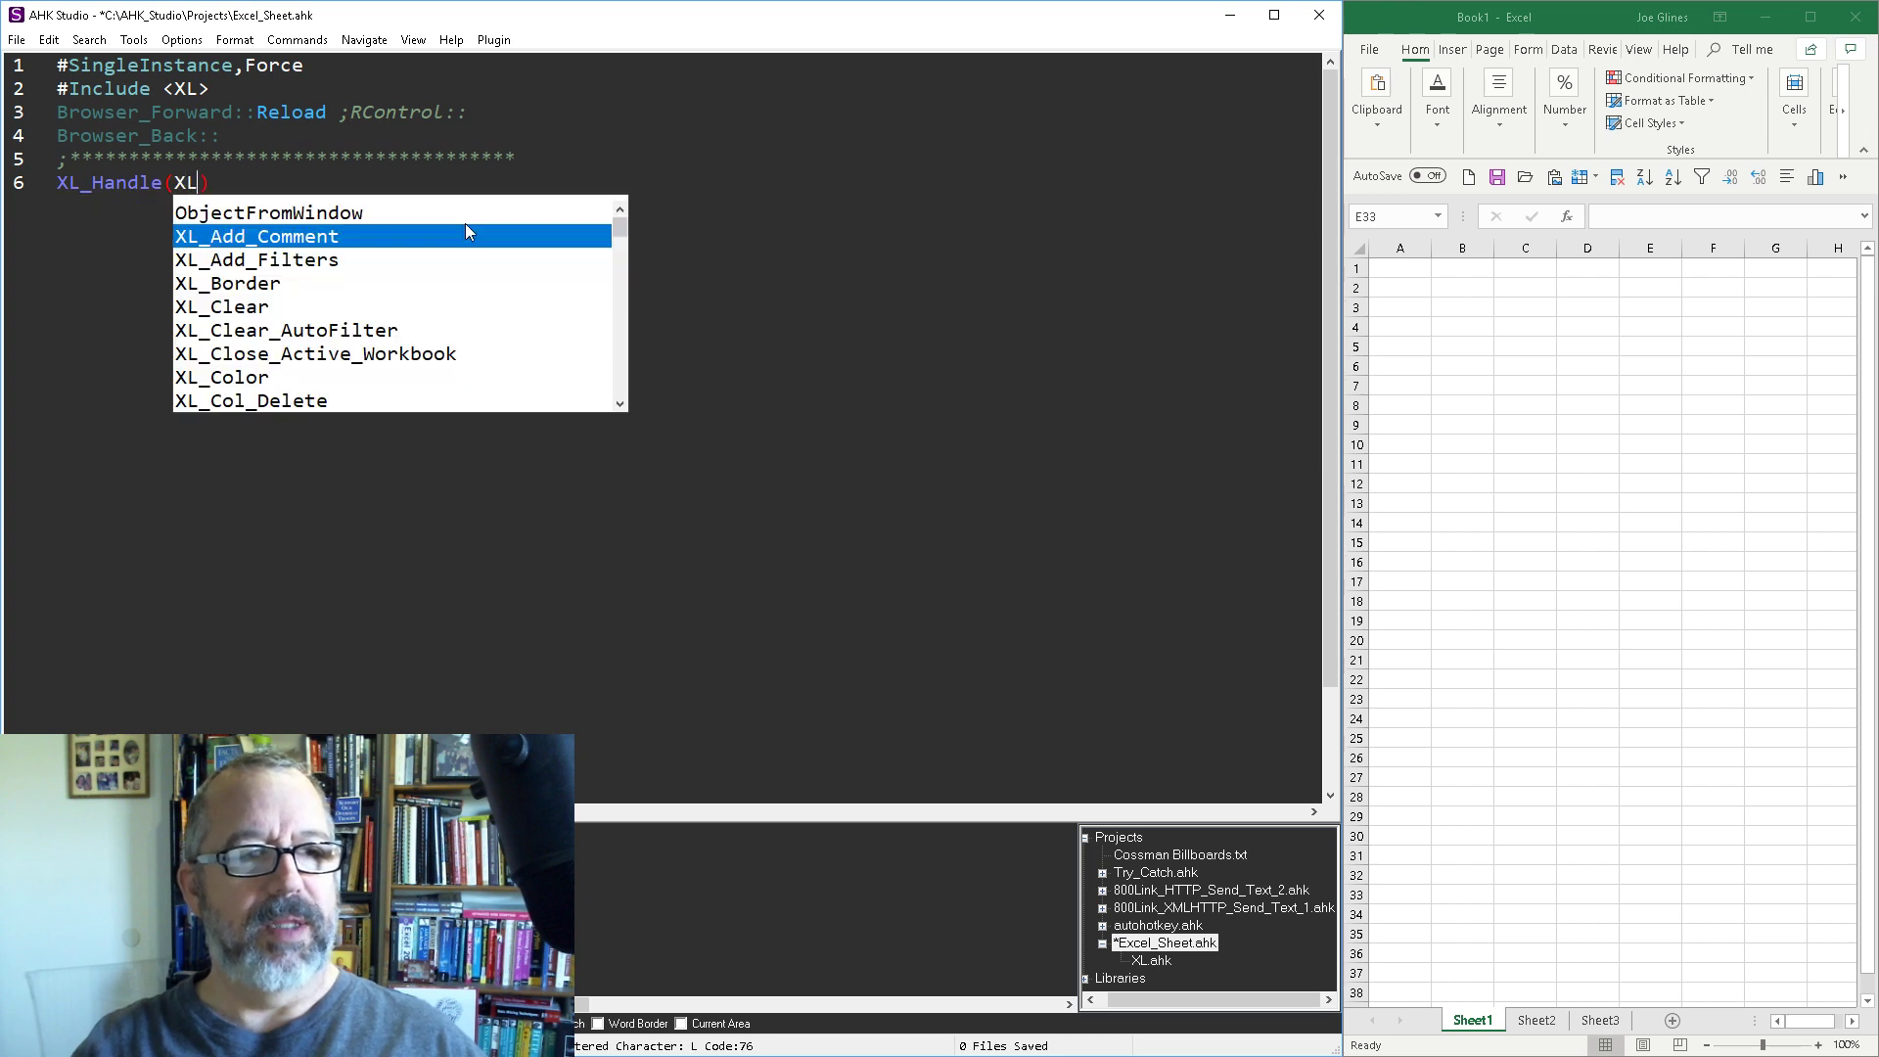
pyautogui.write(',1')
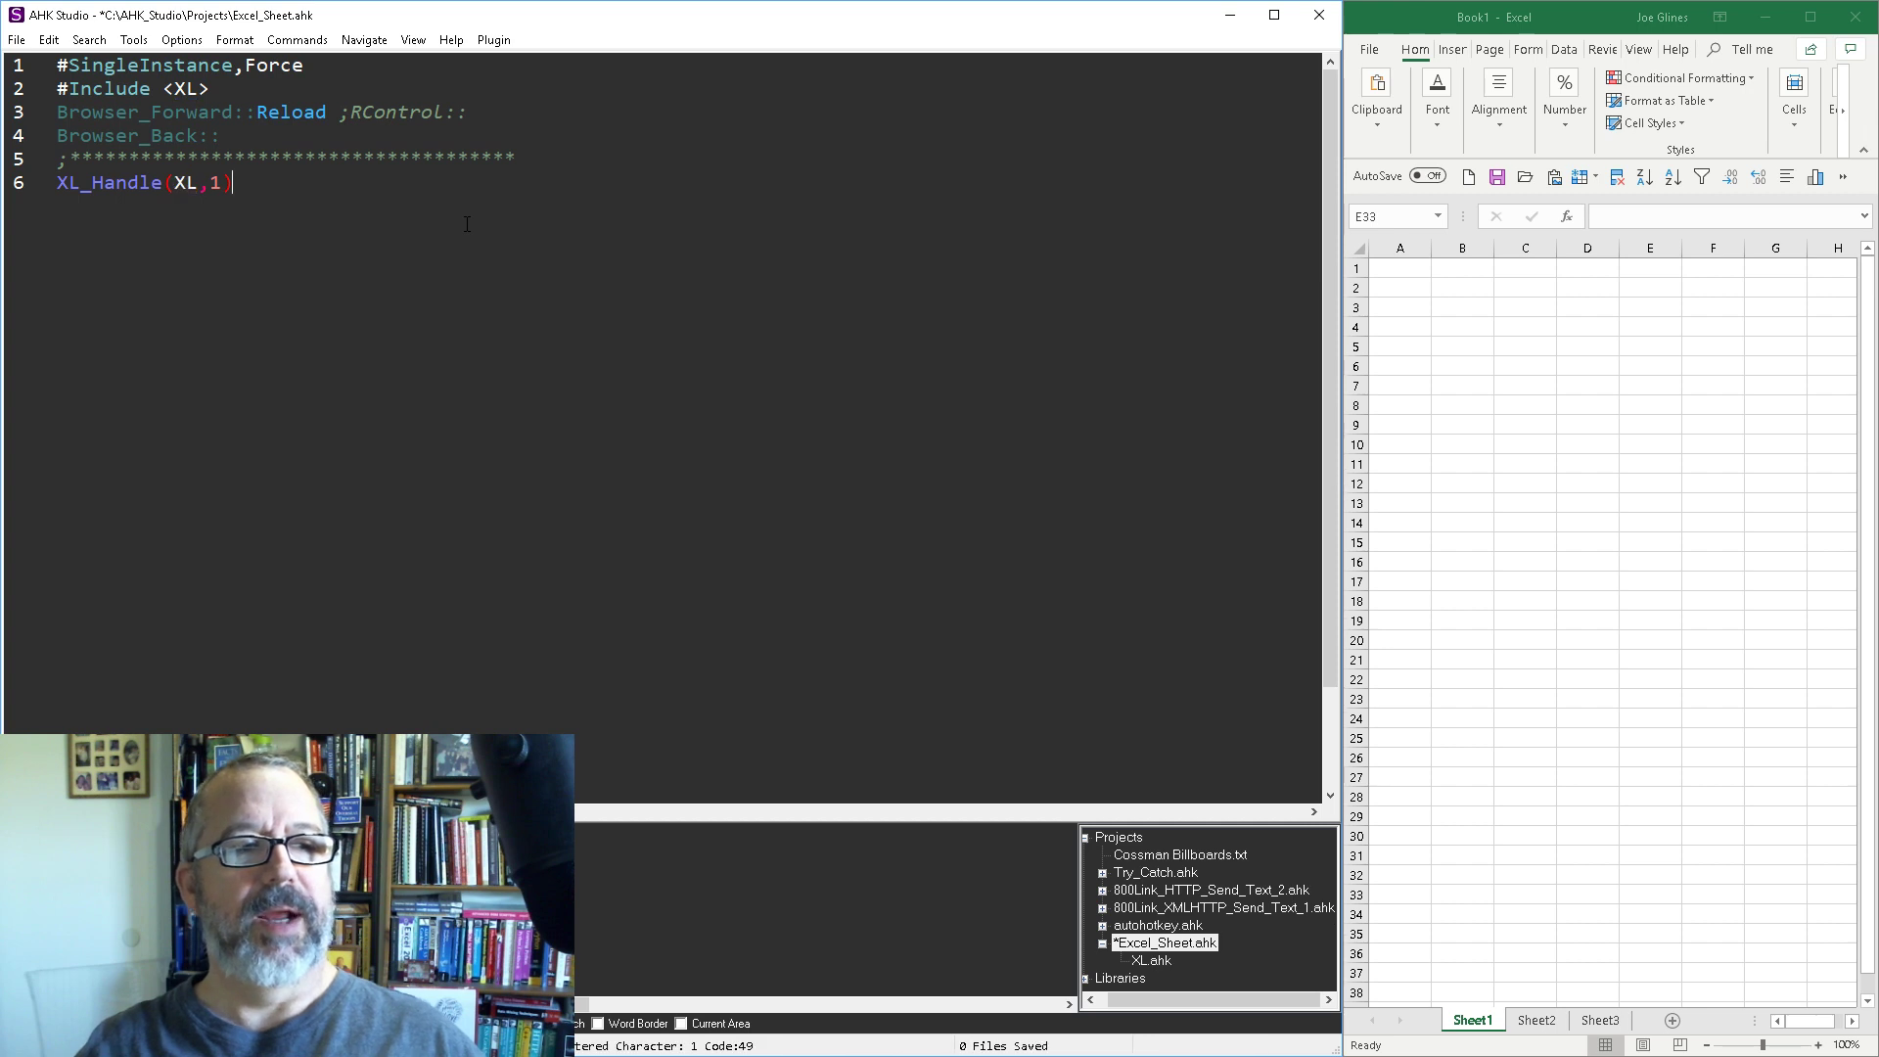
pyautogui.press('Enter')
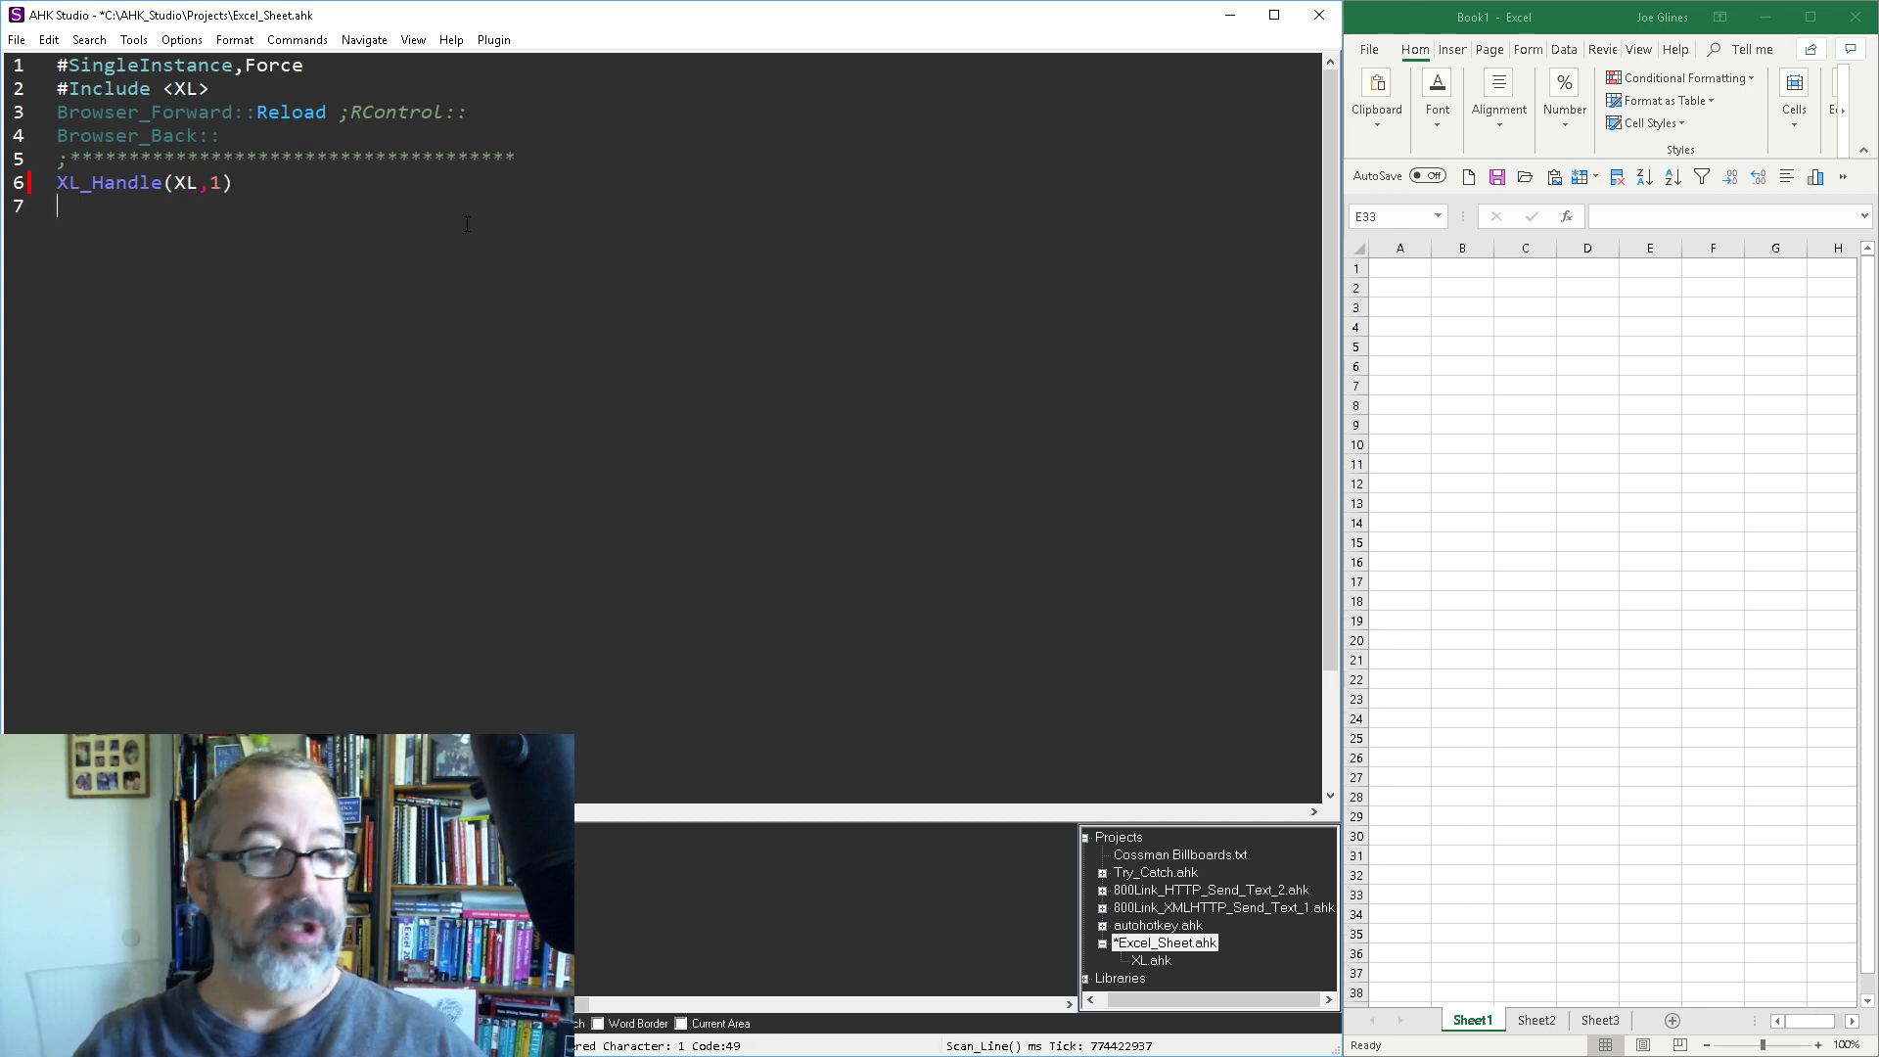
# Type XL_Rename_Sheet(XL,"Sheet1","My Ne…") on line 7, renaming Sheet1
pyautogui.write('XL_')
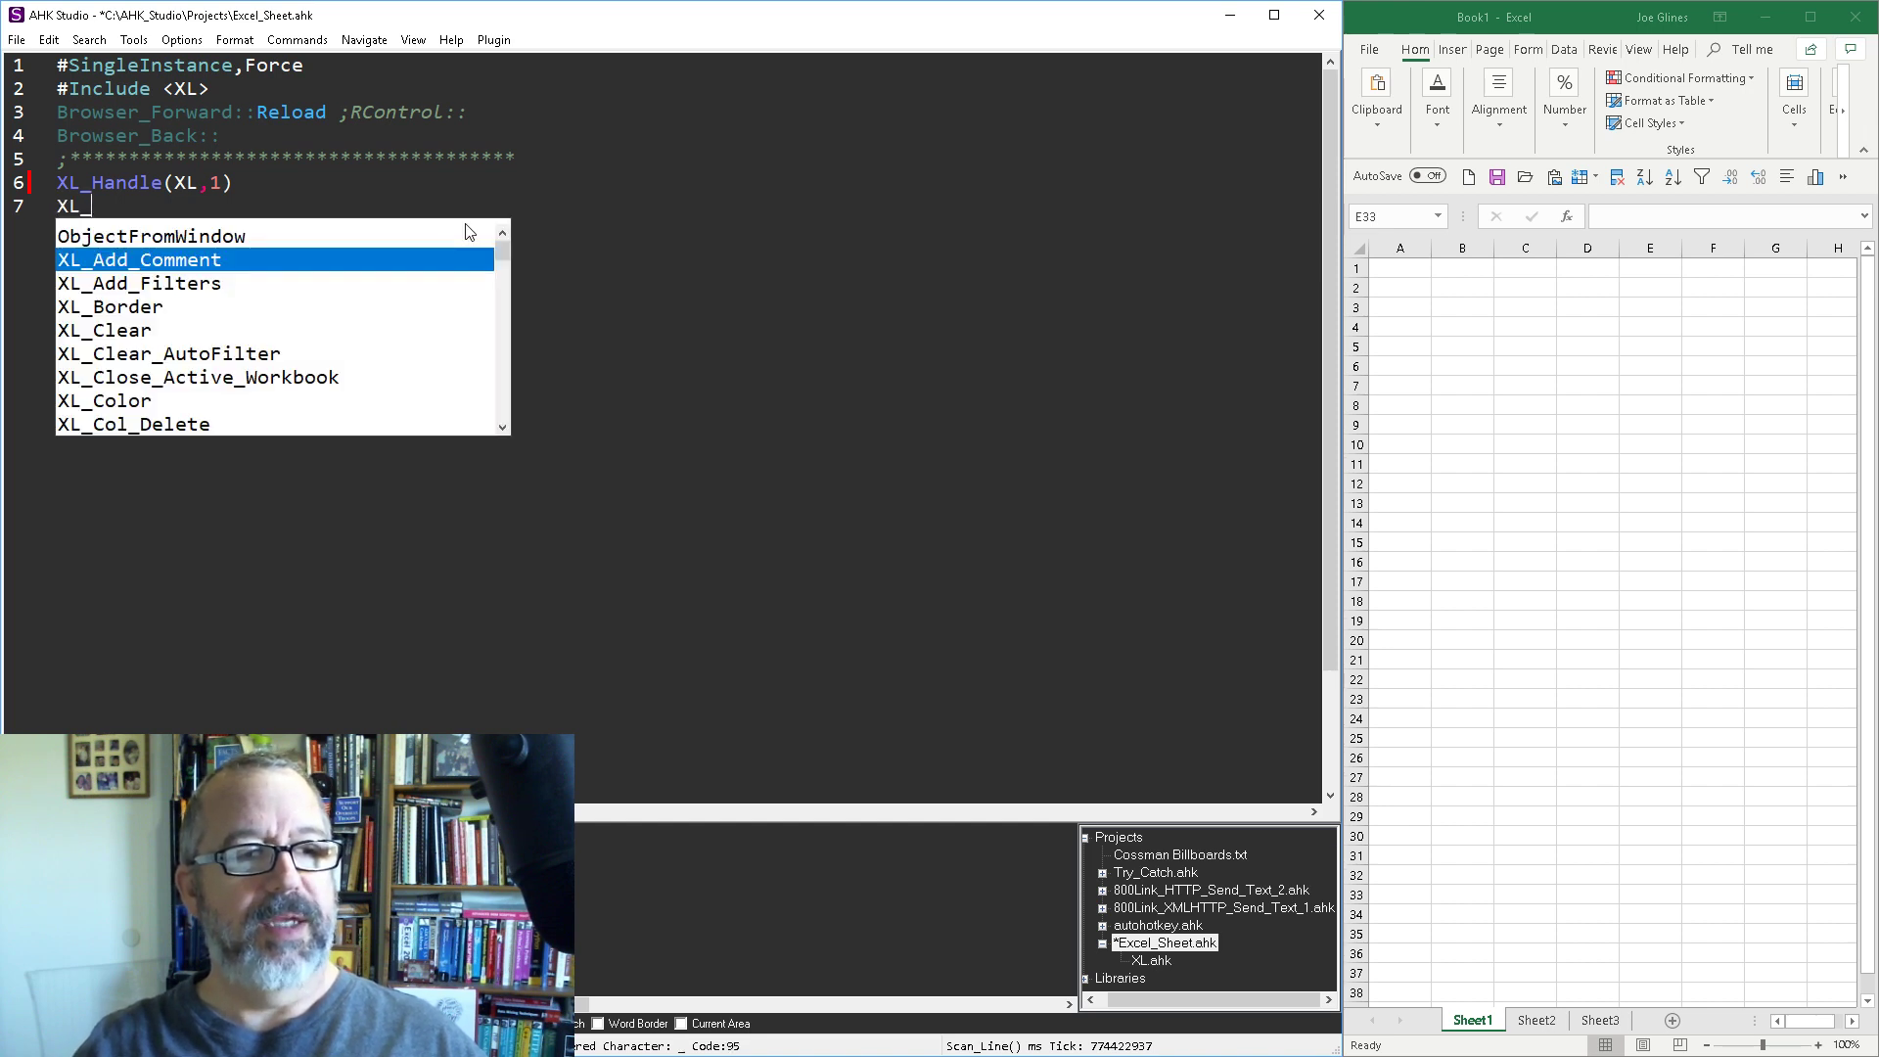
pyautogui.write('s')
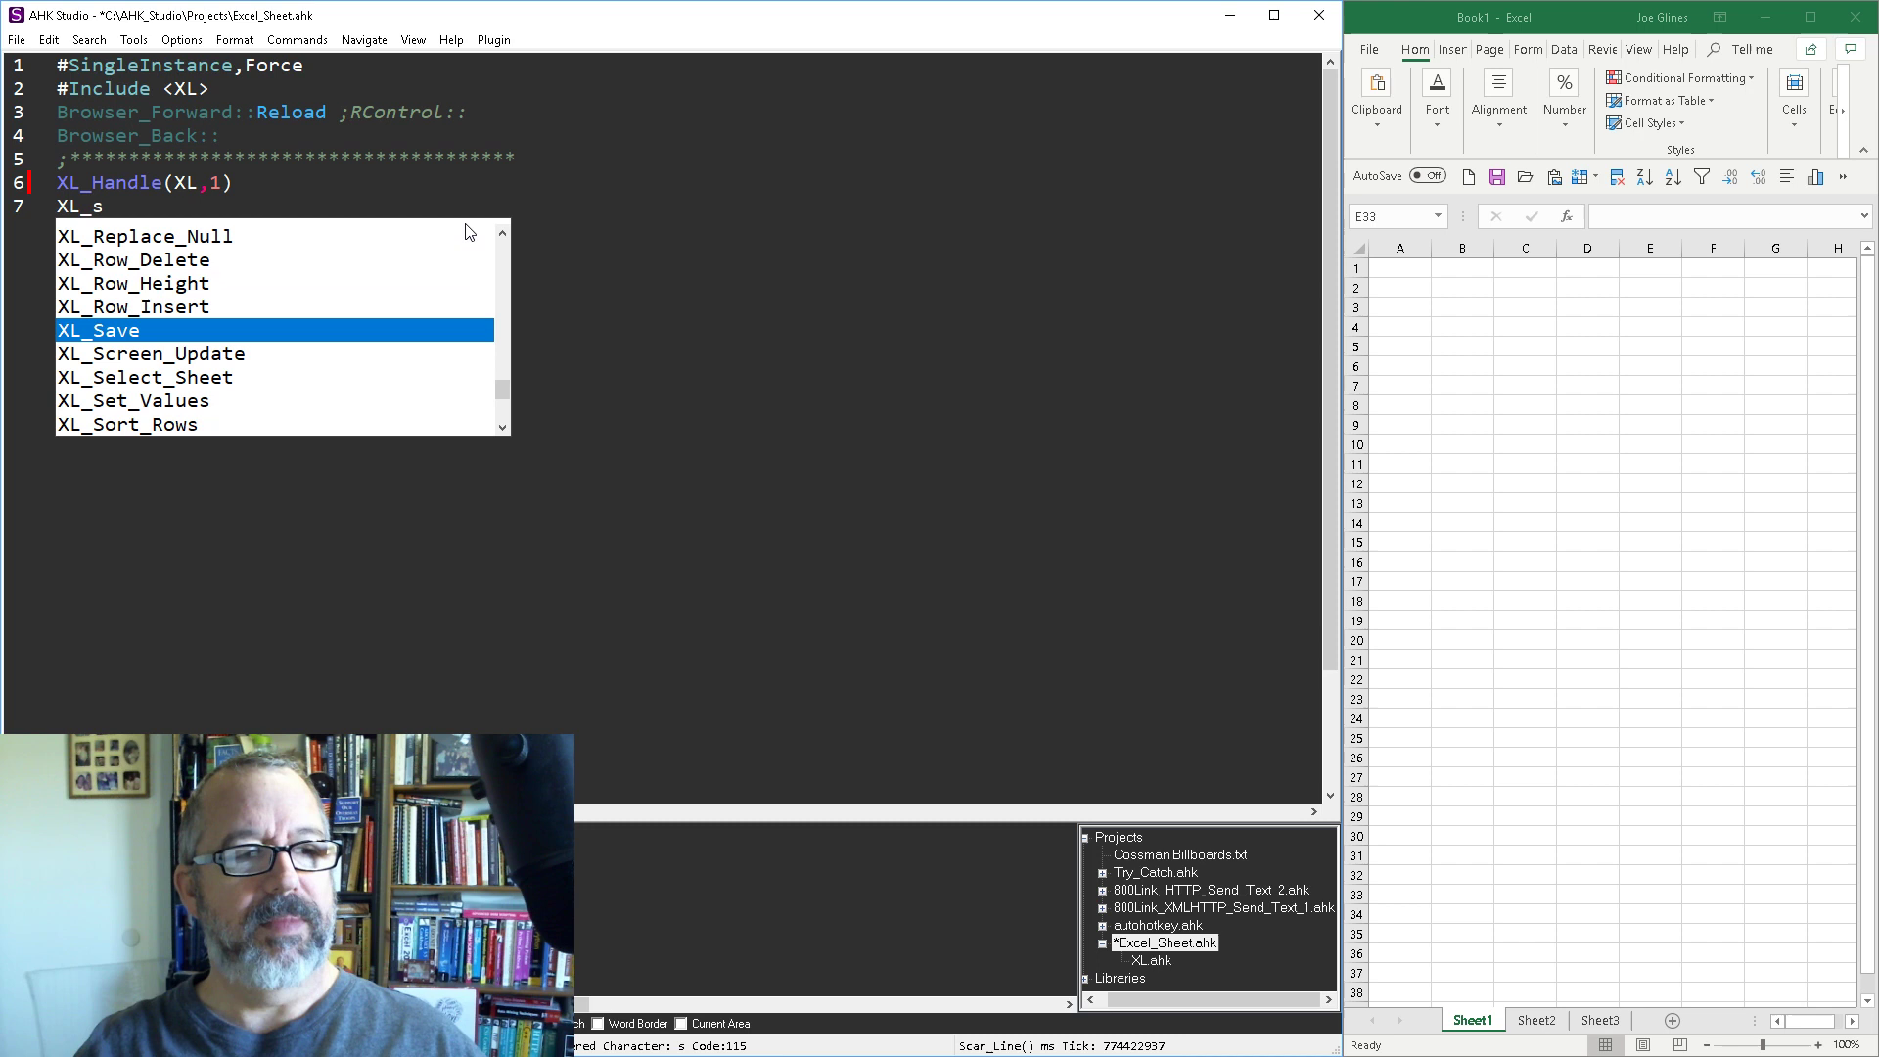
pyautogui.write('r')
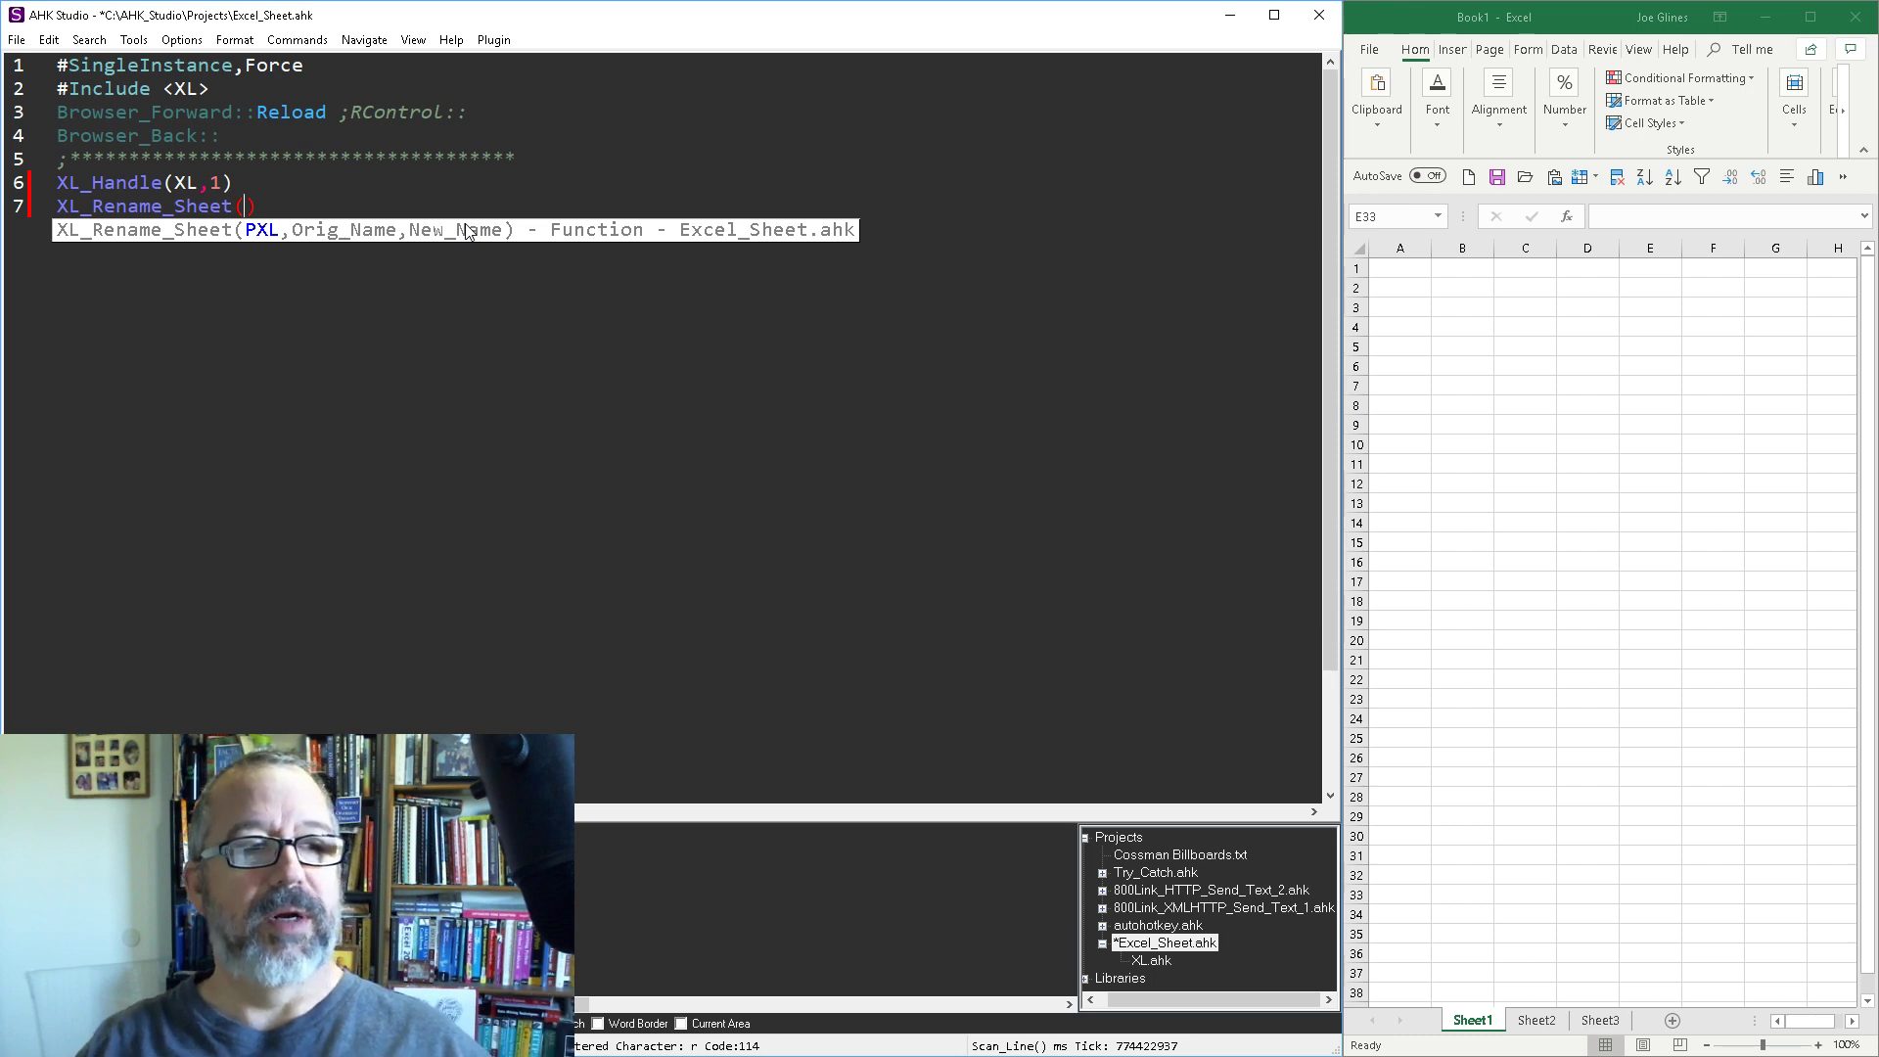
pyautogui.write('X')
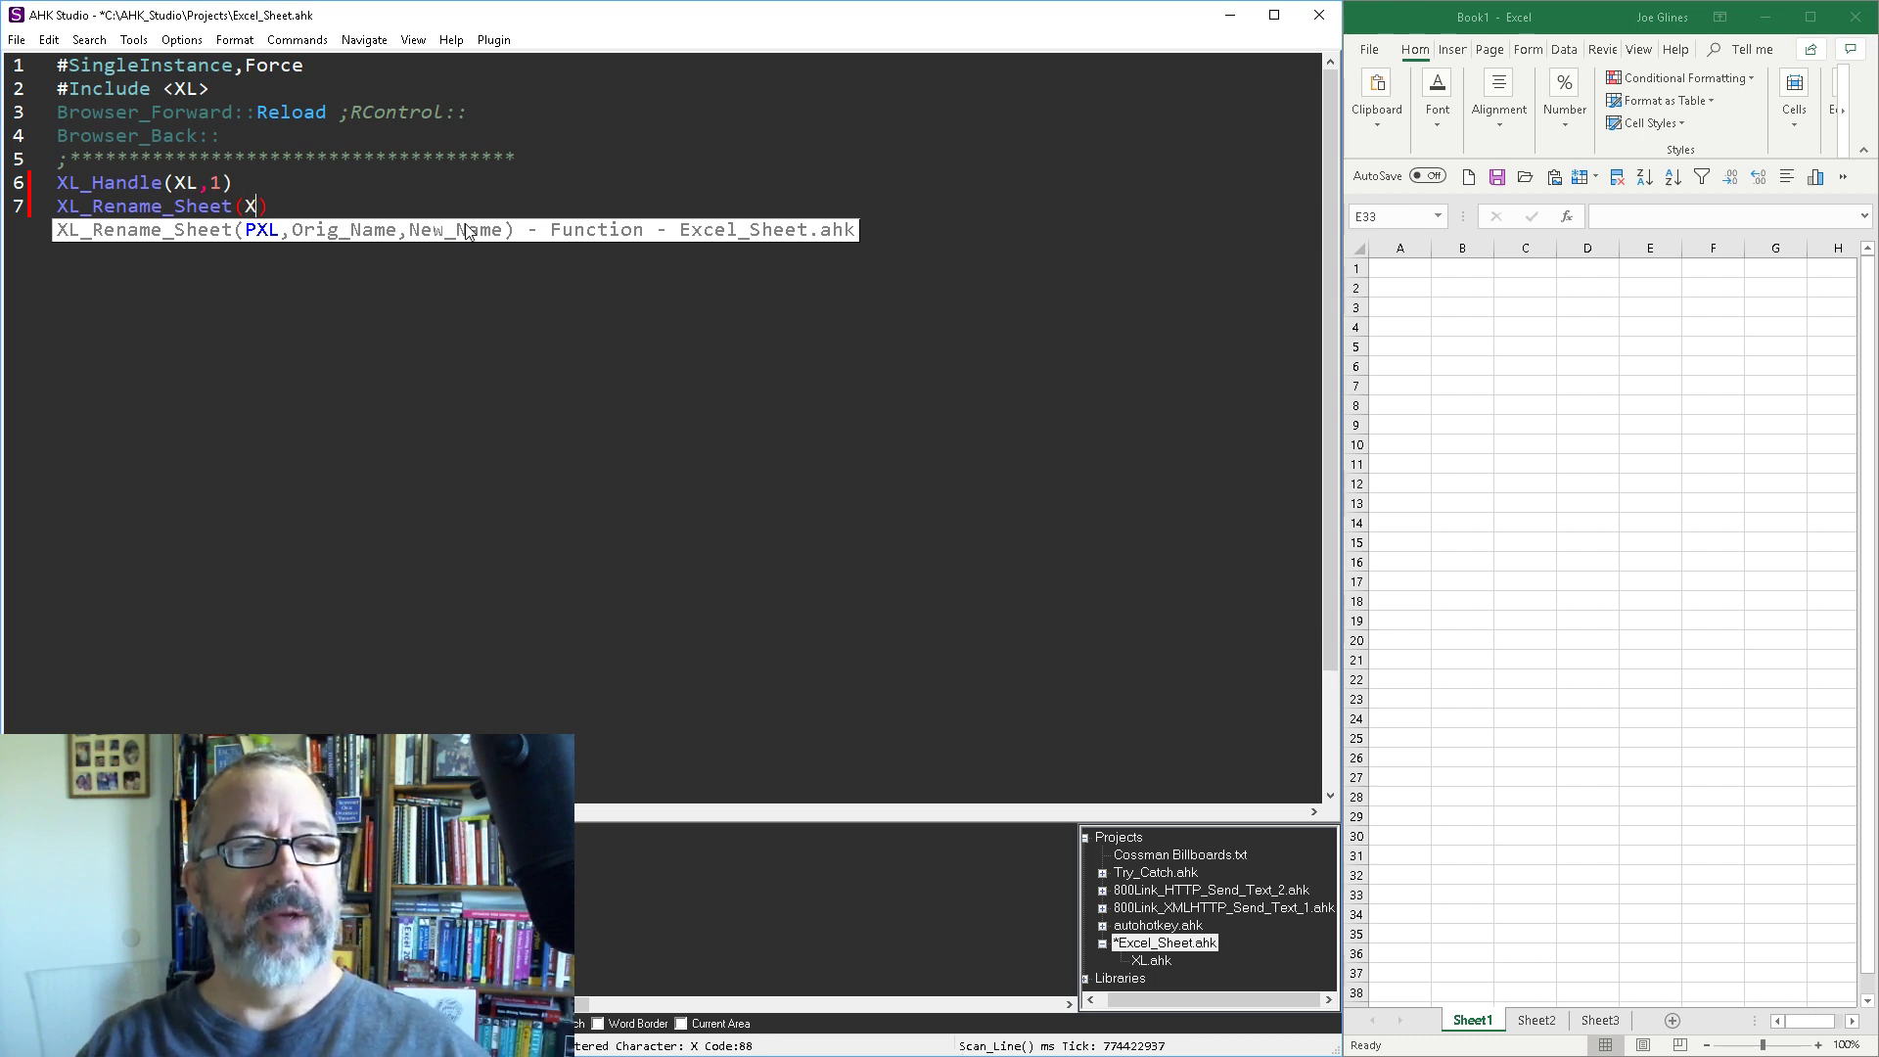
pyautogui.write('L,')
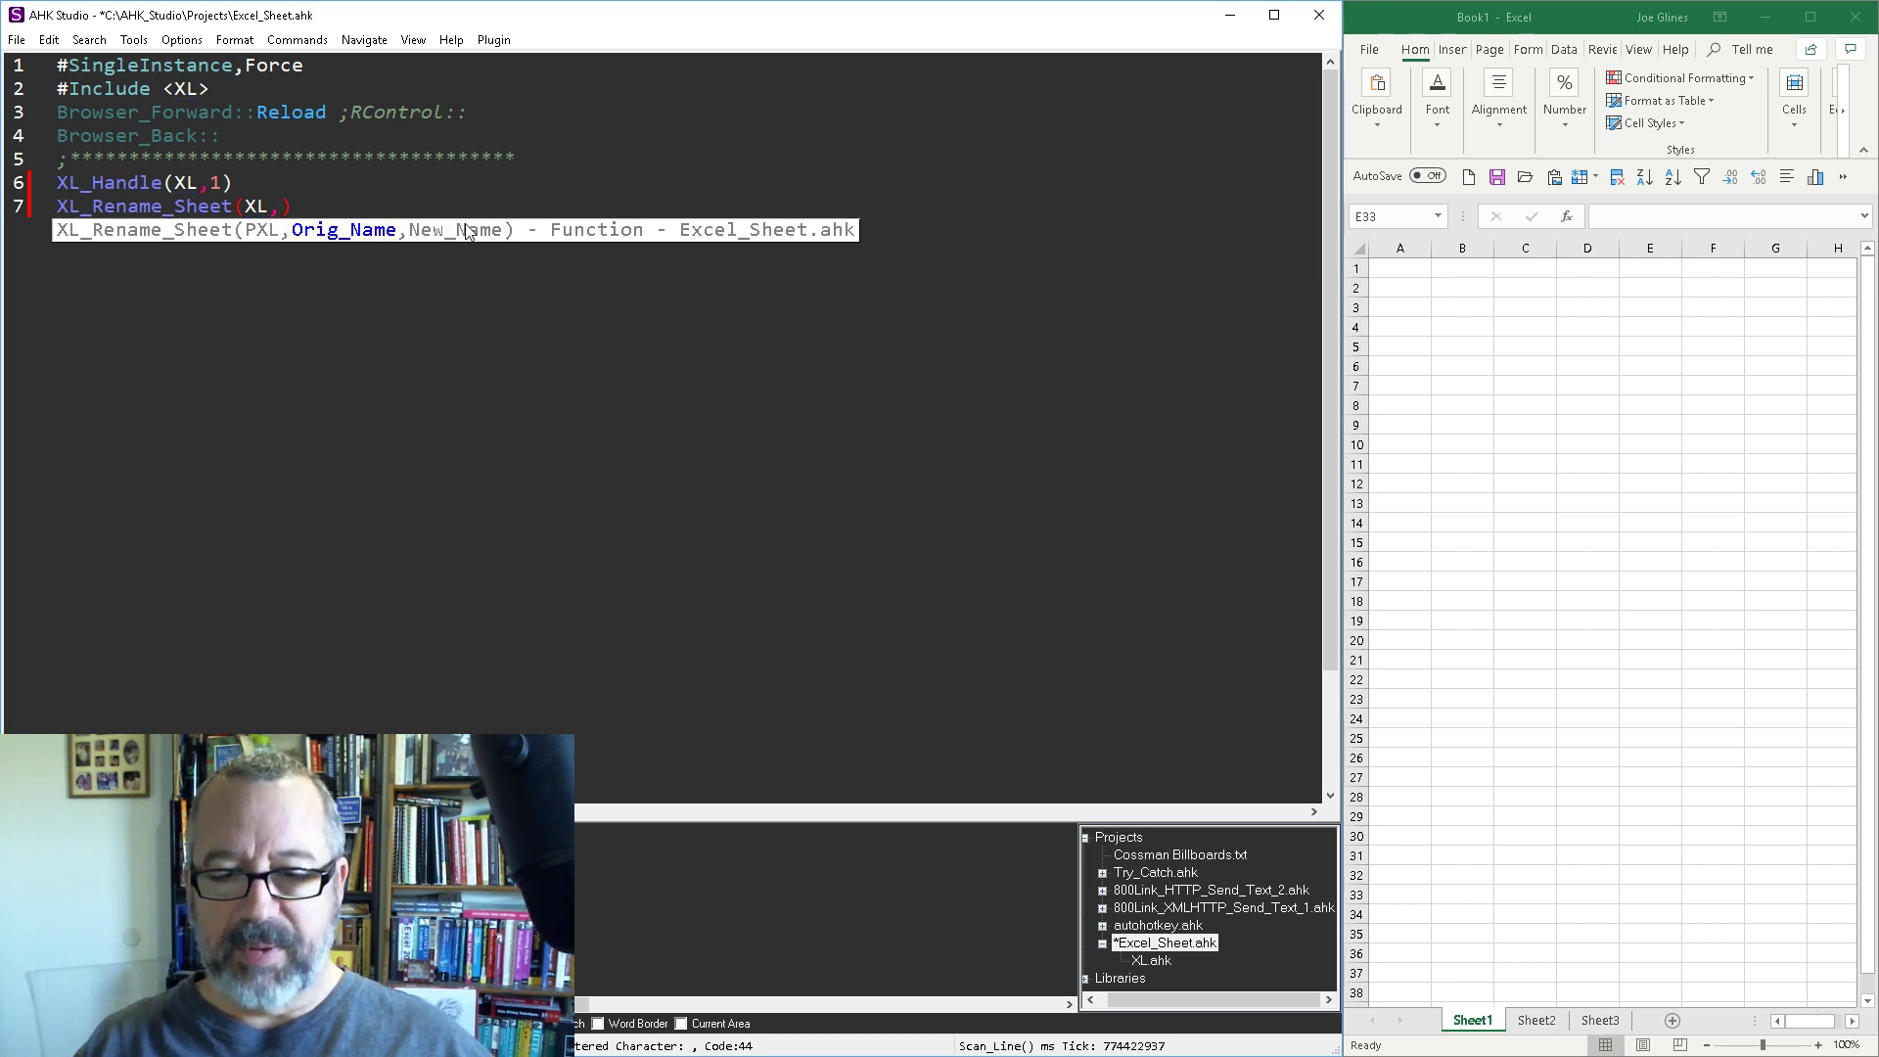
pyautogui.write('"Sheet"')
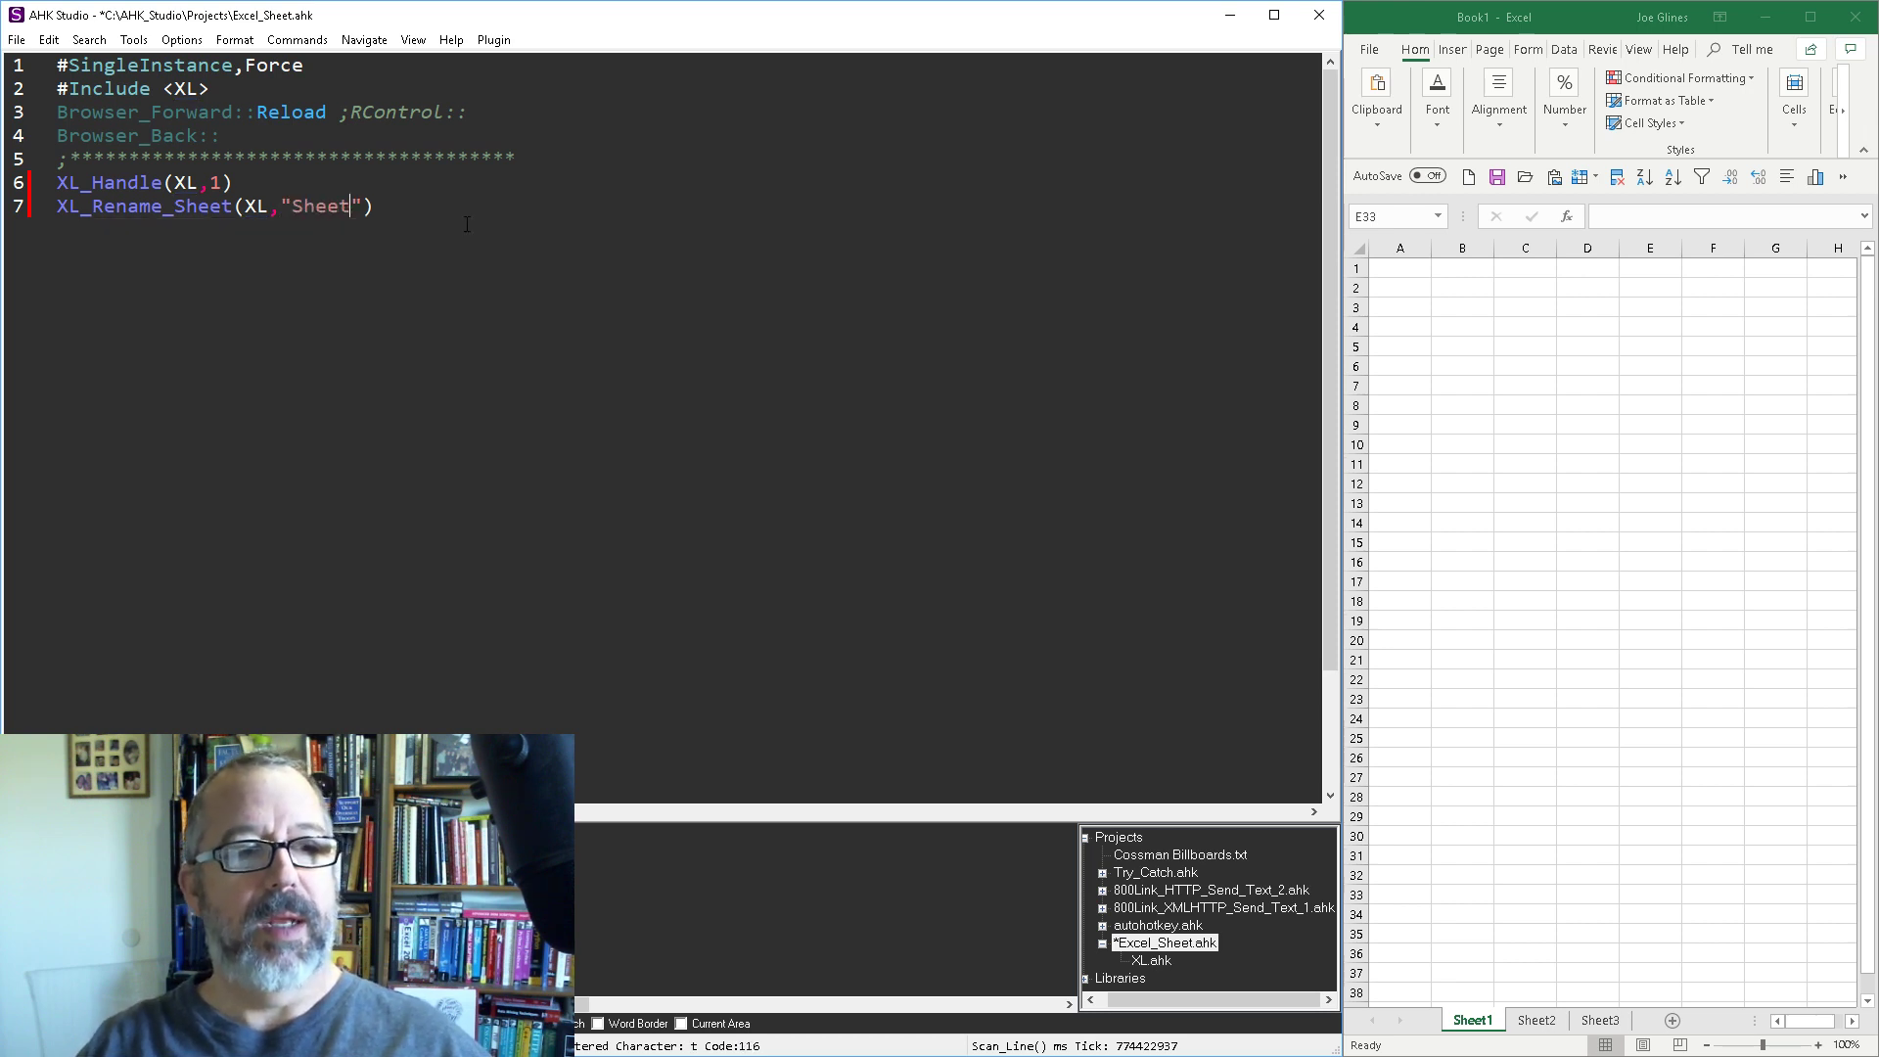
pyautogui.write('1')
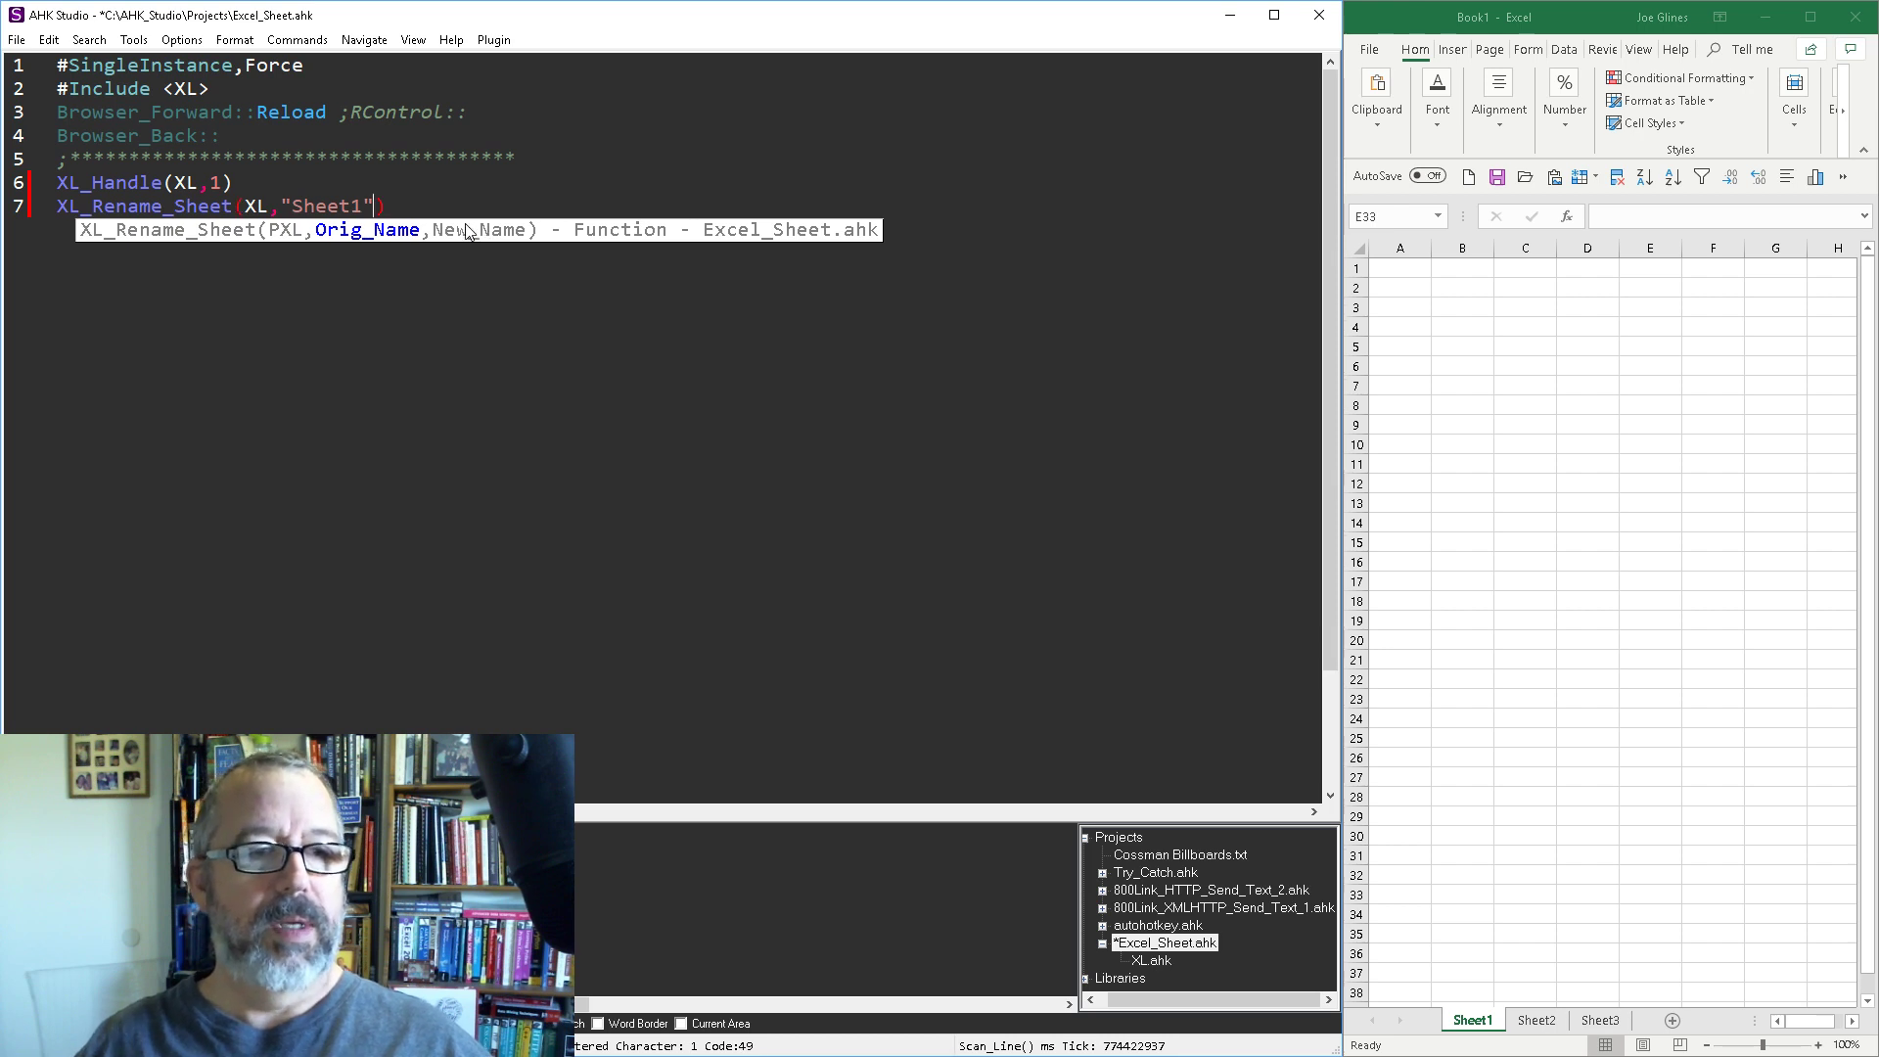
pyautogui.write(',"')
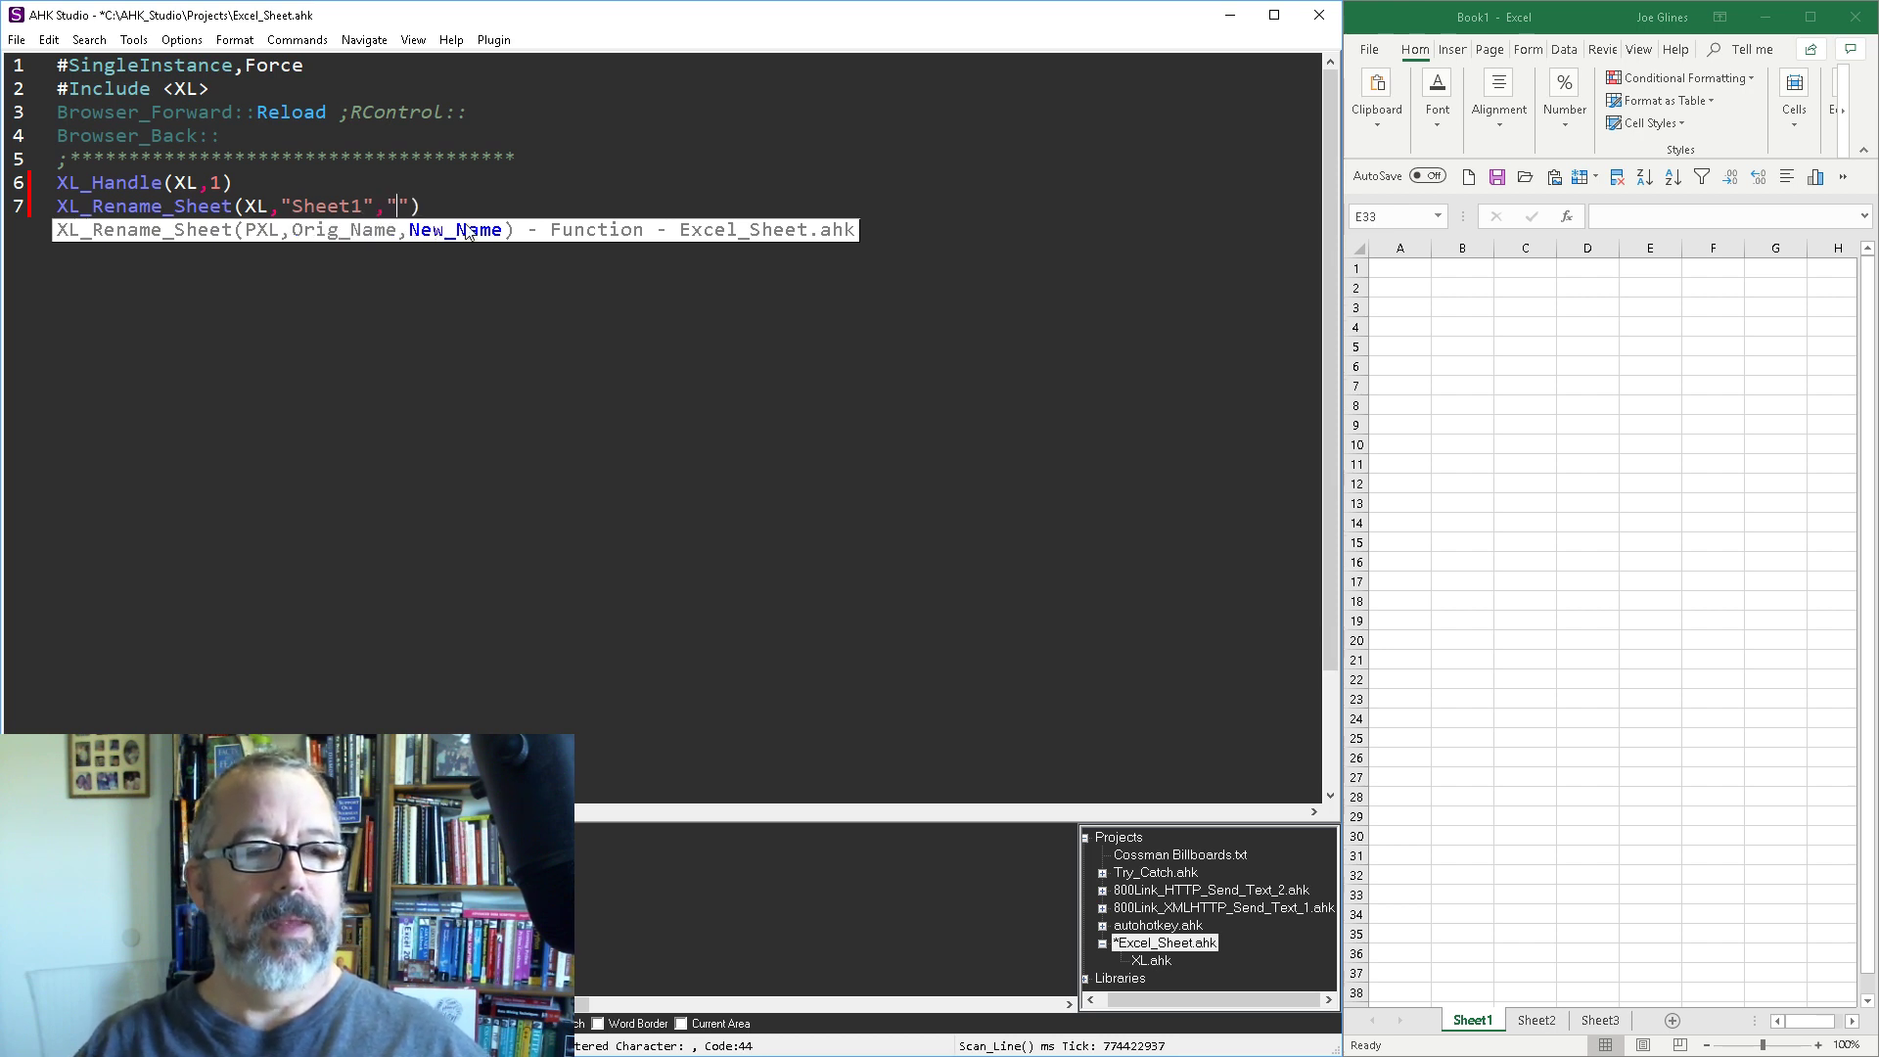
pyautogui.write('My New Sheet')
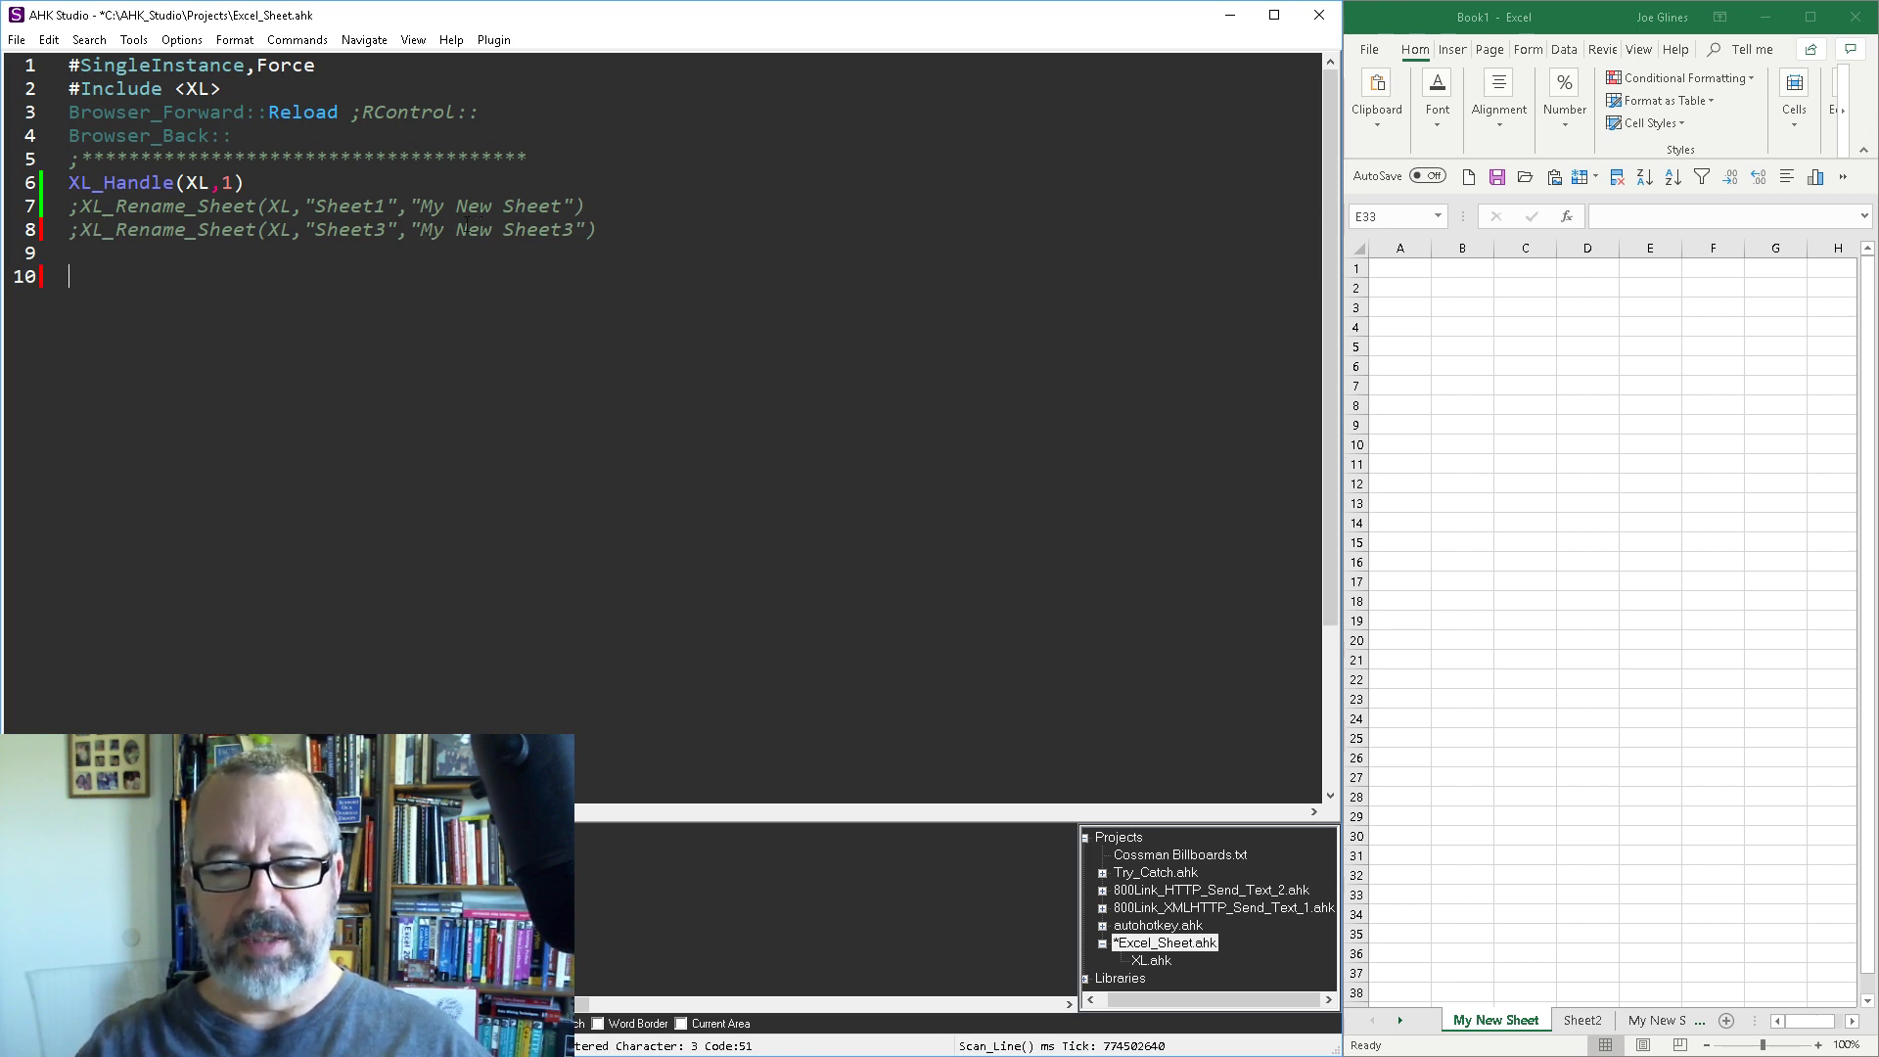
# Type 'XL_Tab_Color(XL,Sheet2,' on line 10 and open the XL library to check parameters
pyautogui.write('XL')
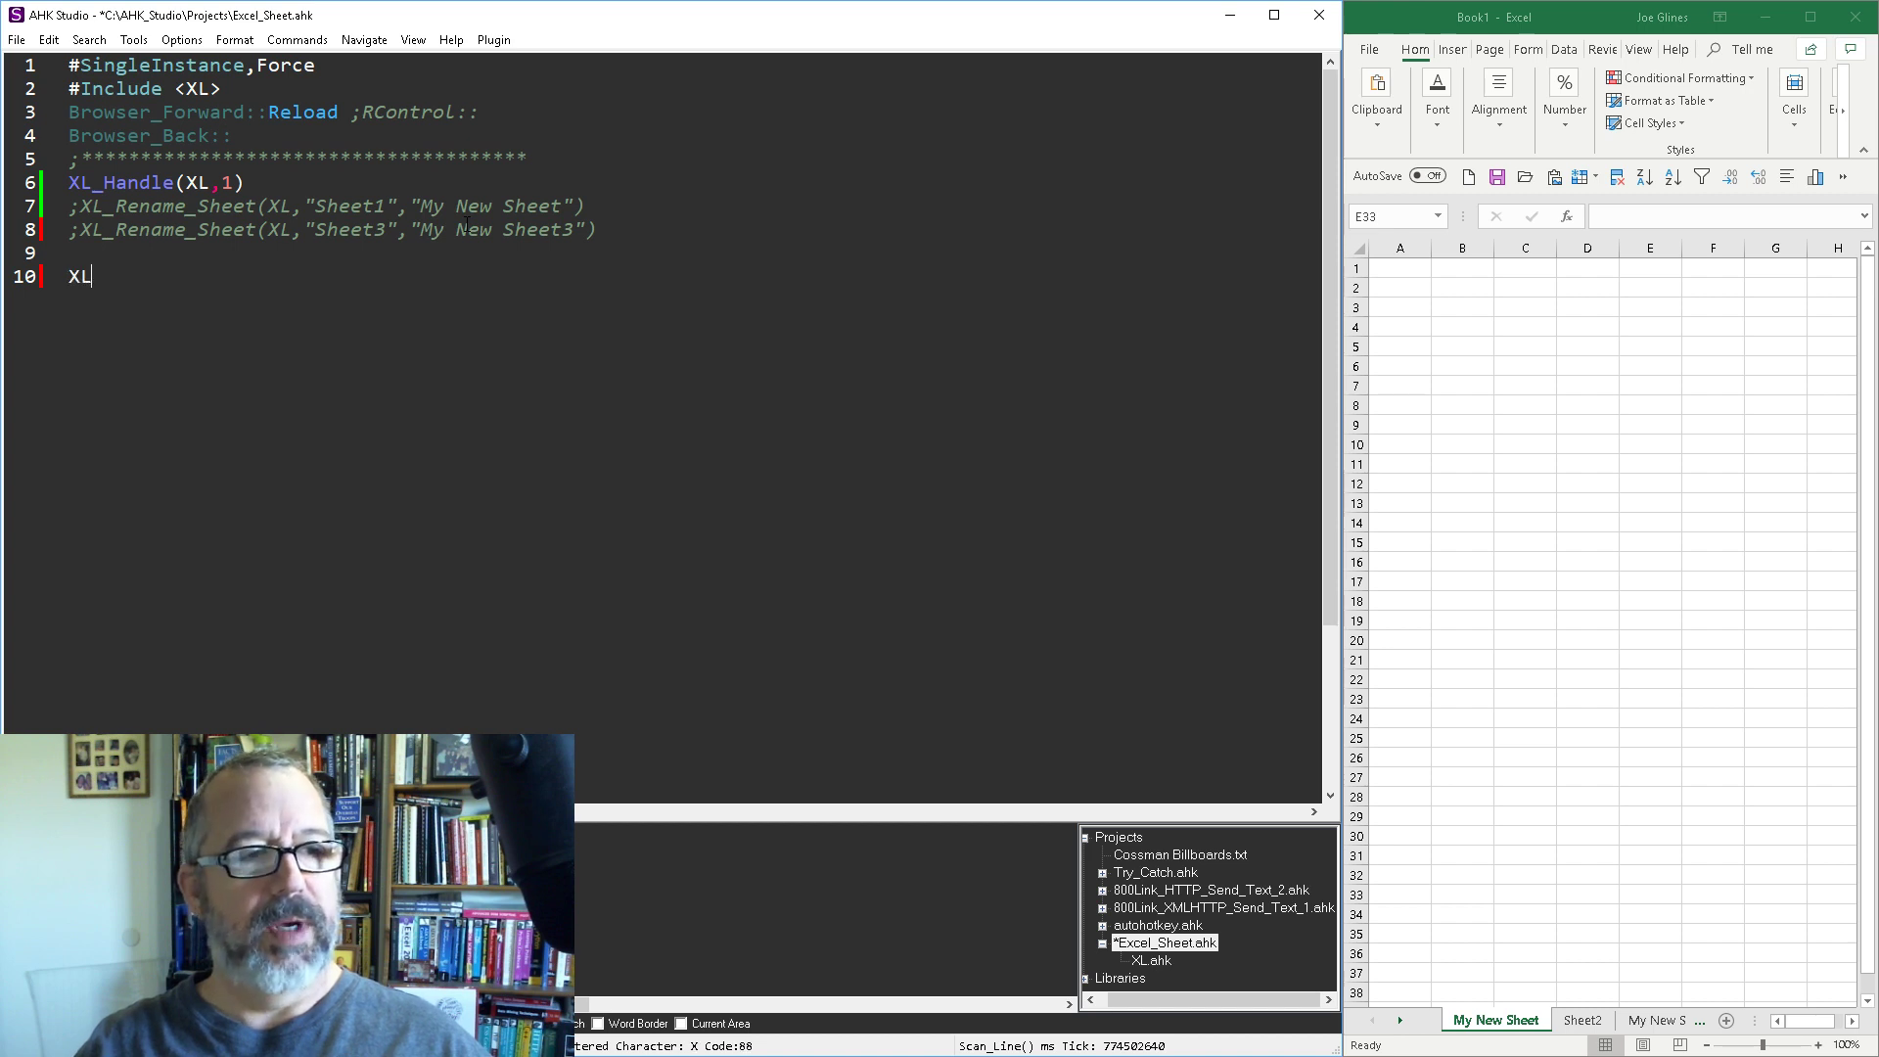
pyautogui.write('_')
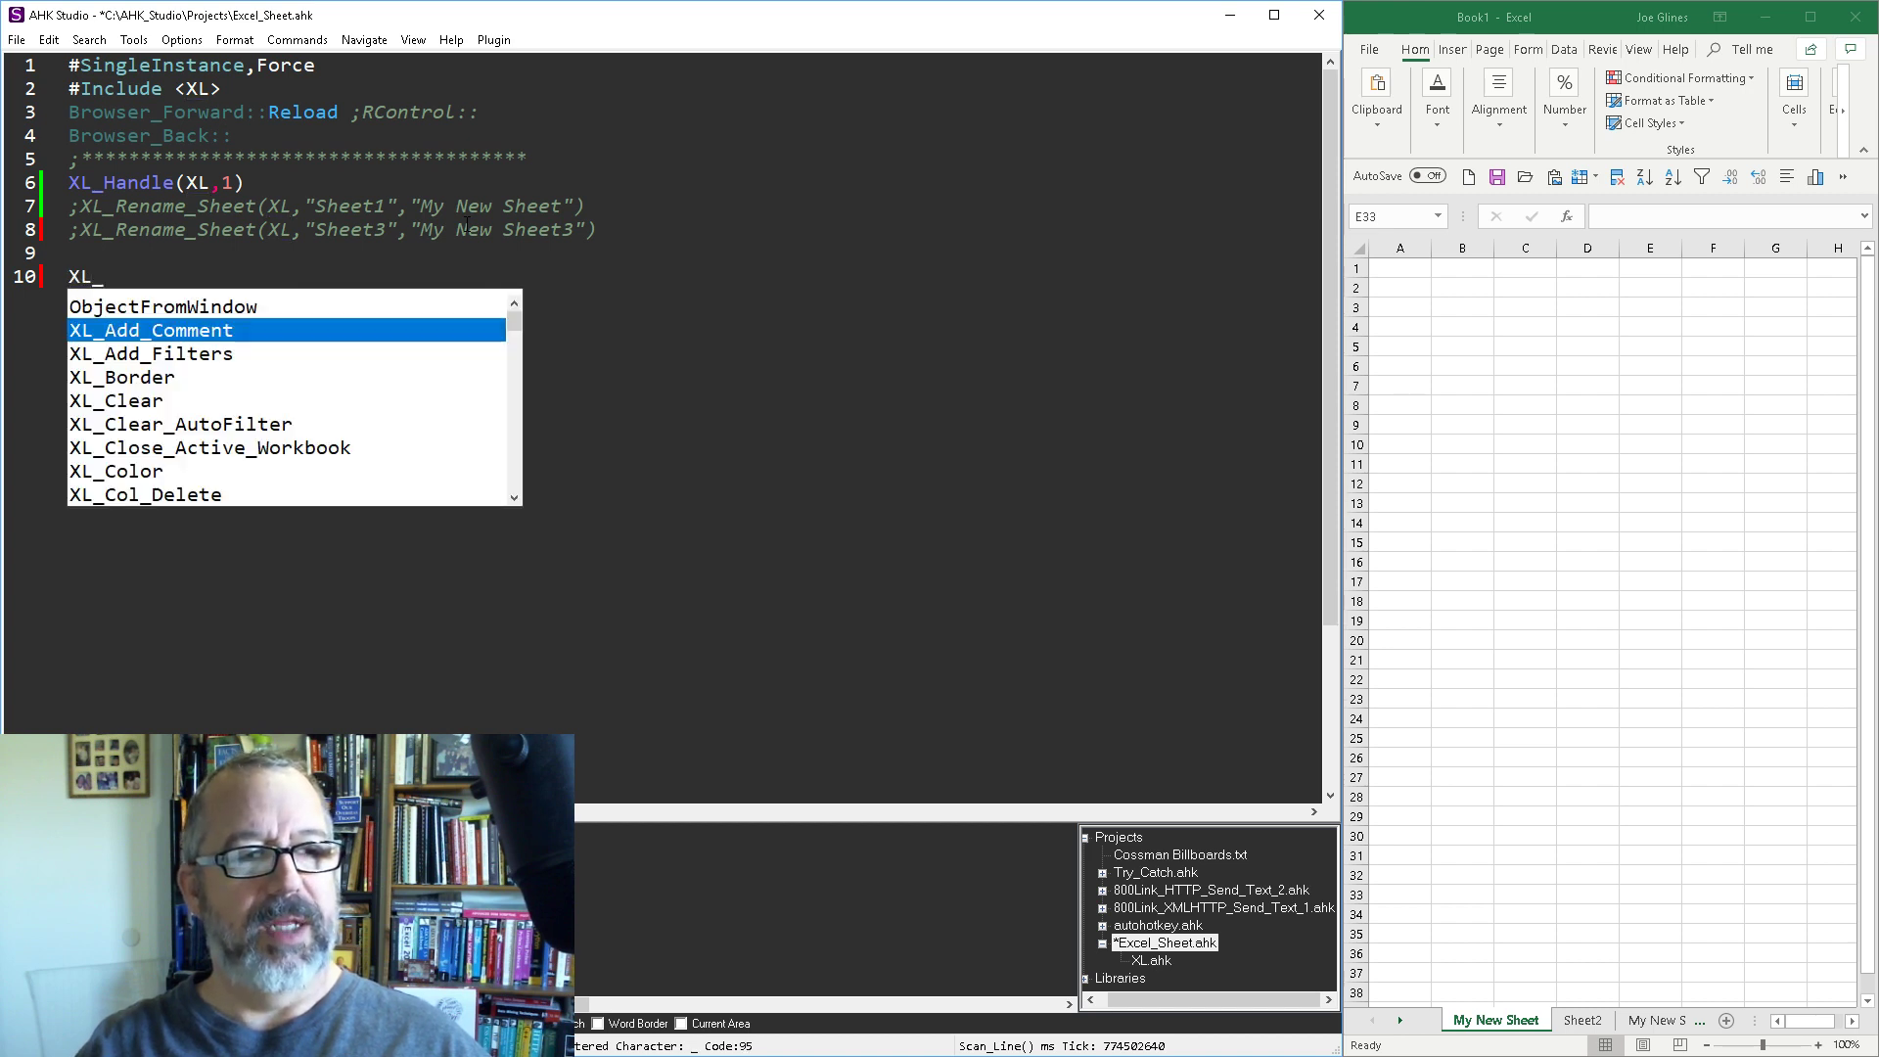
pyautogui.write('t')
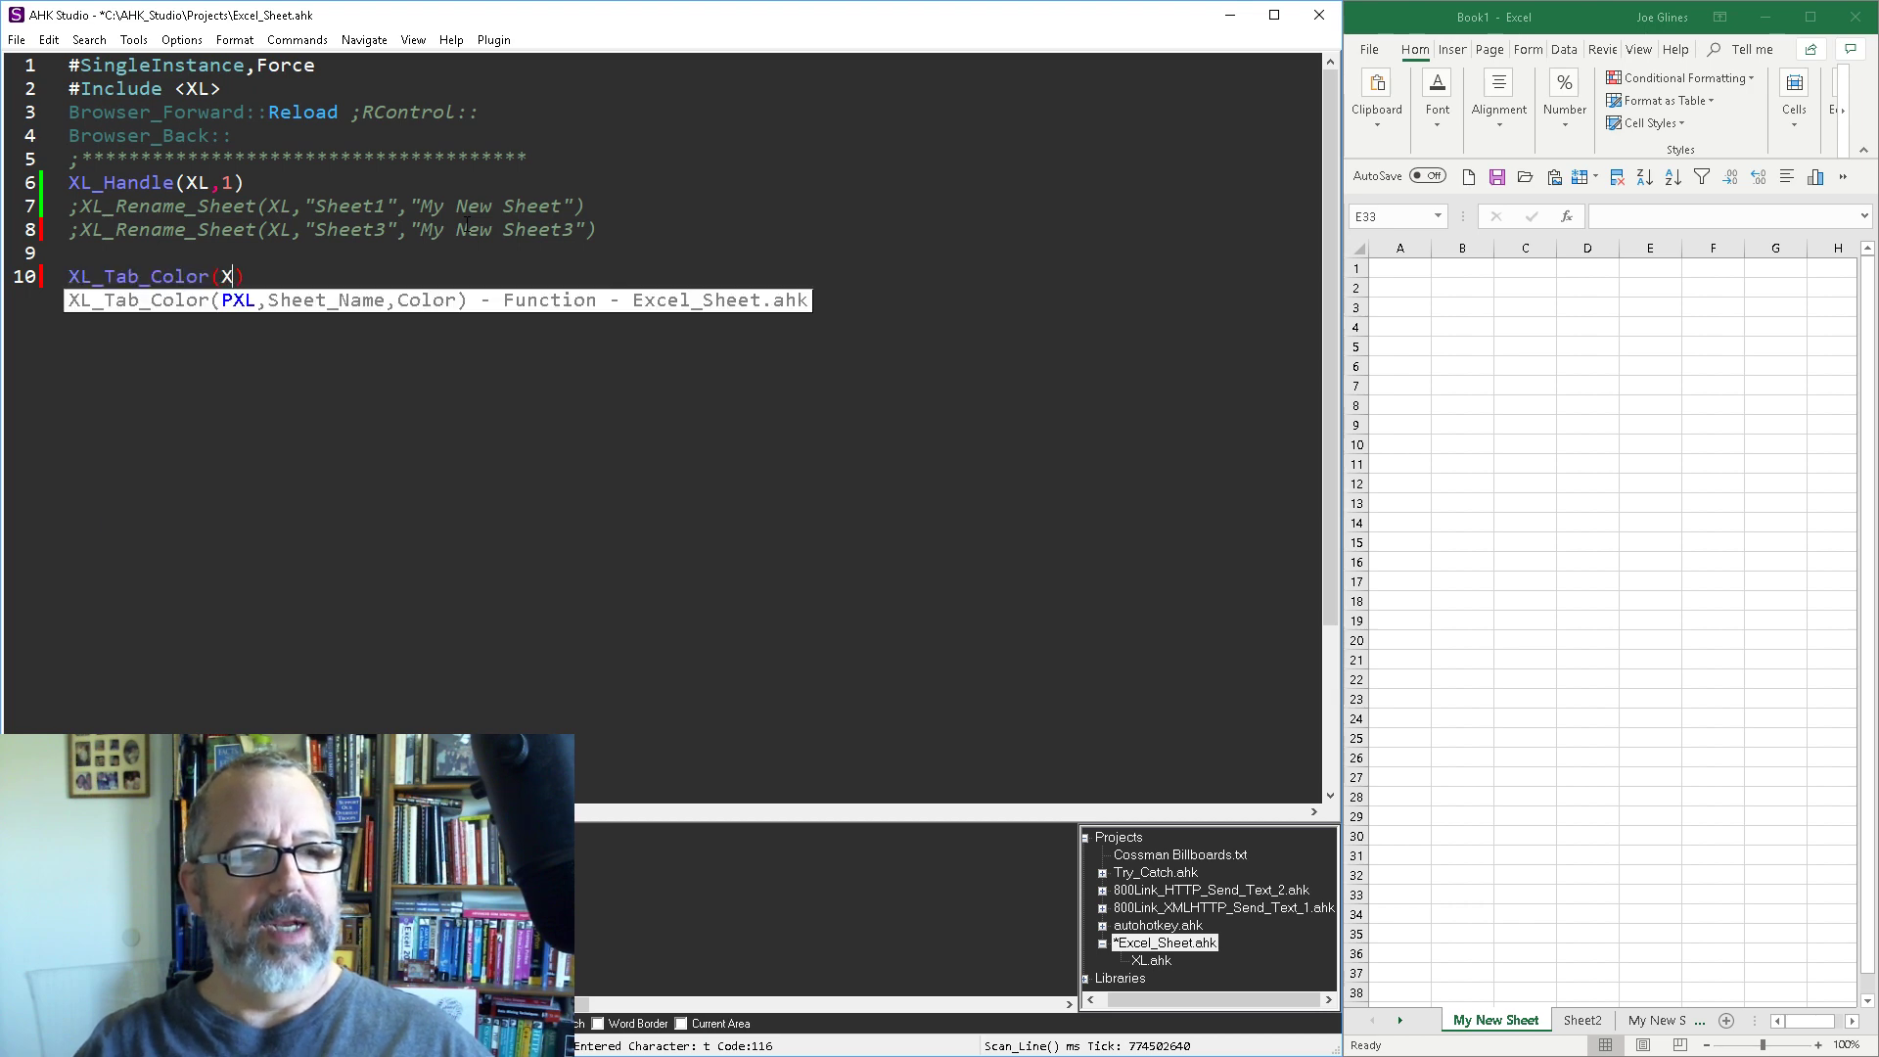
pyautogui.write('L')
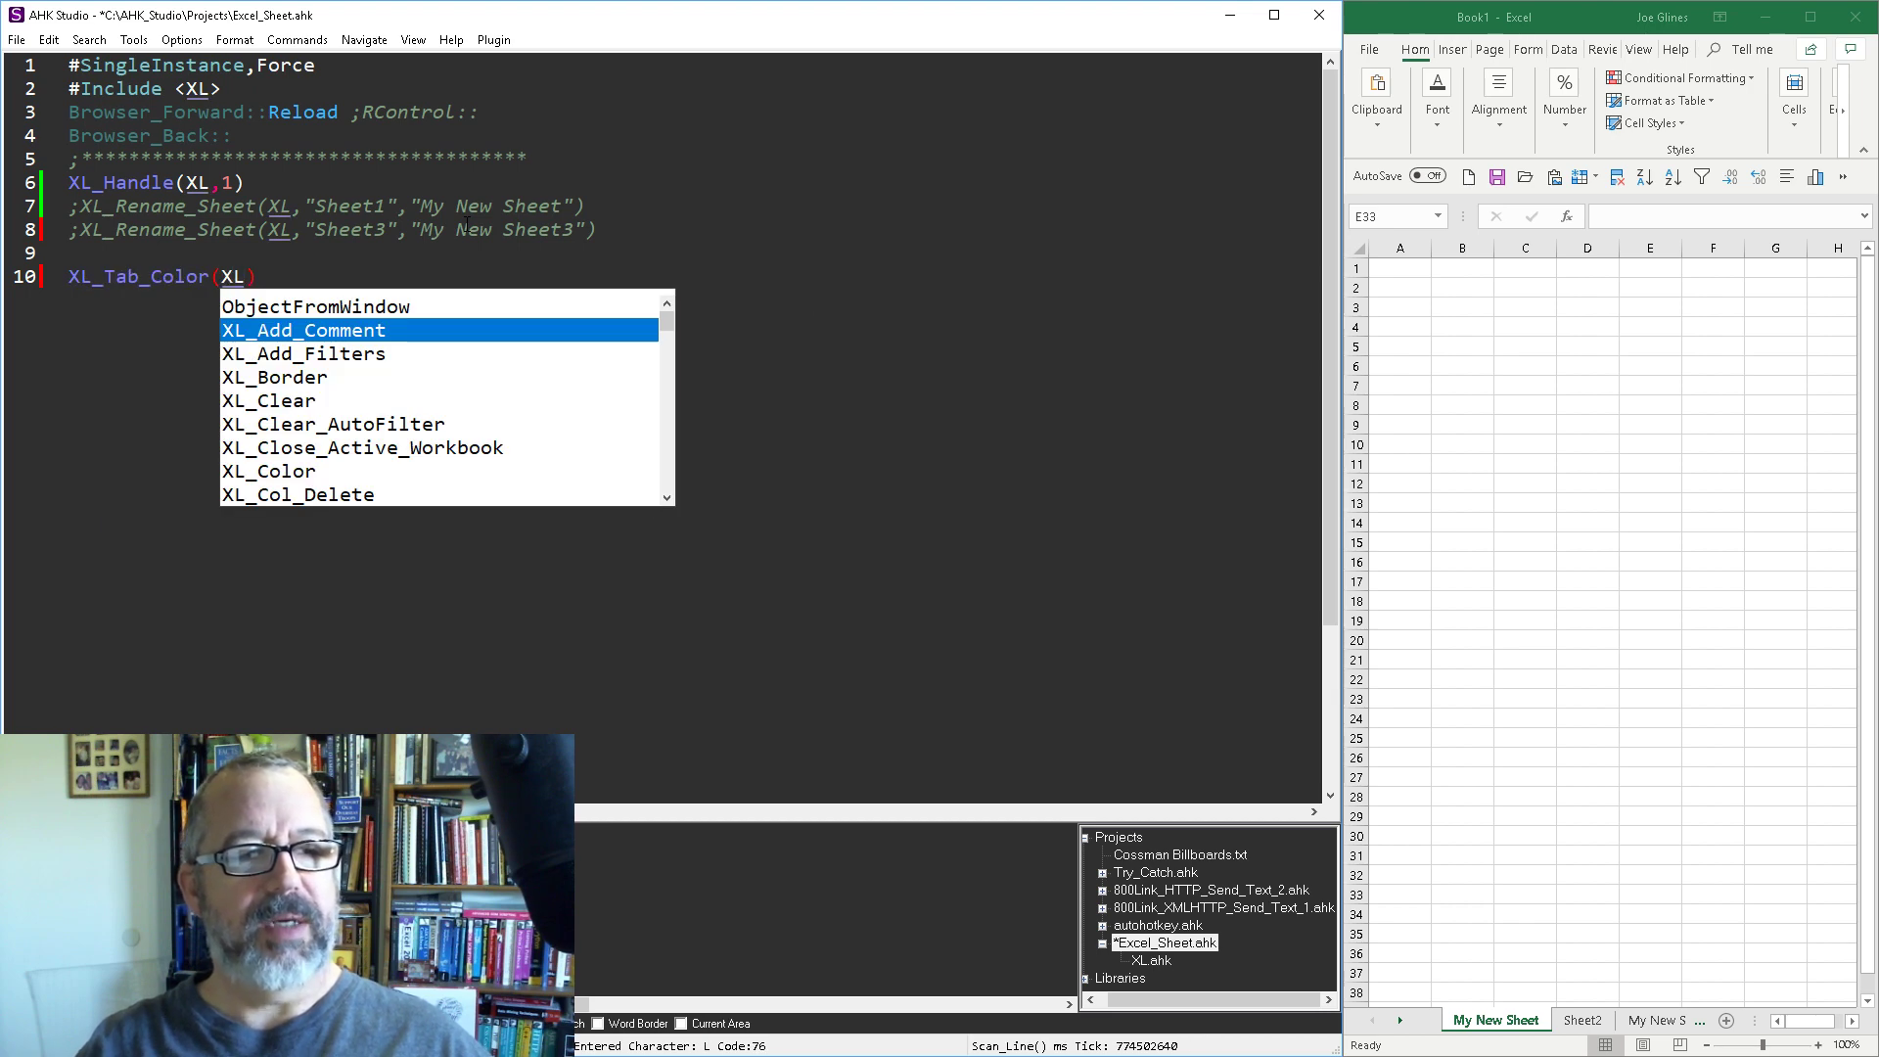
pyautogui.write(',')
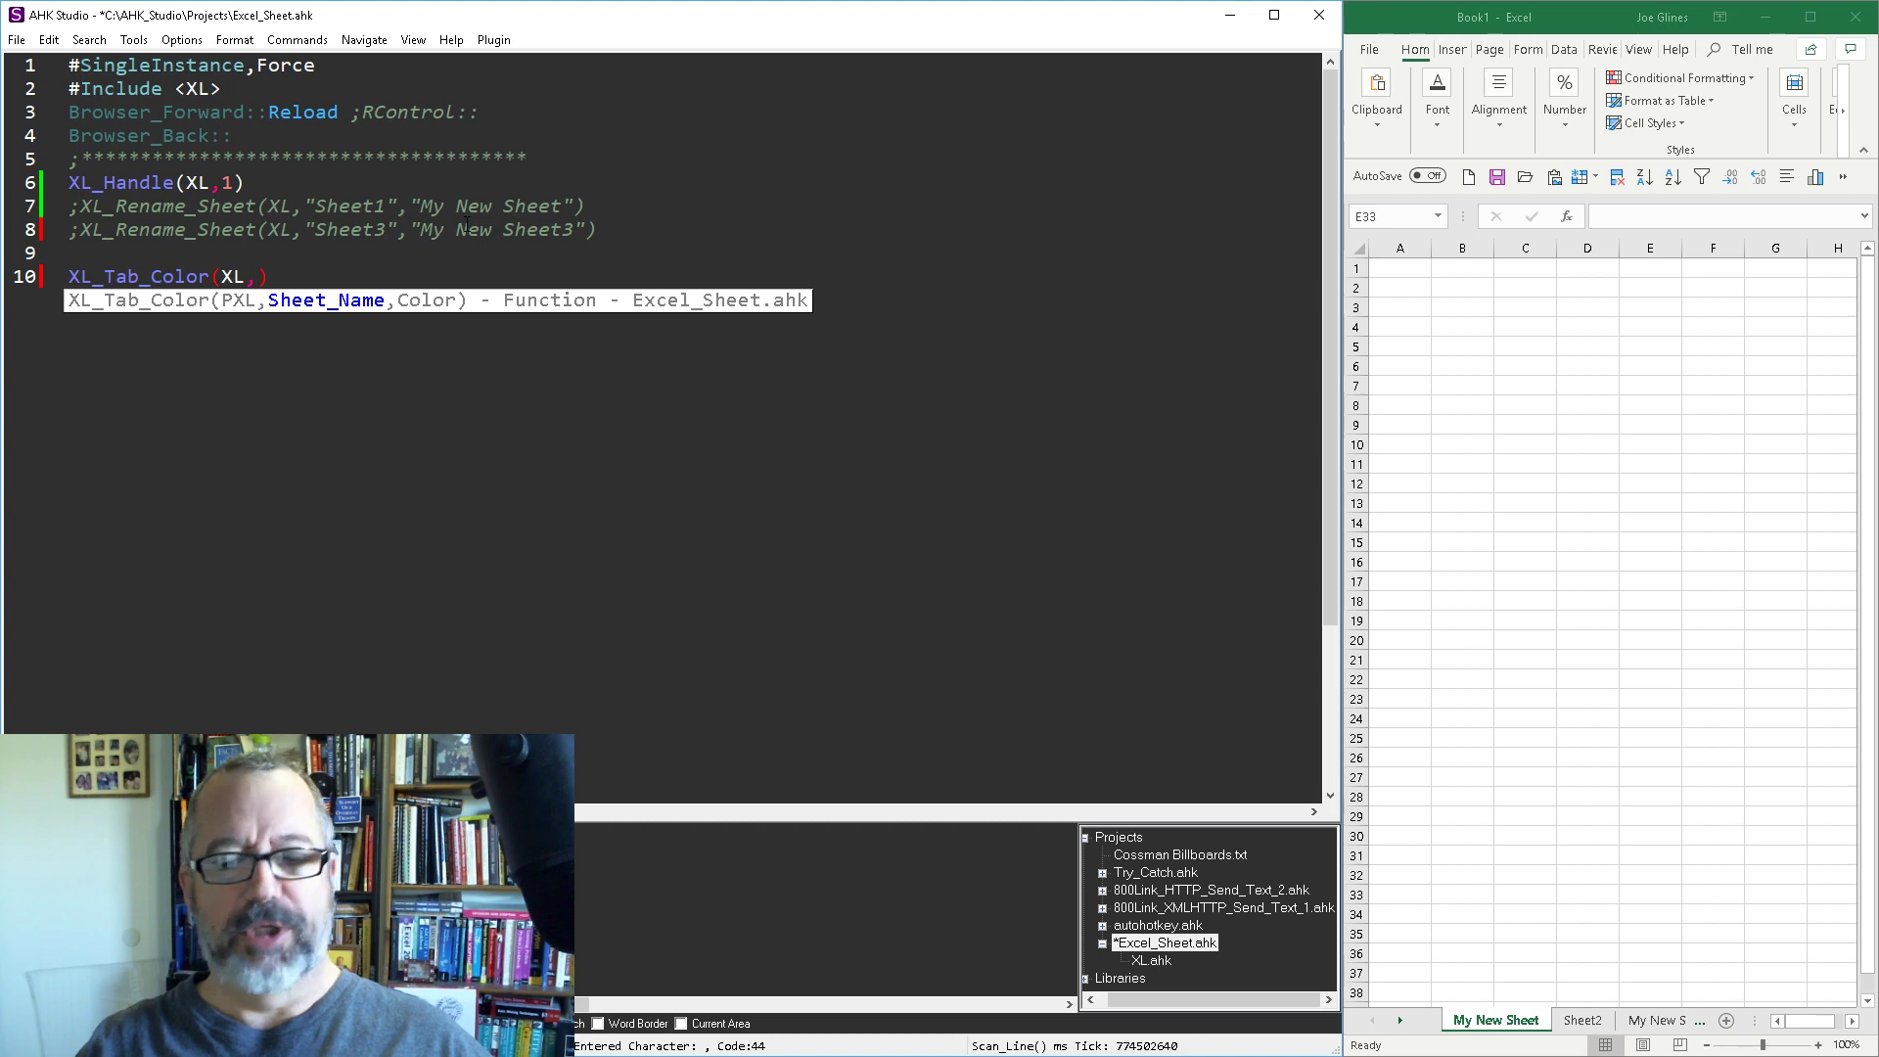
pyautogui.write('Sheet')
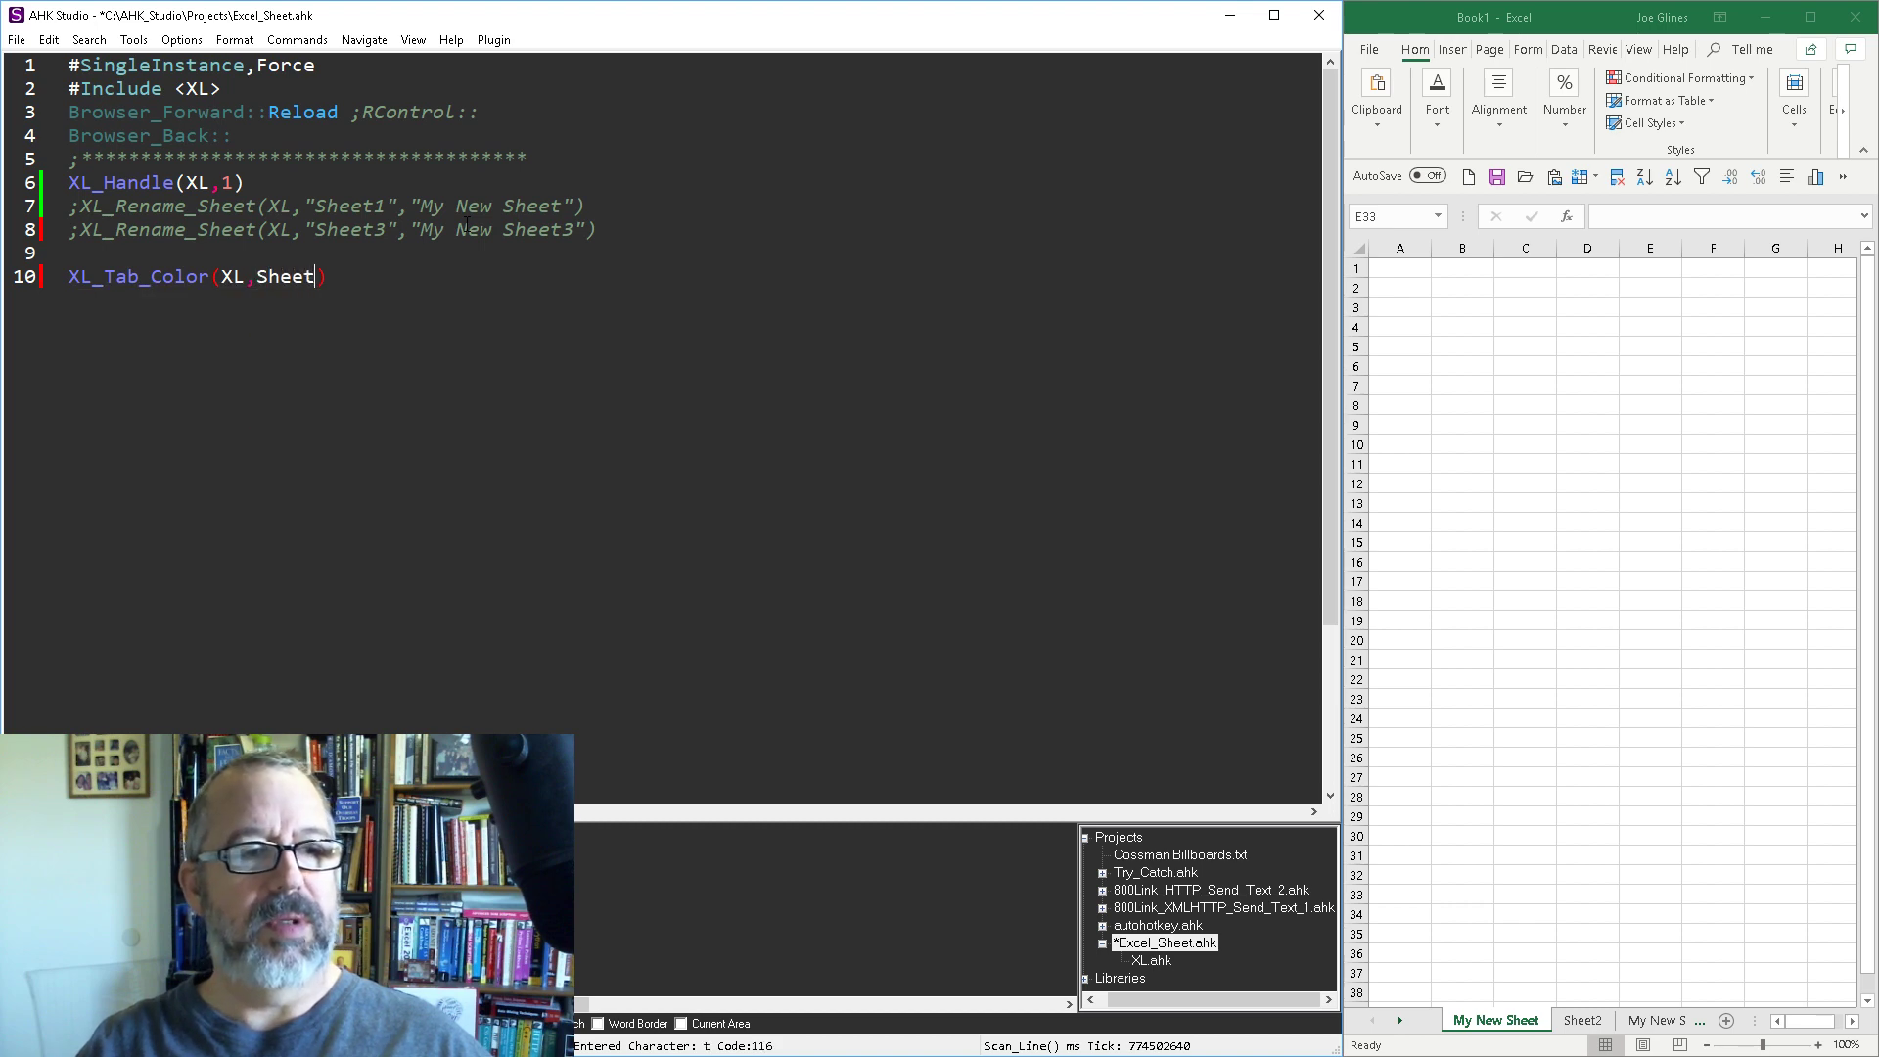
pyautogui.write('2,')
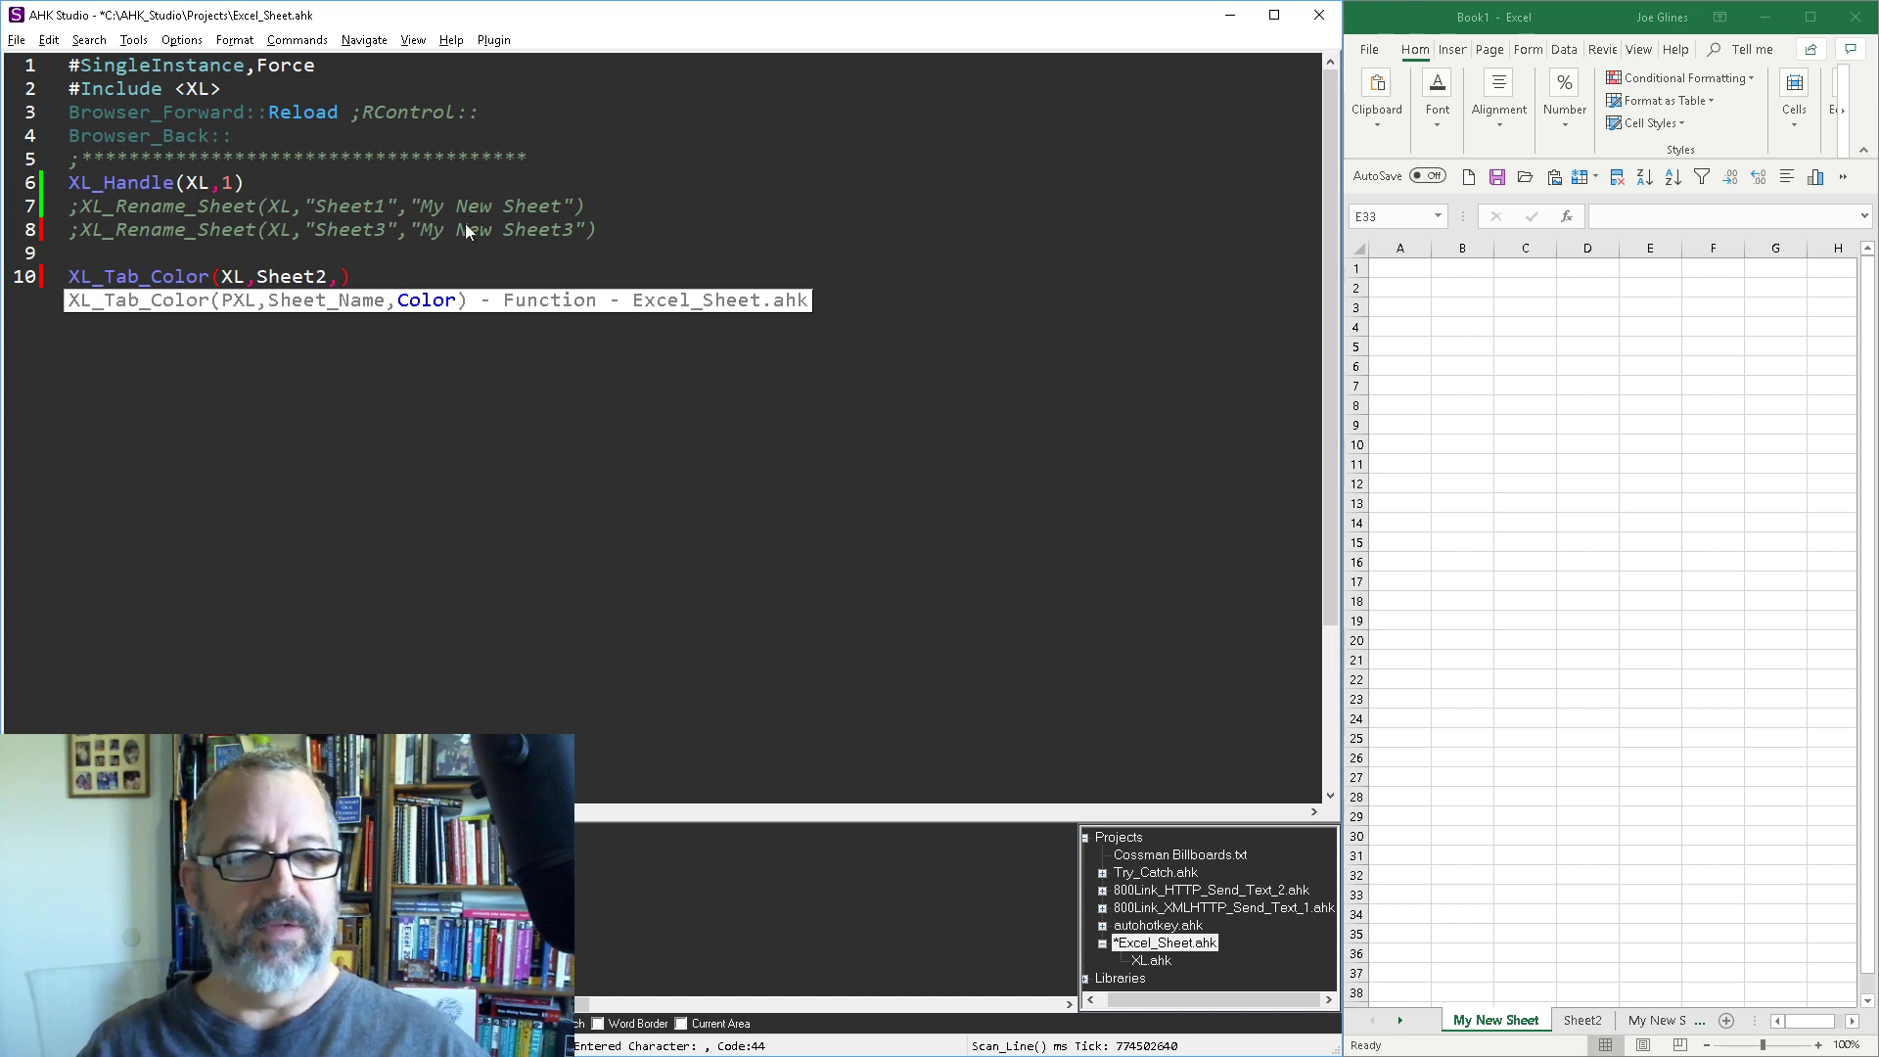
pyautogui.press('ctrl+s')
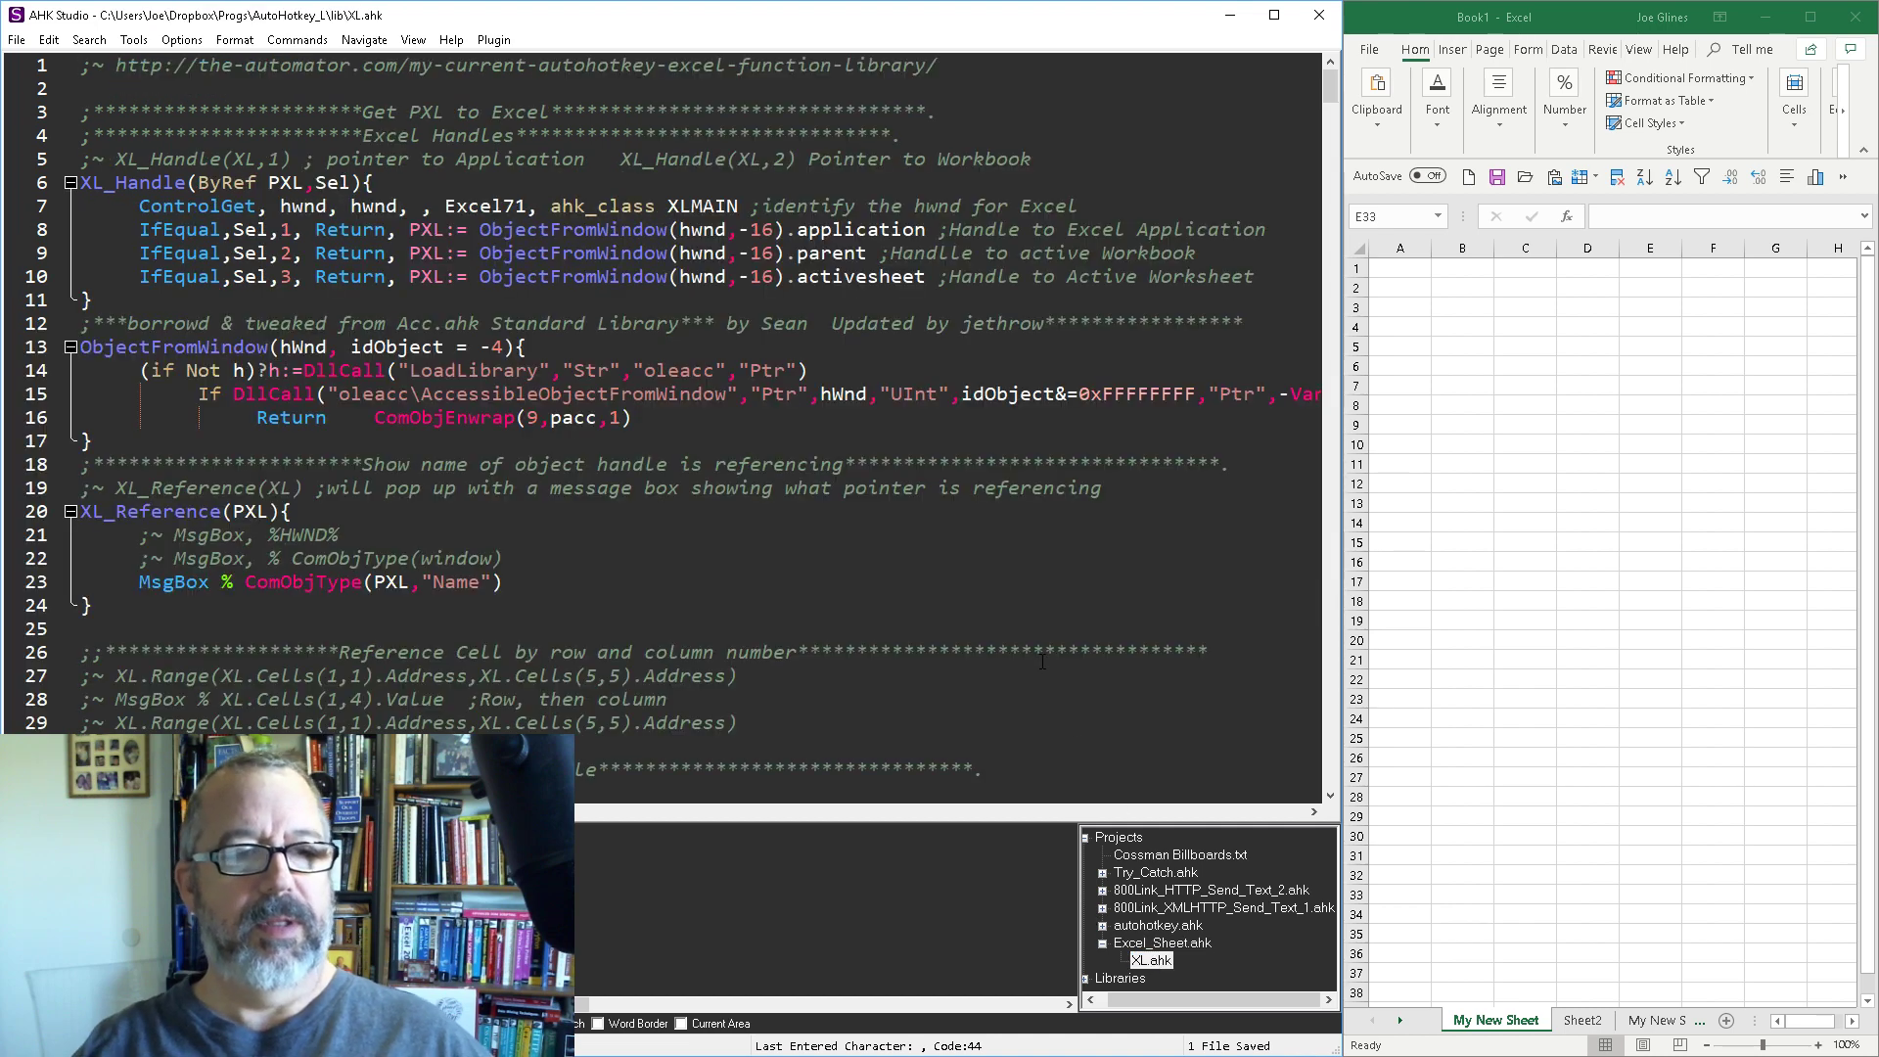
# Scroll XL.ahk to find the numeric tab colour codes
pyautogui.scroll(-3)
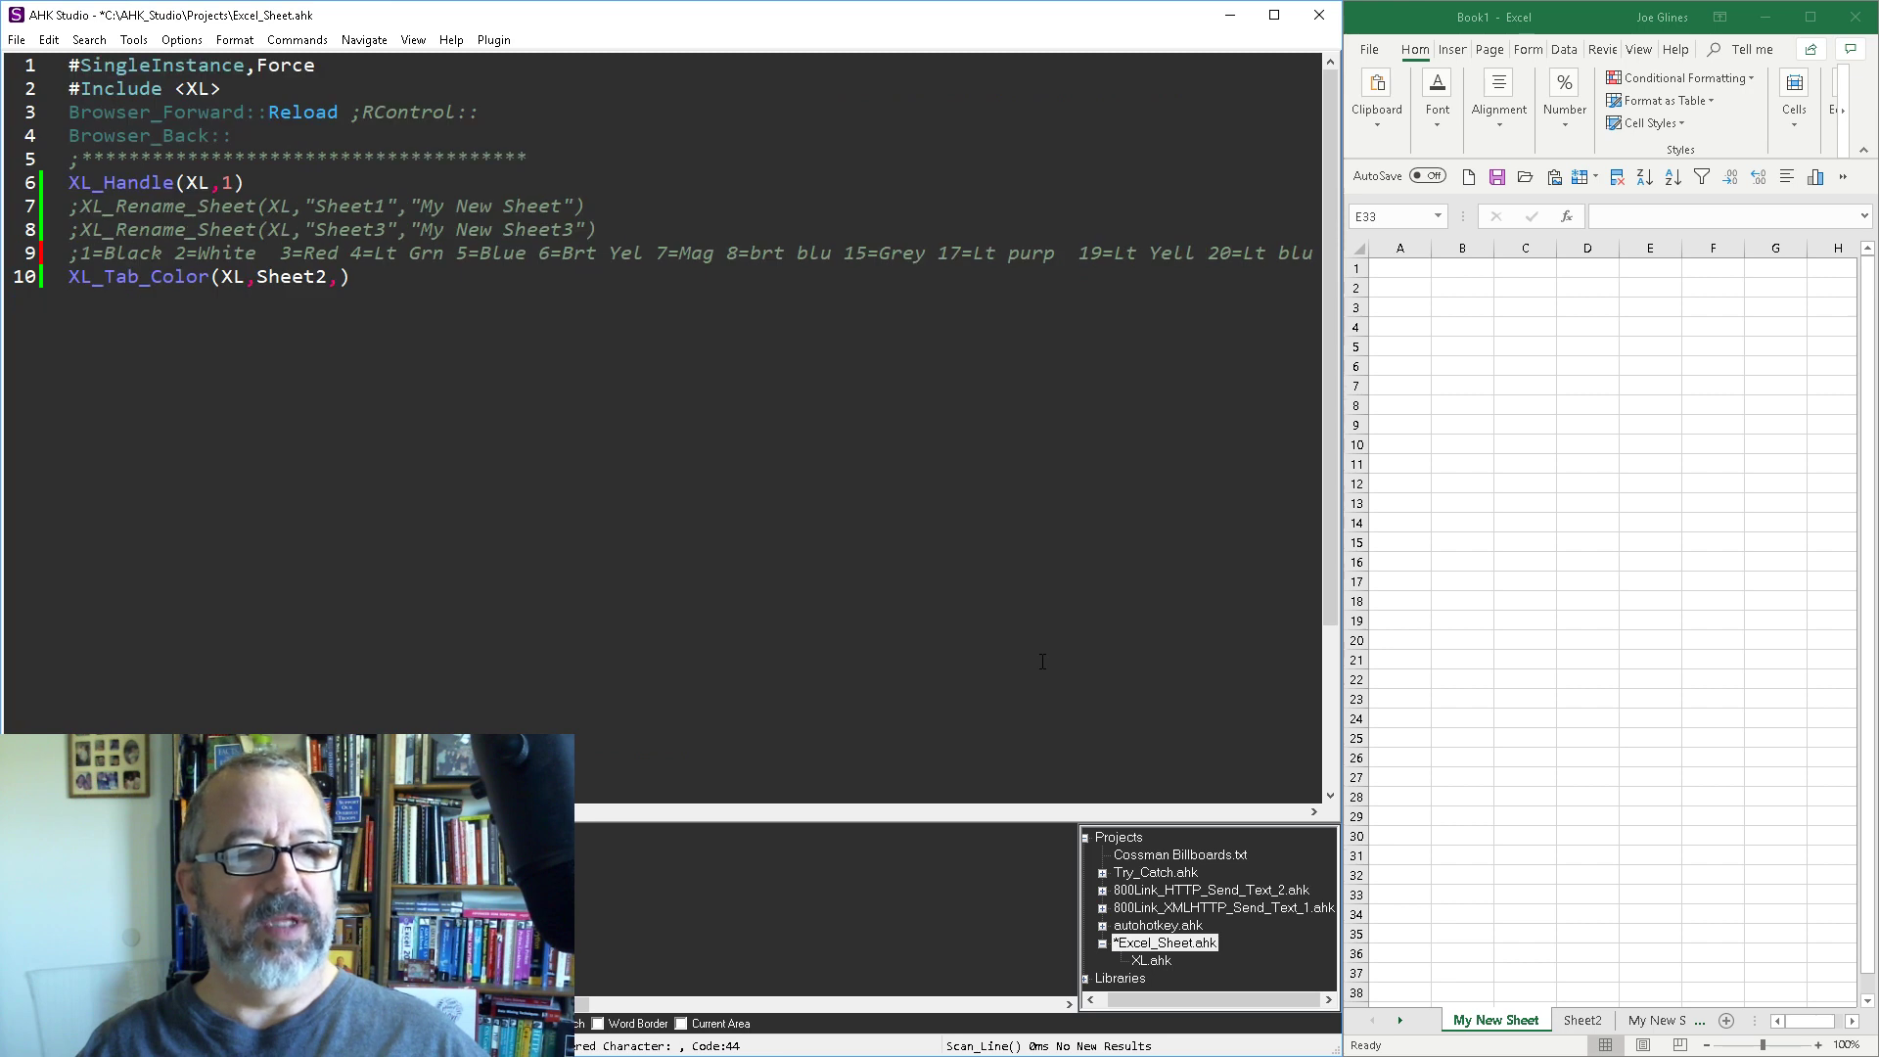
# Set the Sheet2 tab-colour call's colour argument to 3 (red)
pyautogui.write(')')
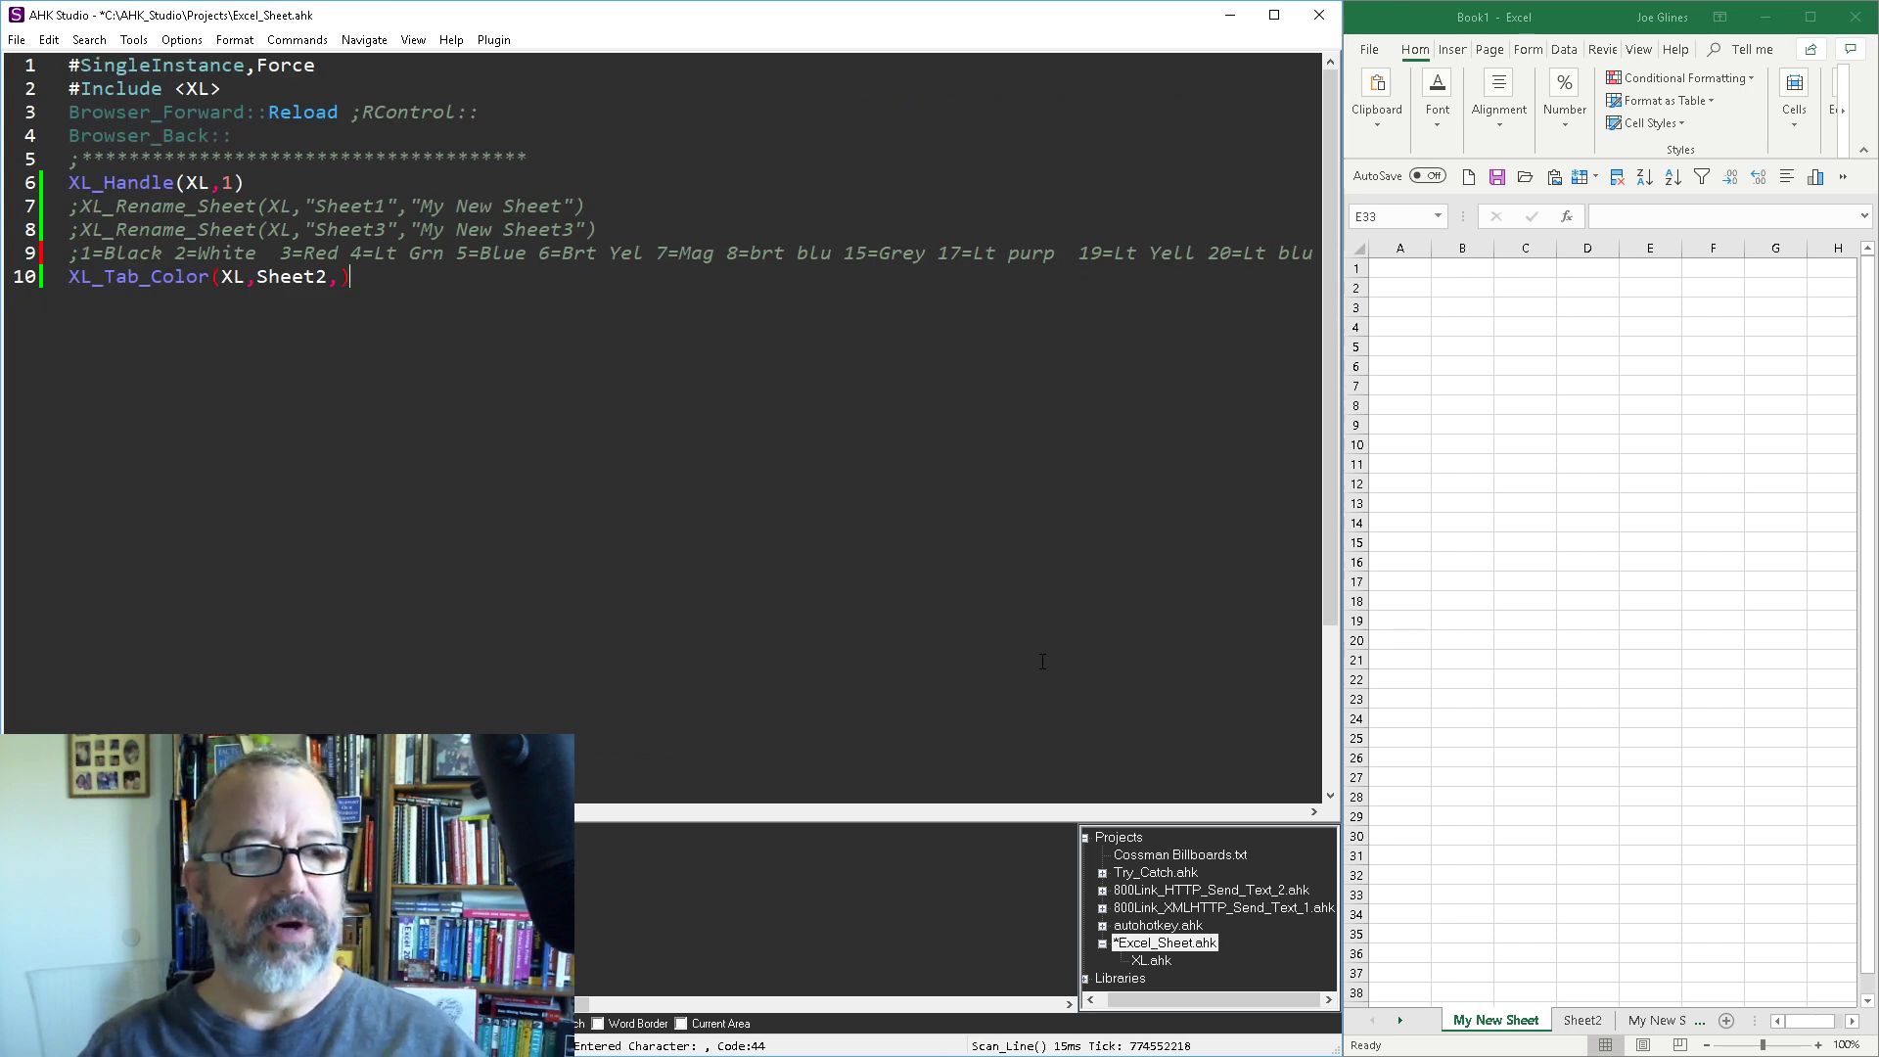
pyautogui.write('1')
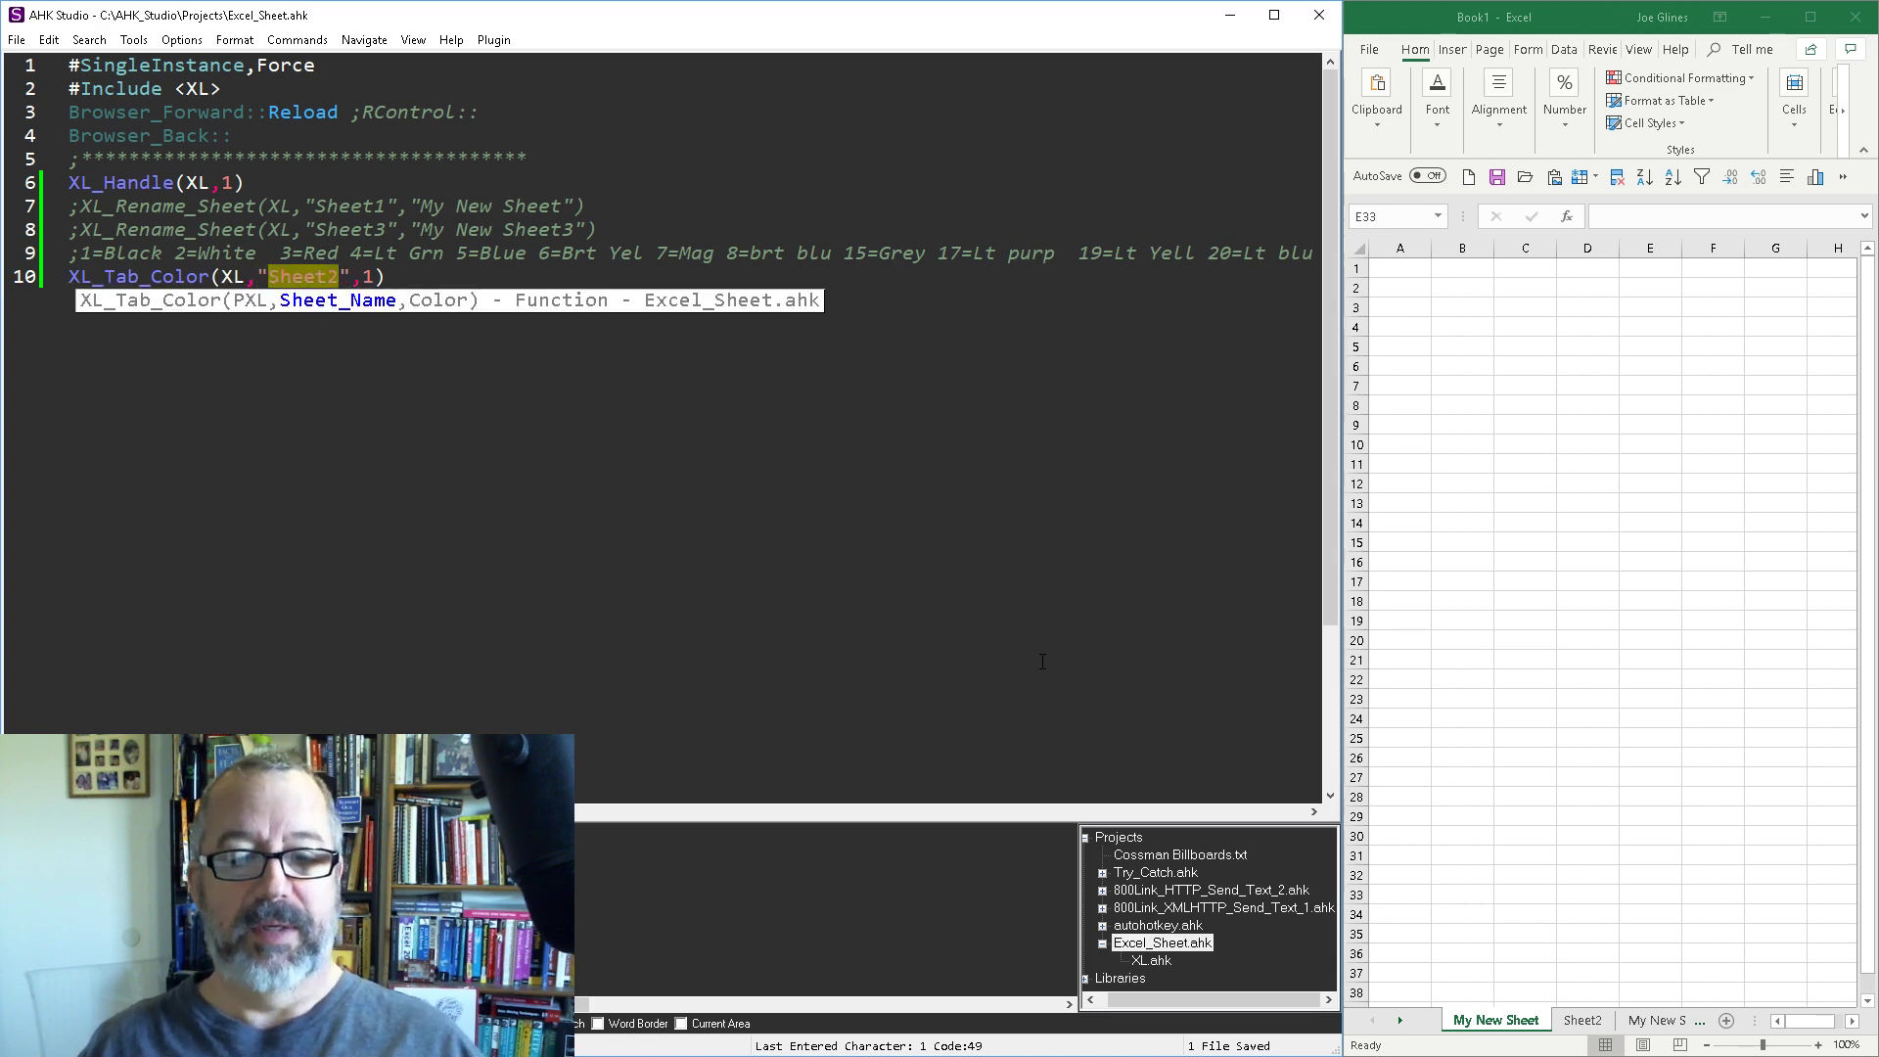
pyautogui.click(1581, 1020)
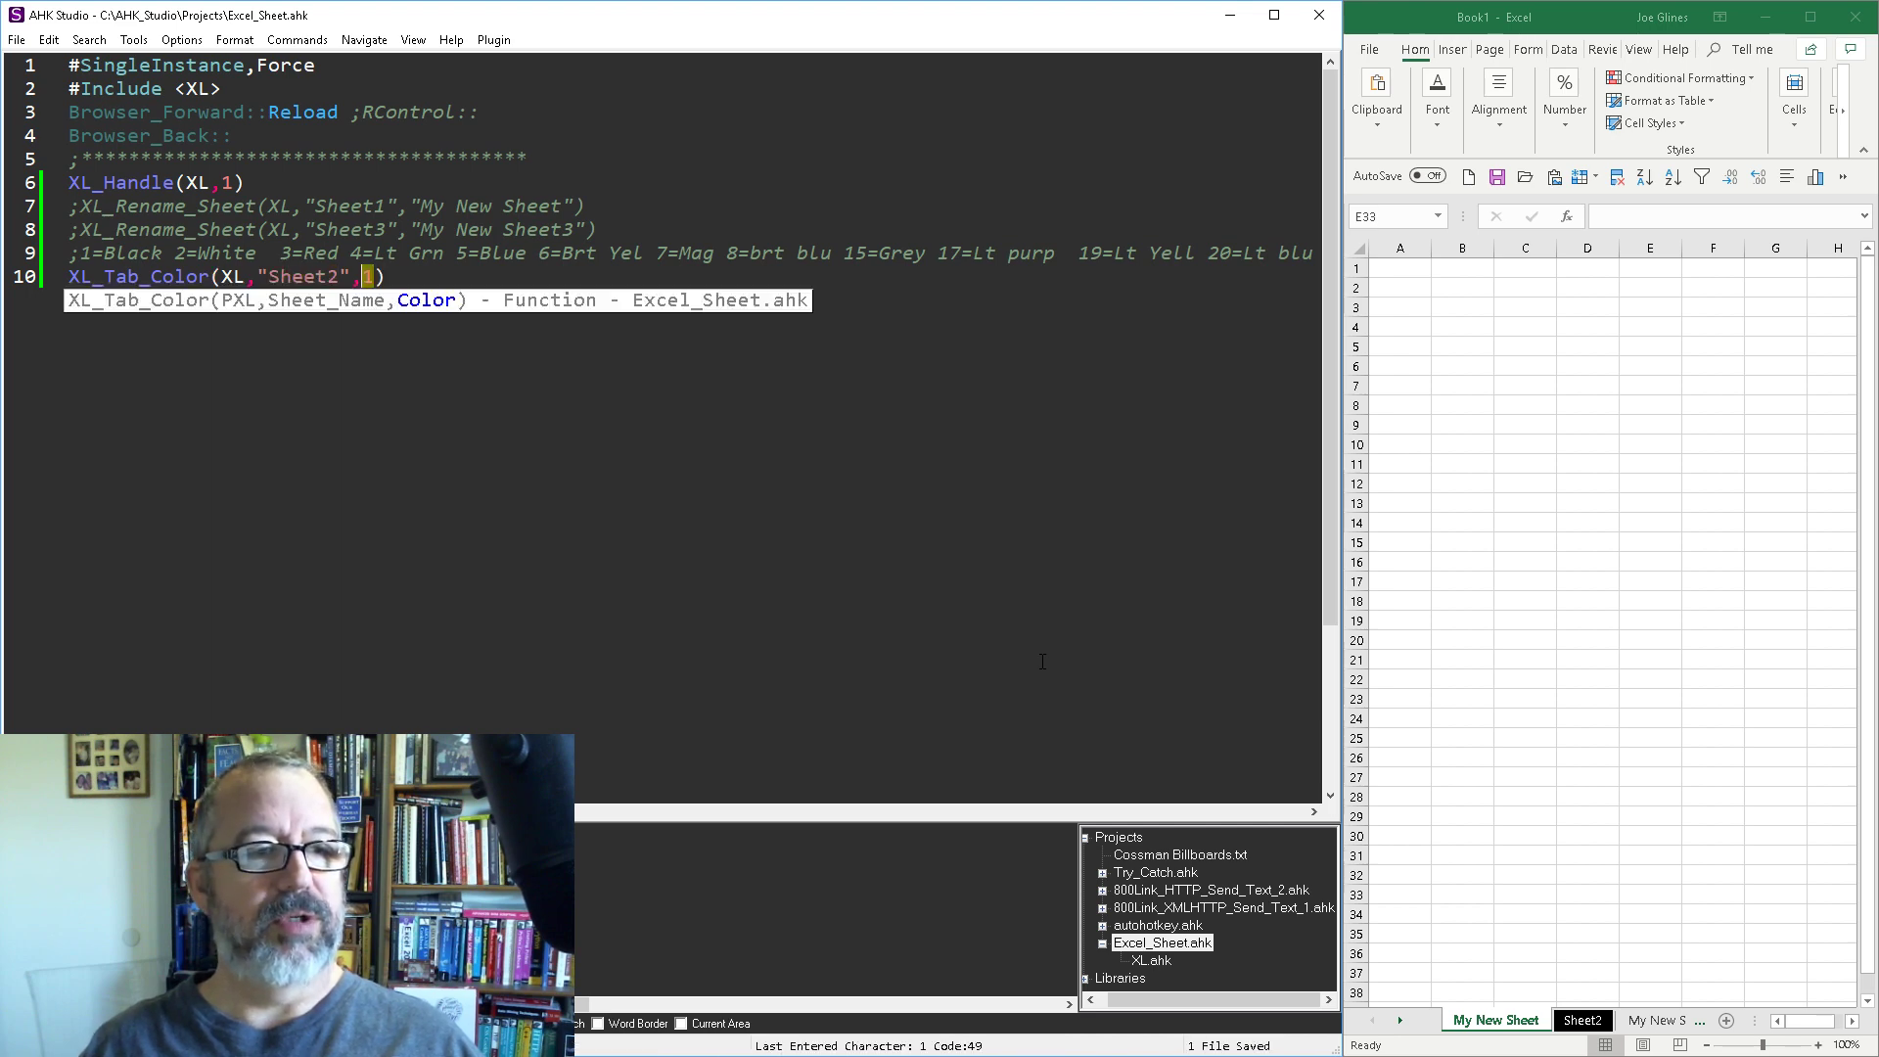
pyautogui.write('2')
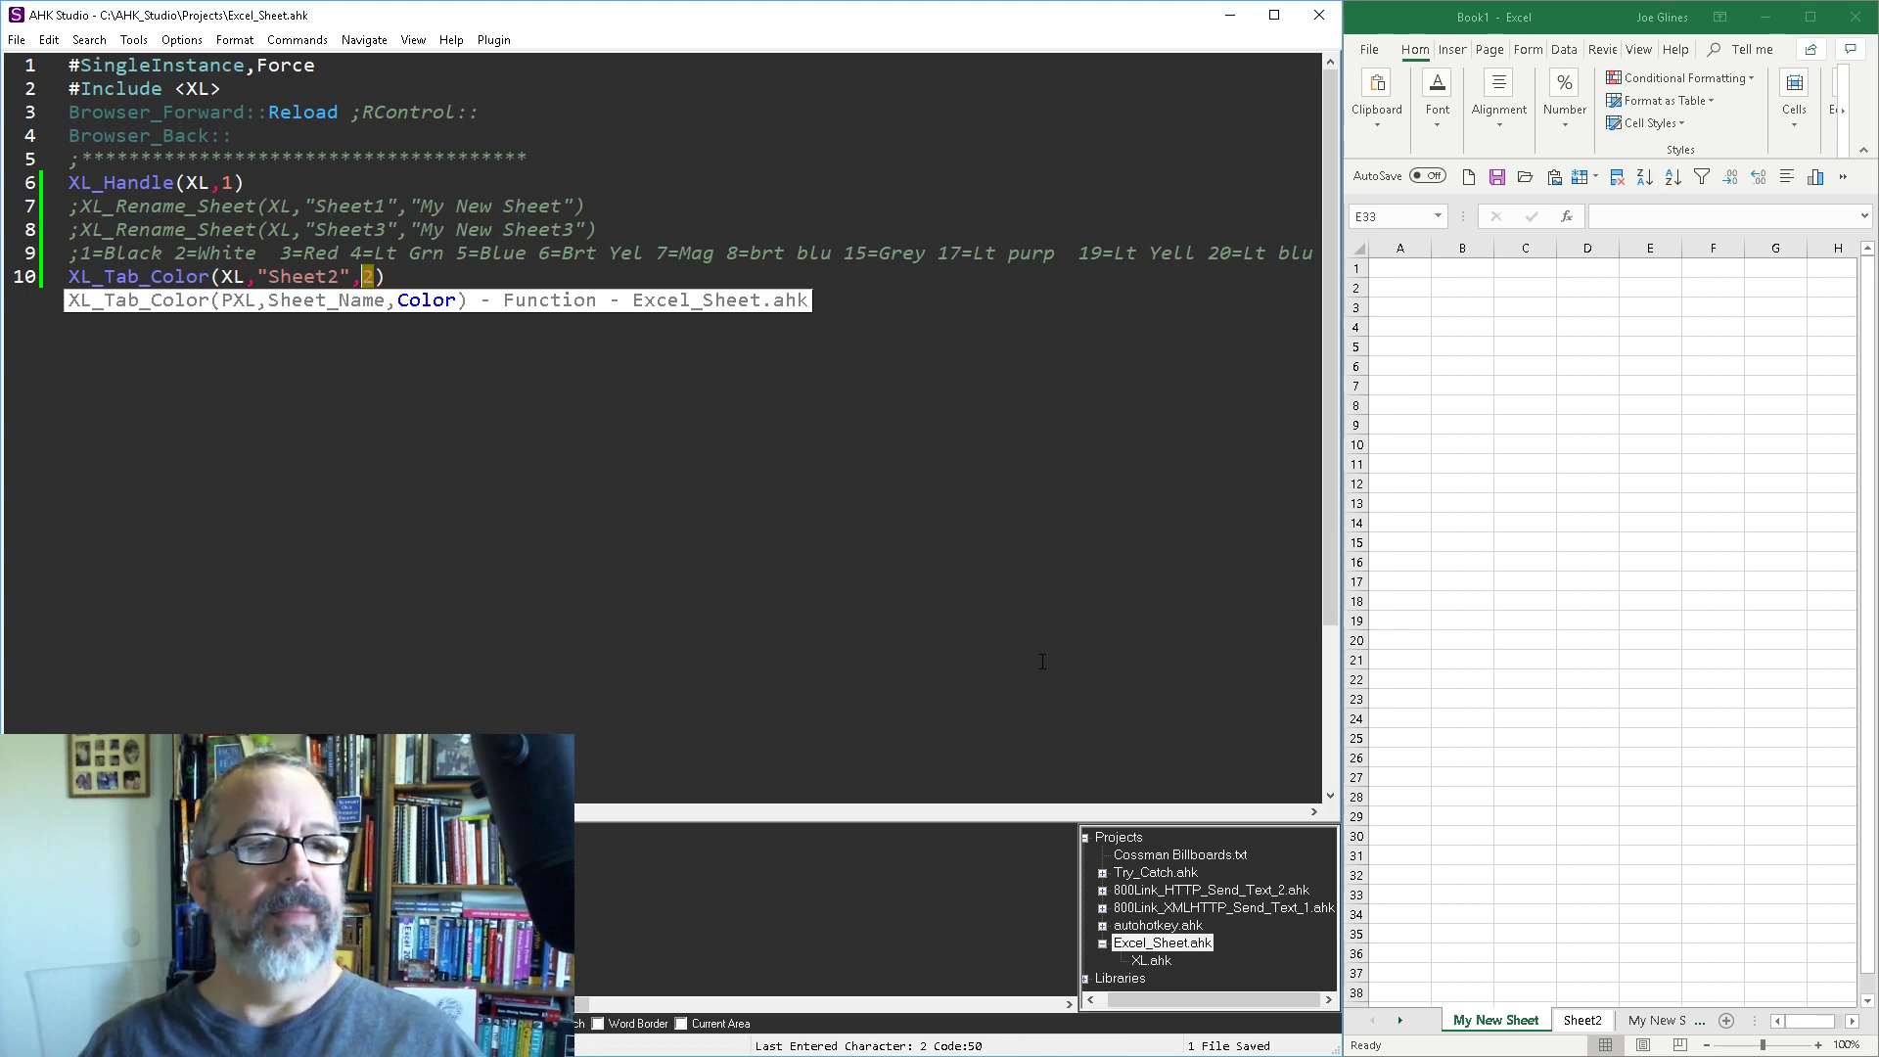
pyautogui.write('3')
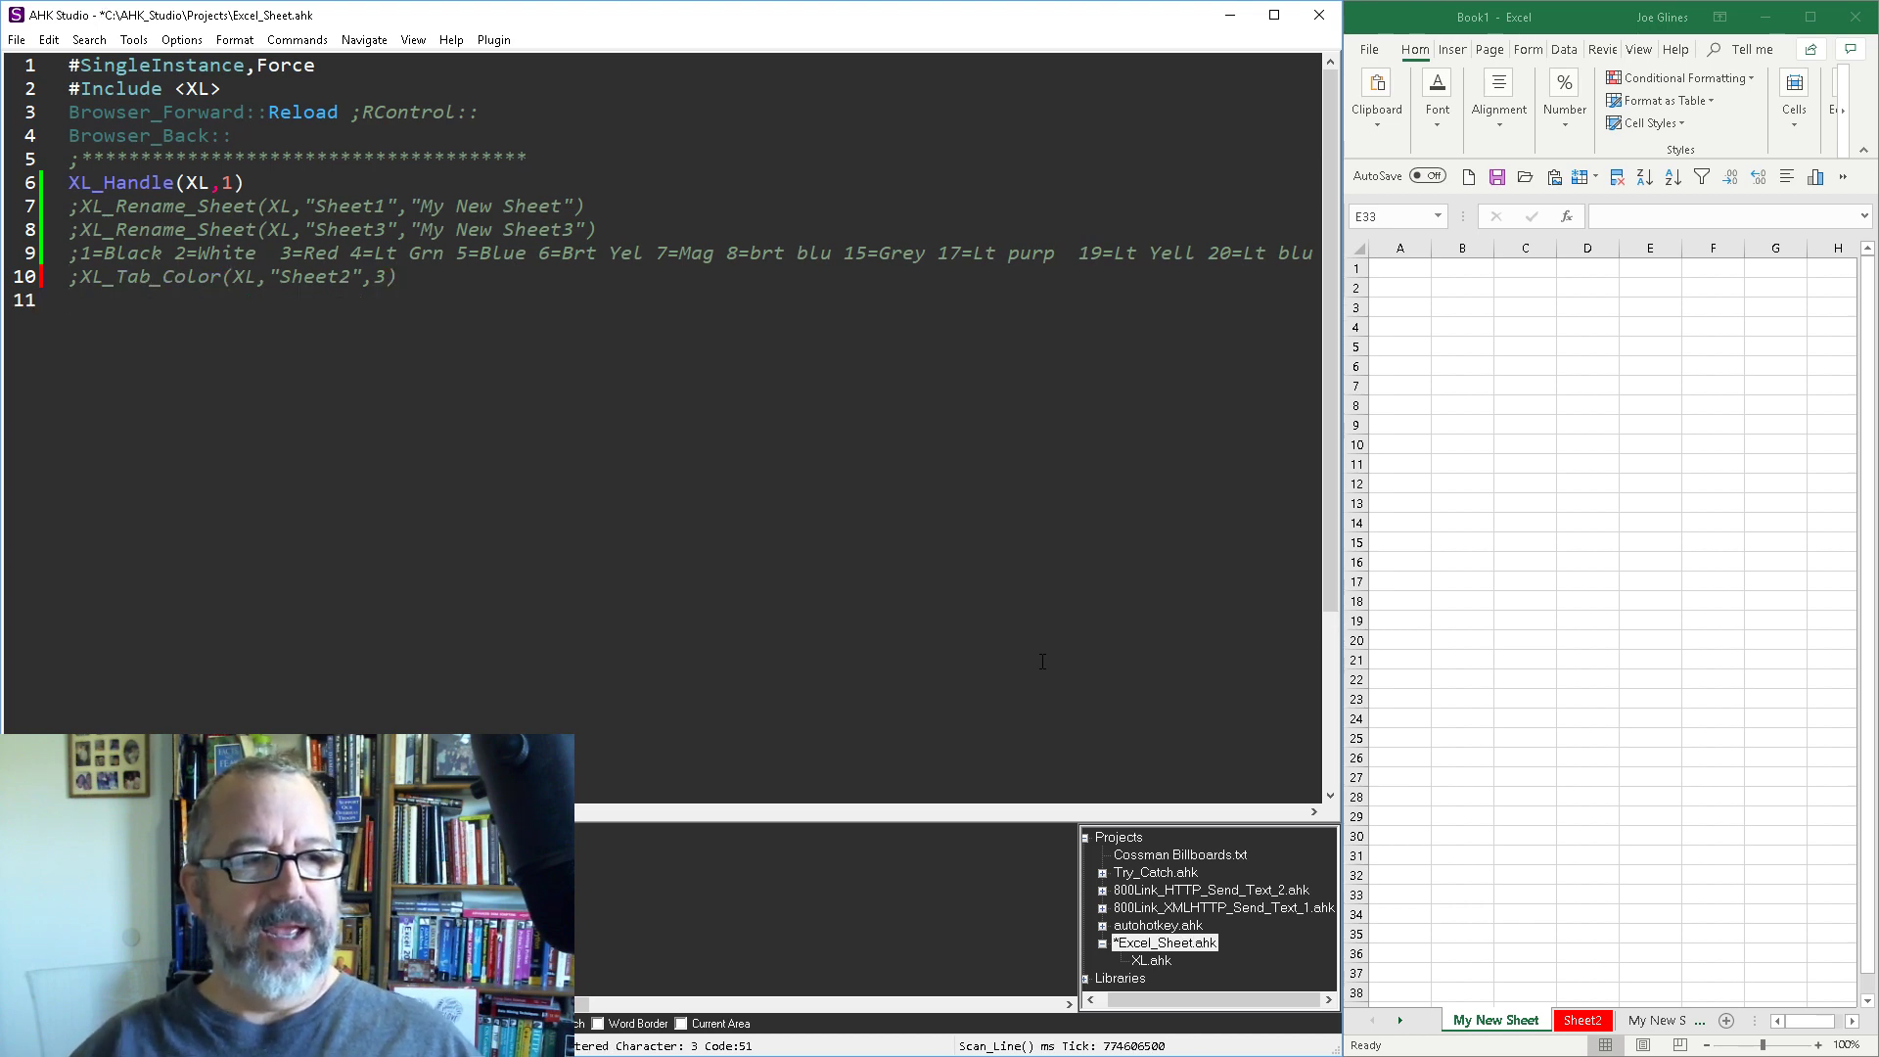
# Write XL_Move_SheetName_to_yIndex(XL,"My New Sheet",2) on line 11 and save
pyautogui.write('XL')
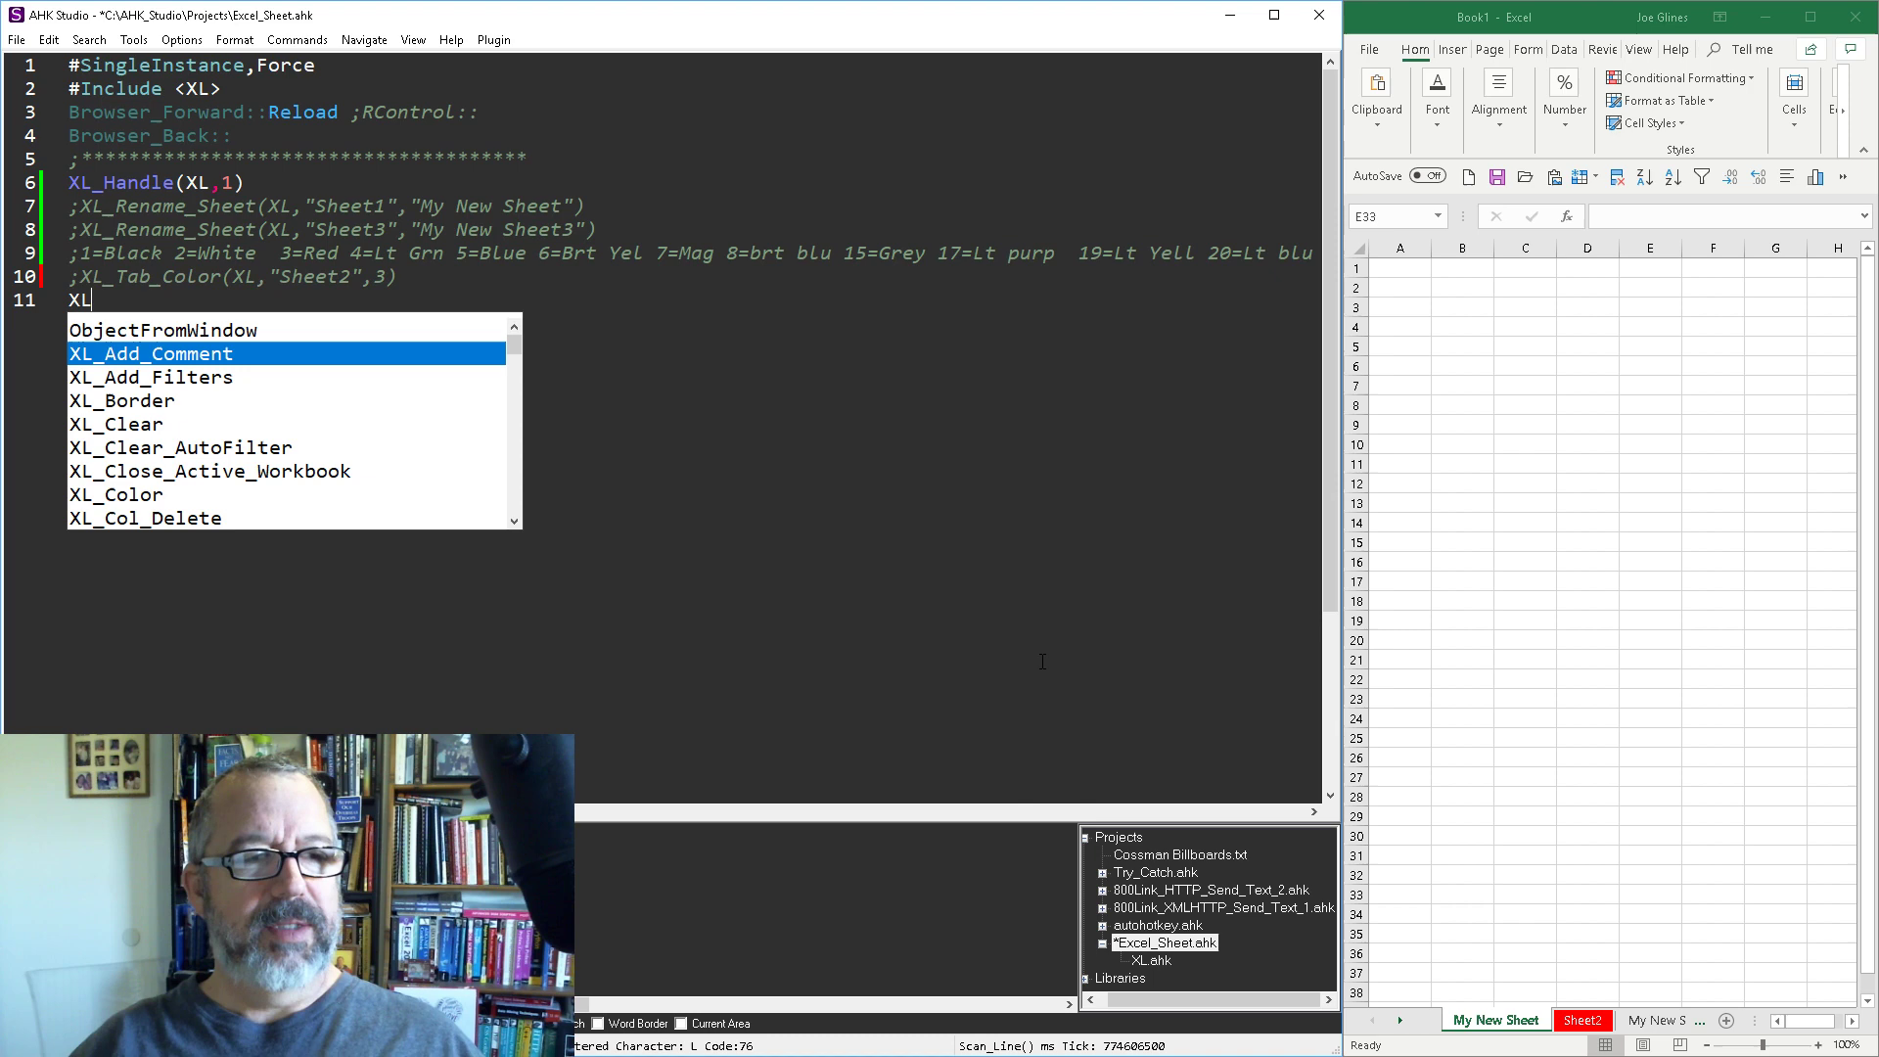
pyautogui.write('Move_SheetName_to_yIndex(')
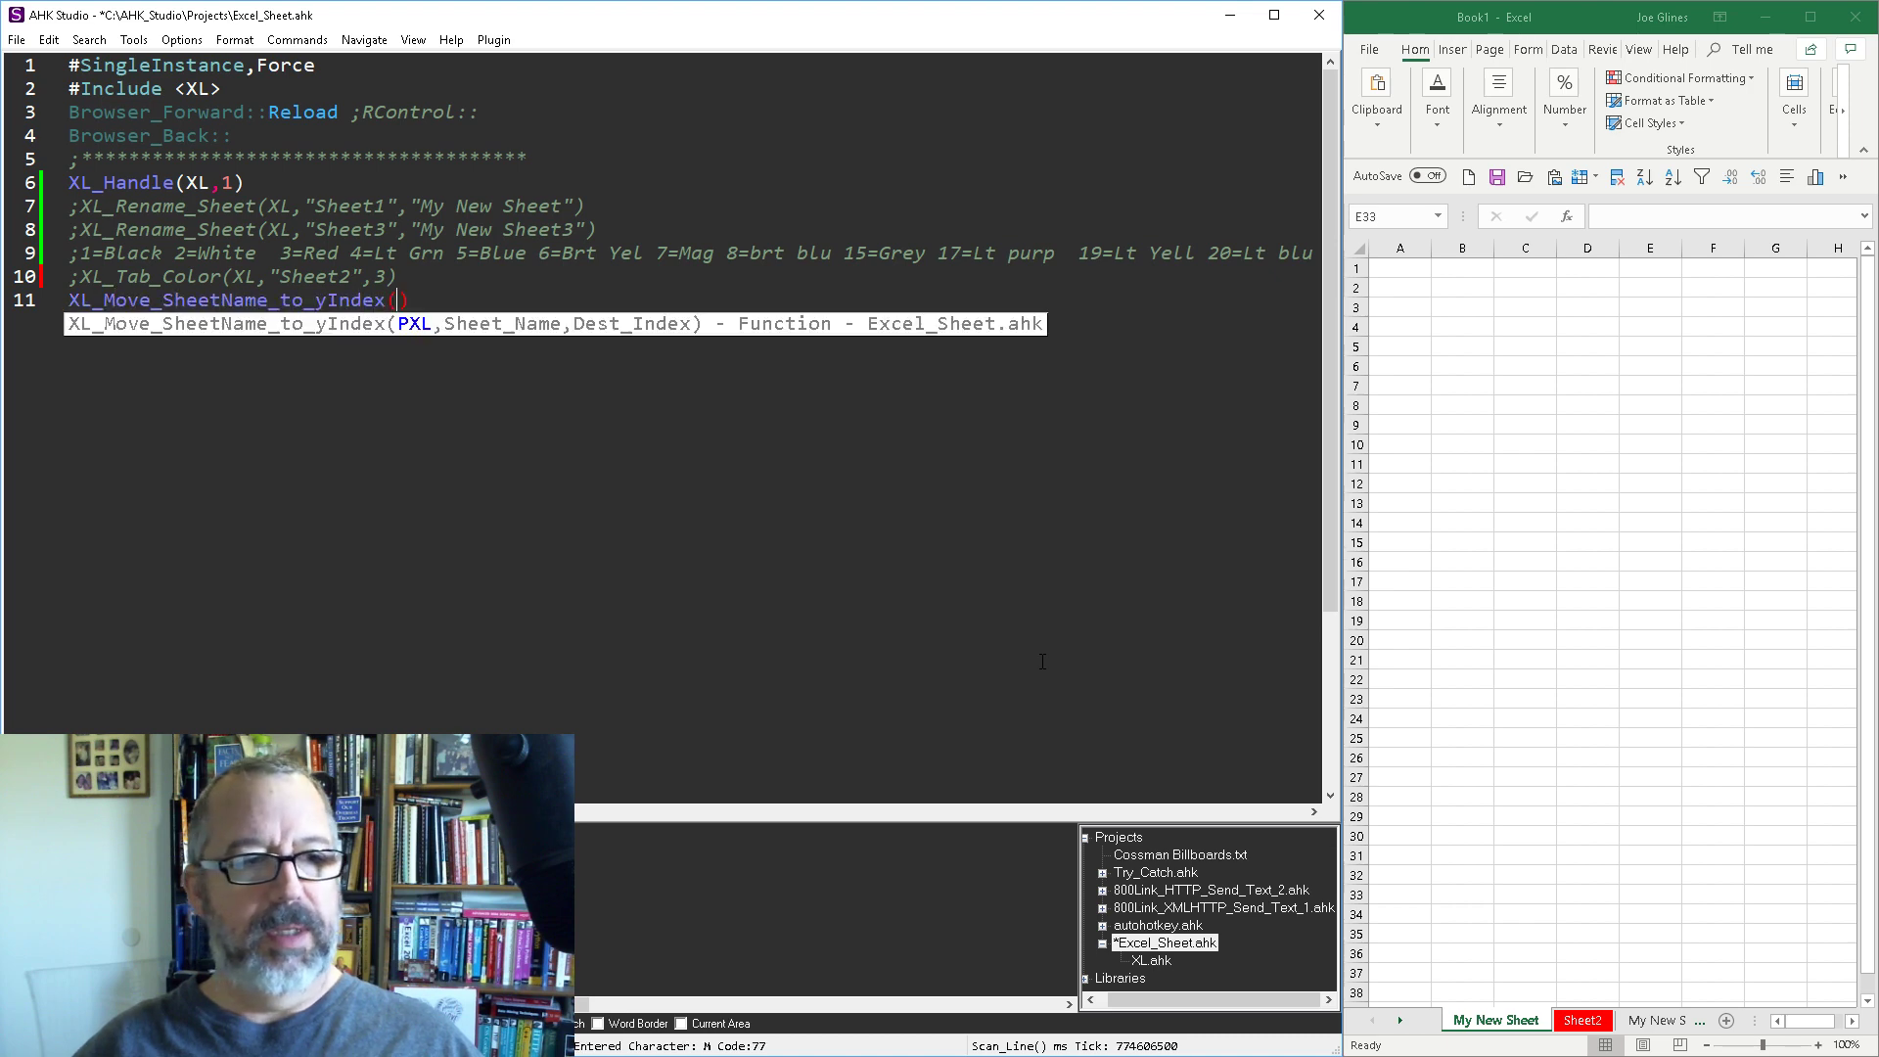
pyautogui.write('XL,"M')
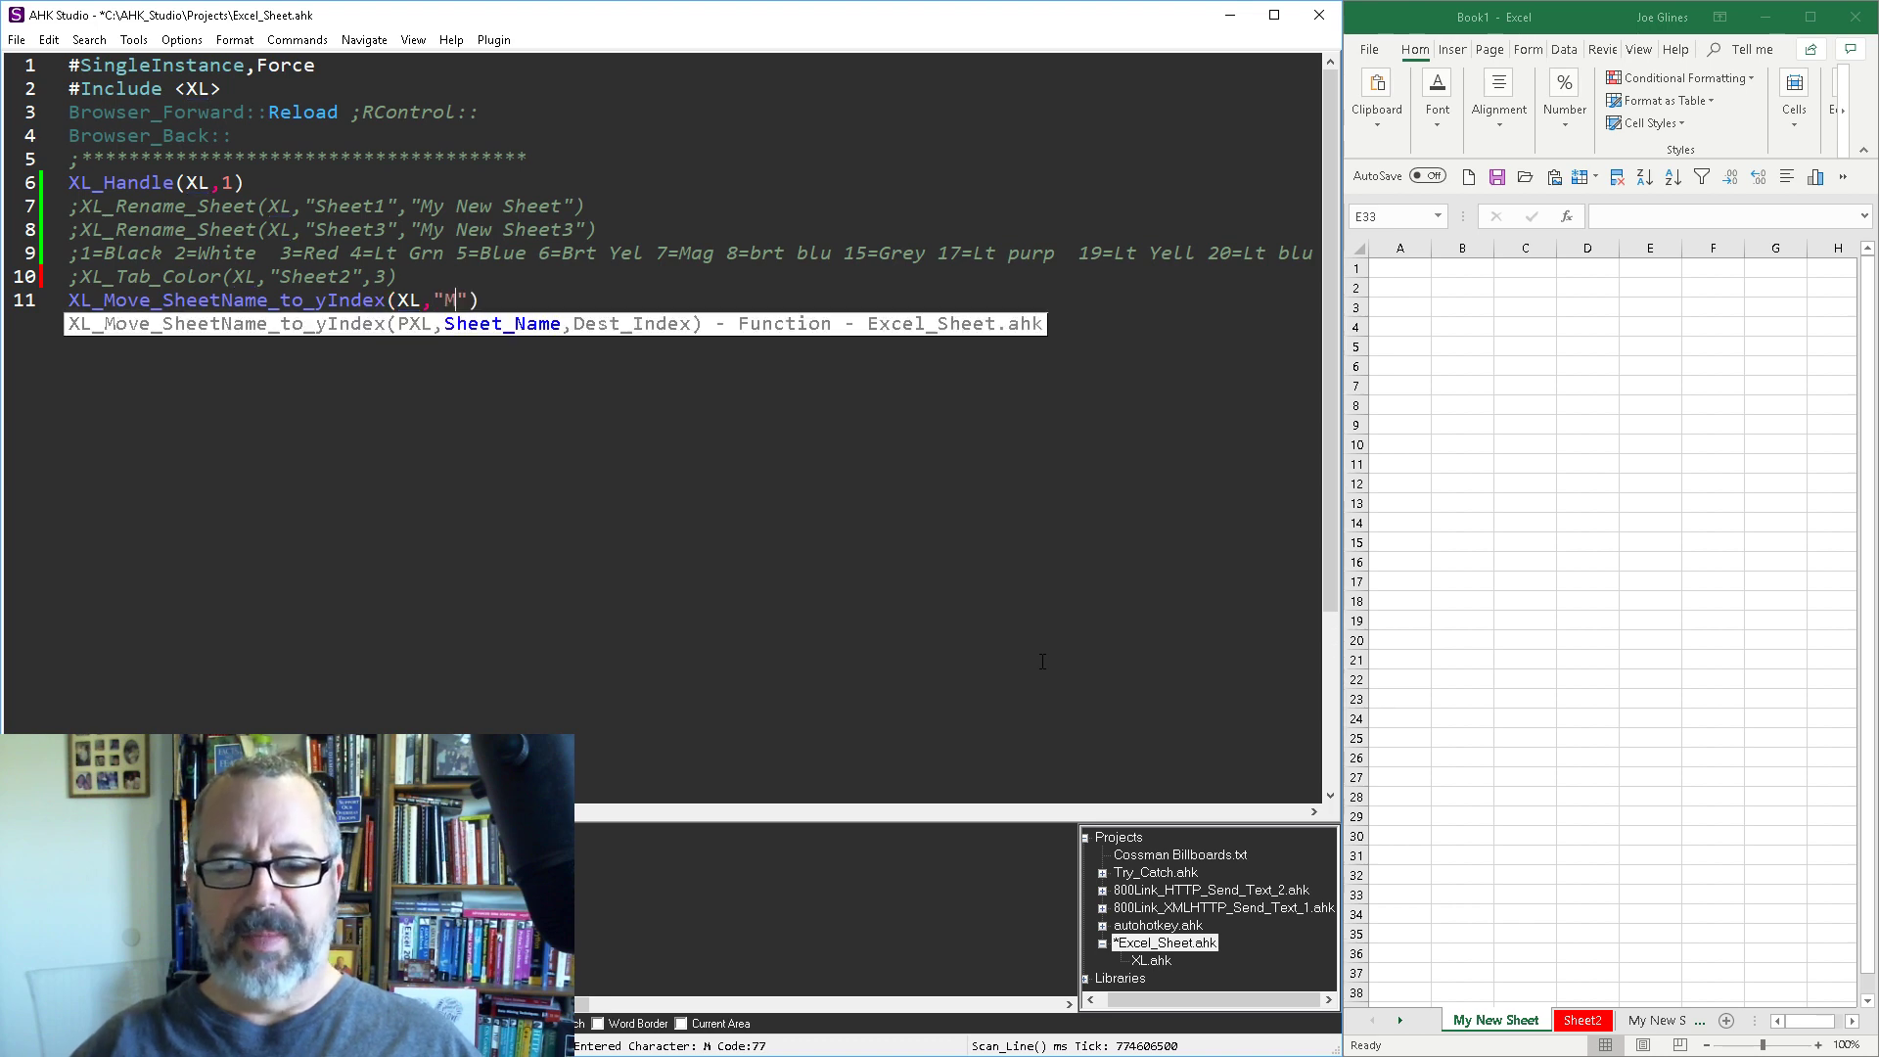
pyautogui.write('y New S')
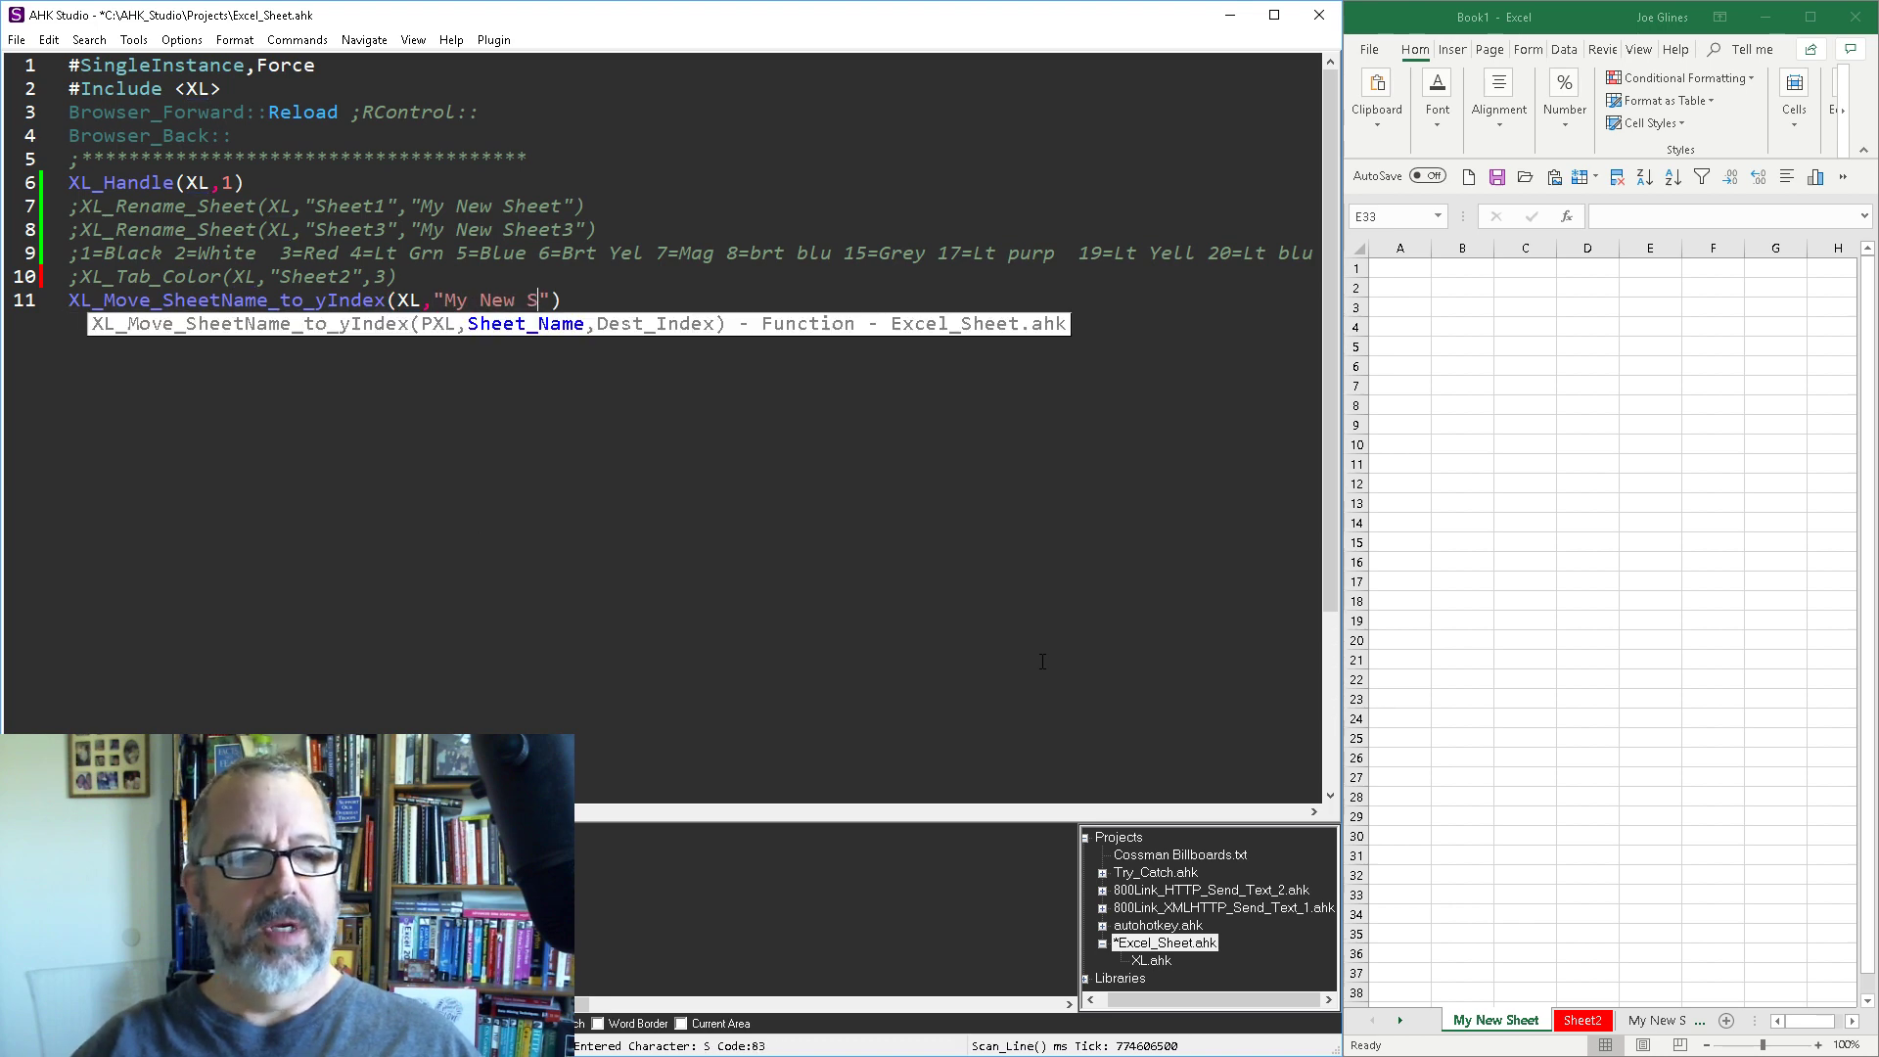
pyautogui.write('heet')
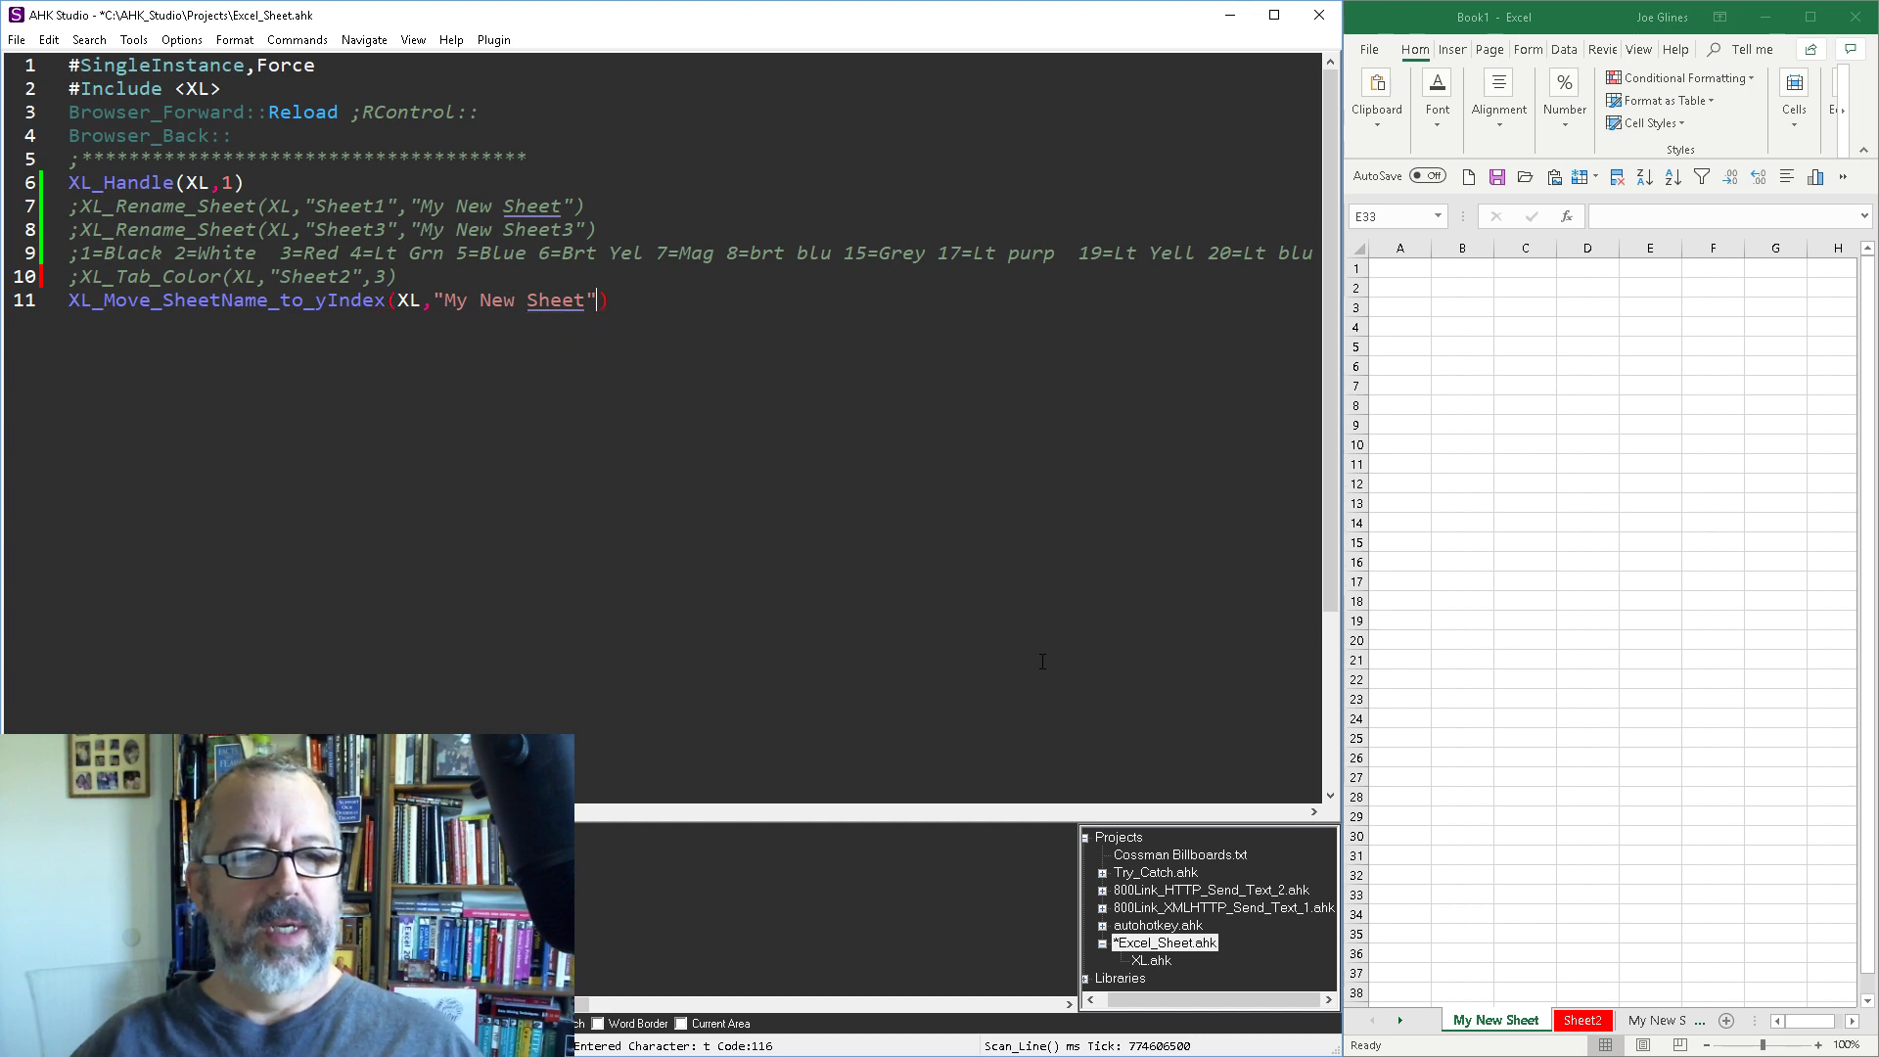
pyautogui.write(',')
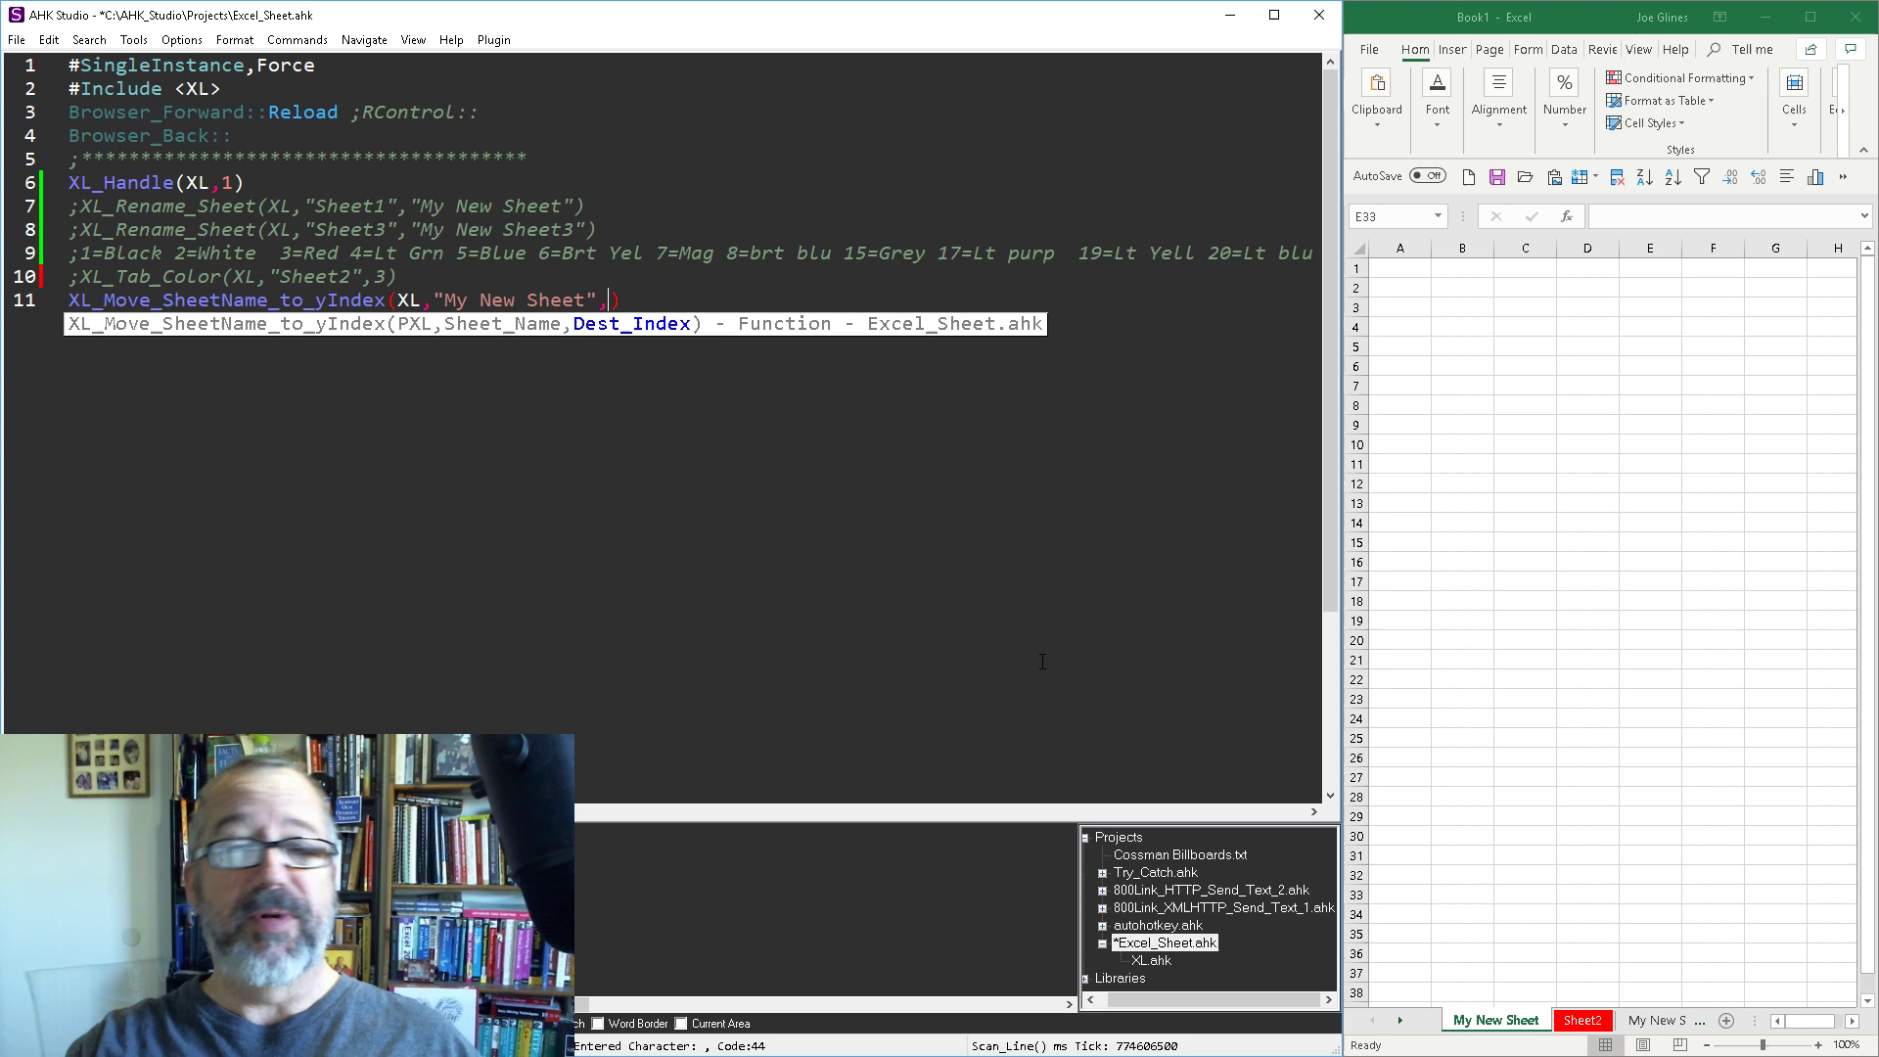
pyautogui.write('2')
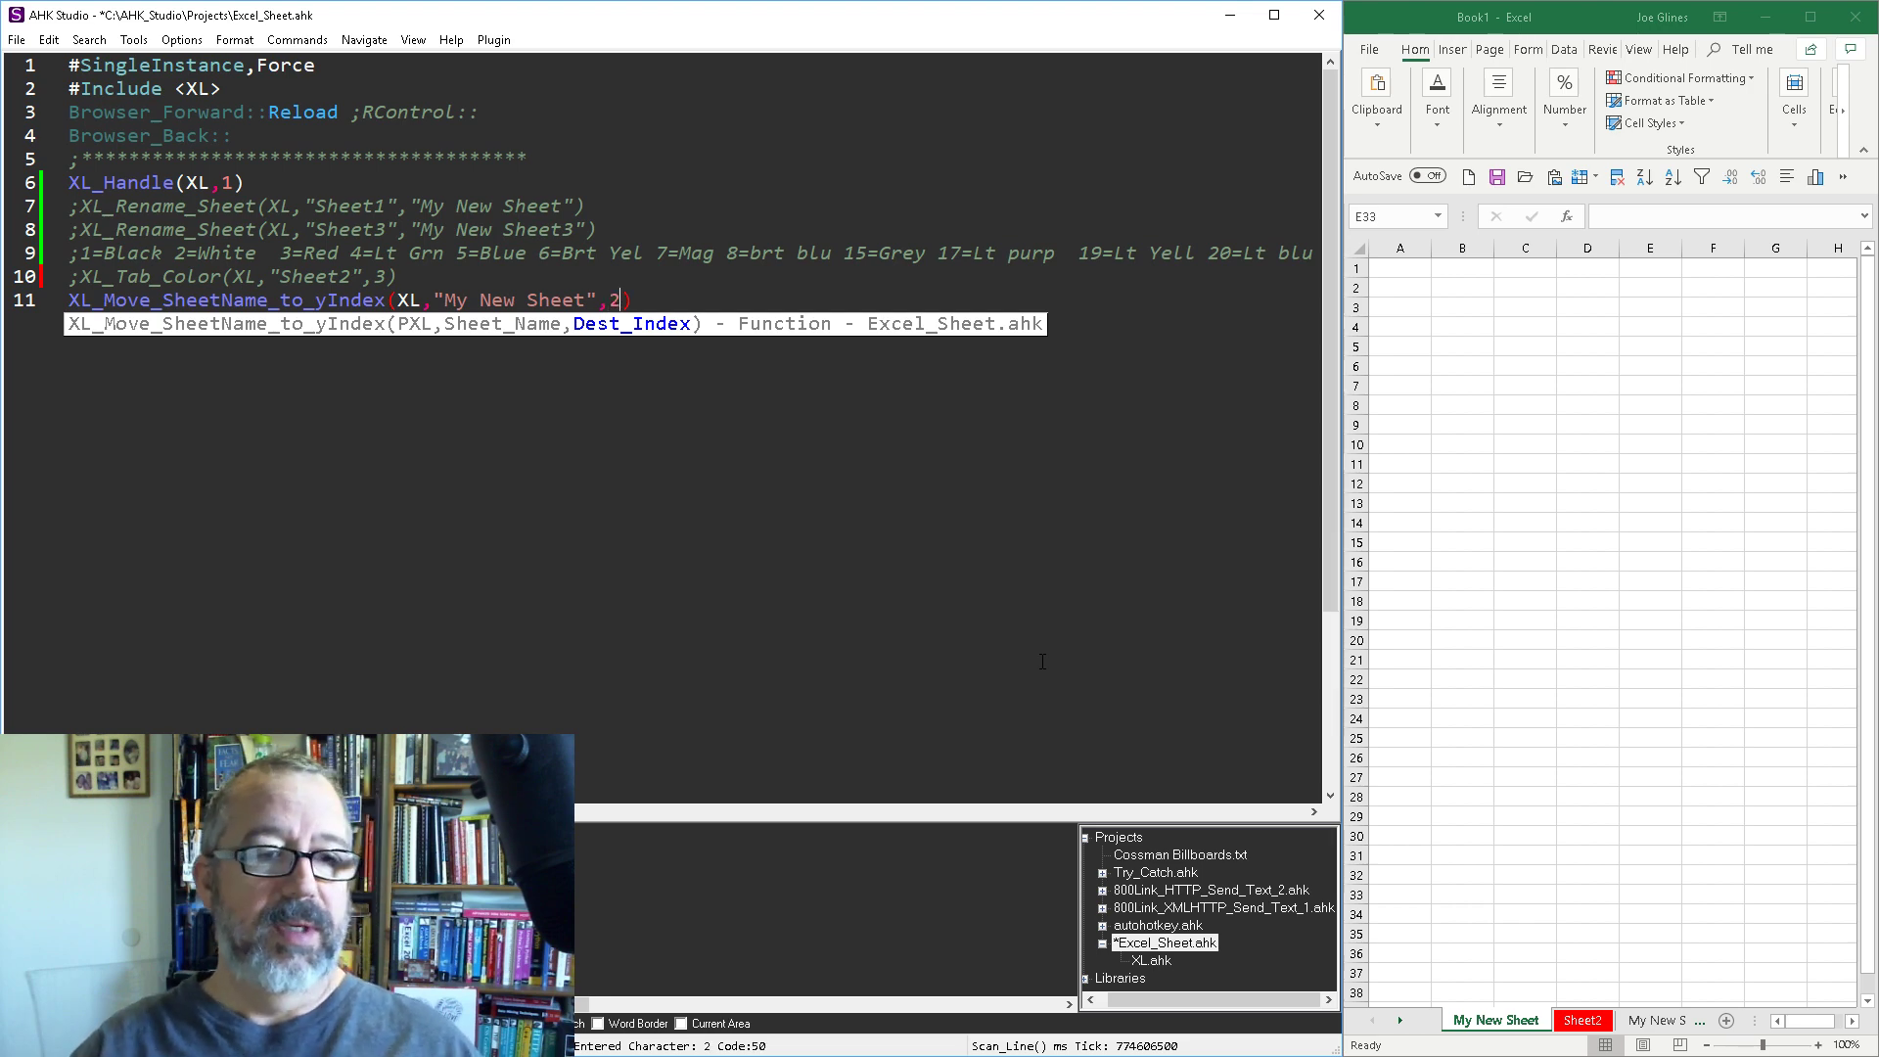
pyautogui.press('Ctrl+s')
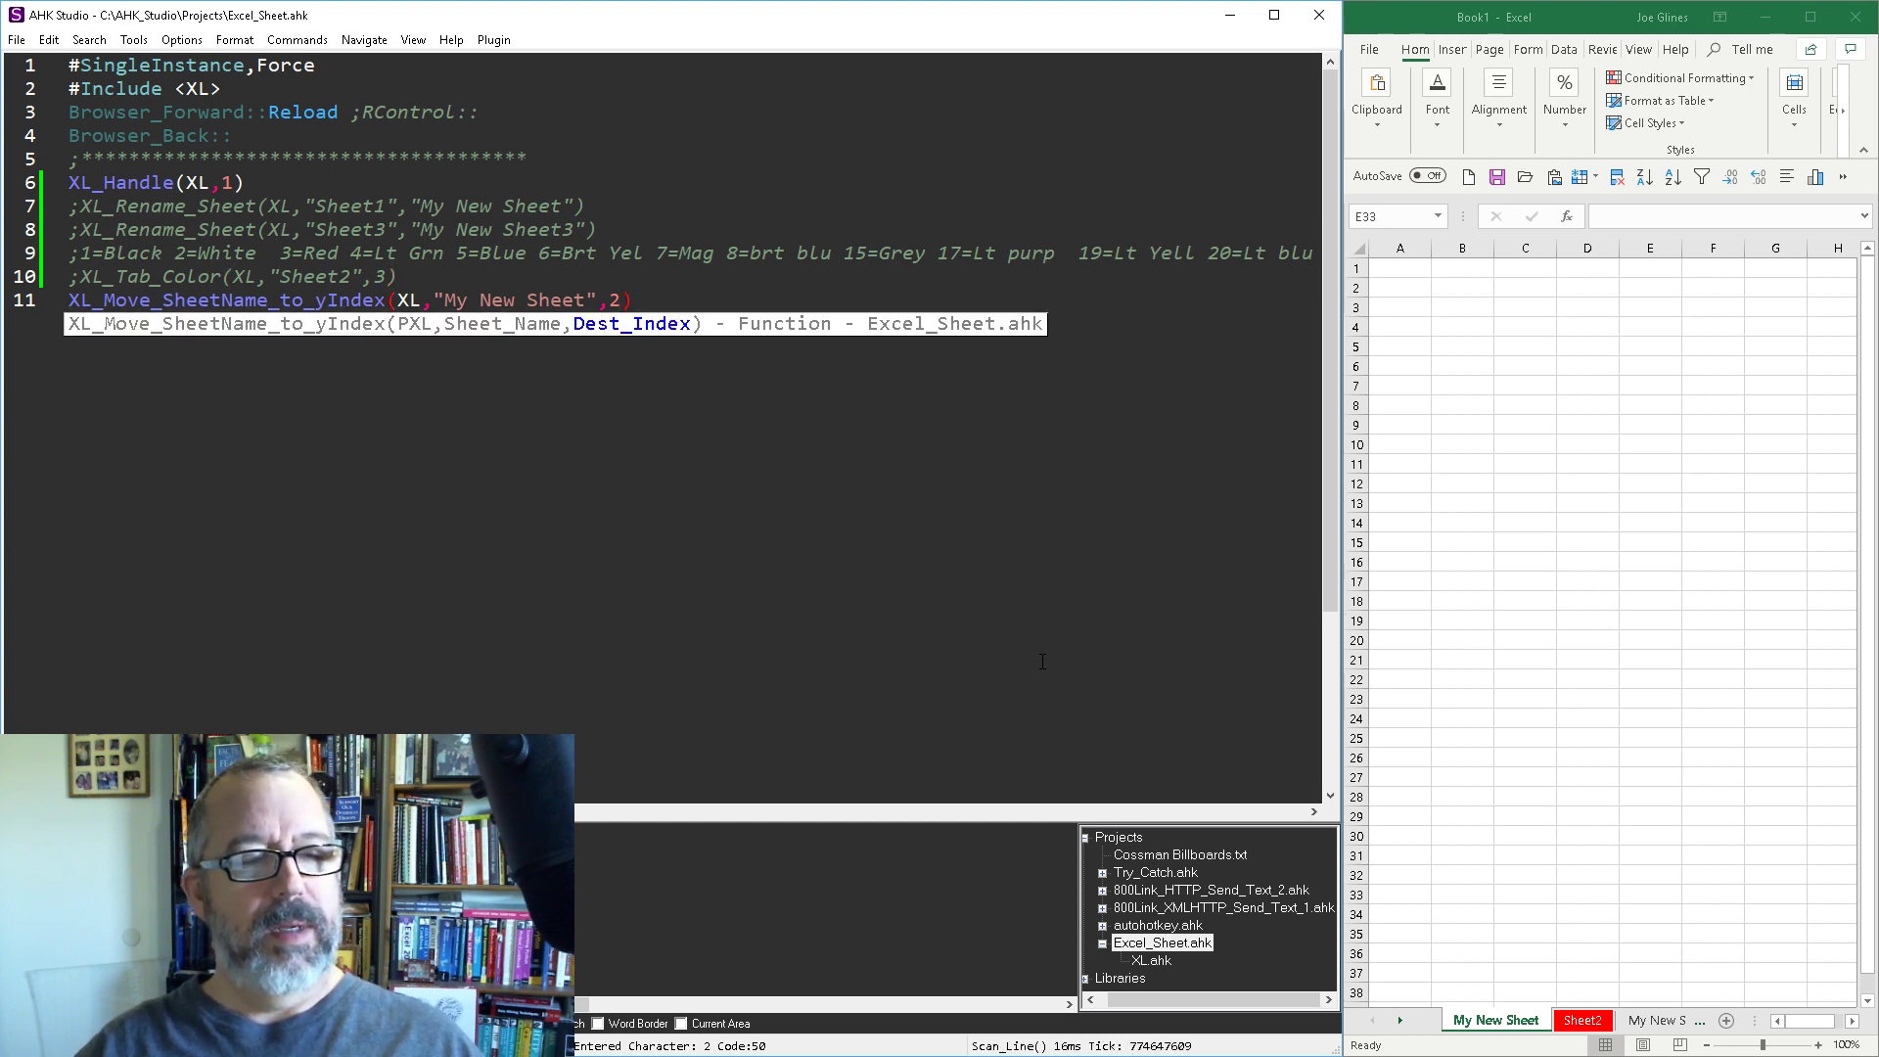
# Change My New Sheet's target index to 3, then to 1
pyautogui.doubleClick(614, 300)
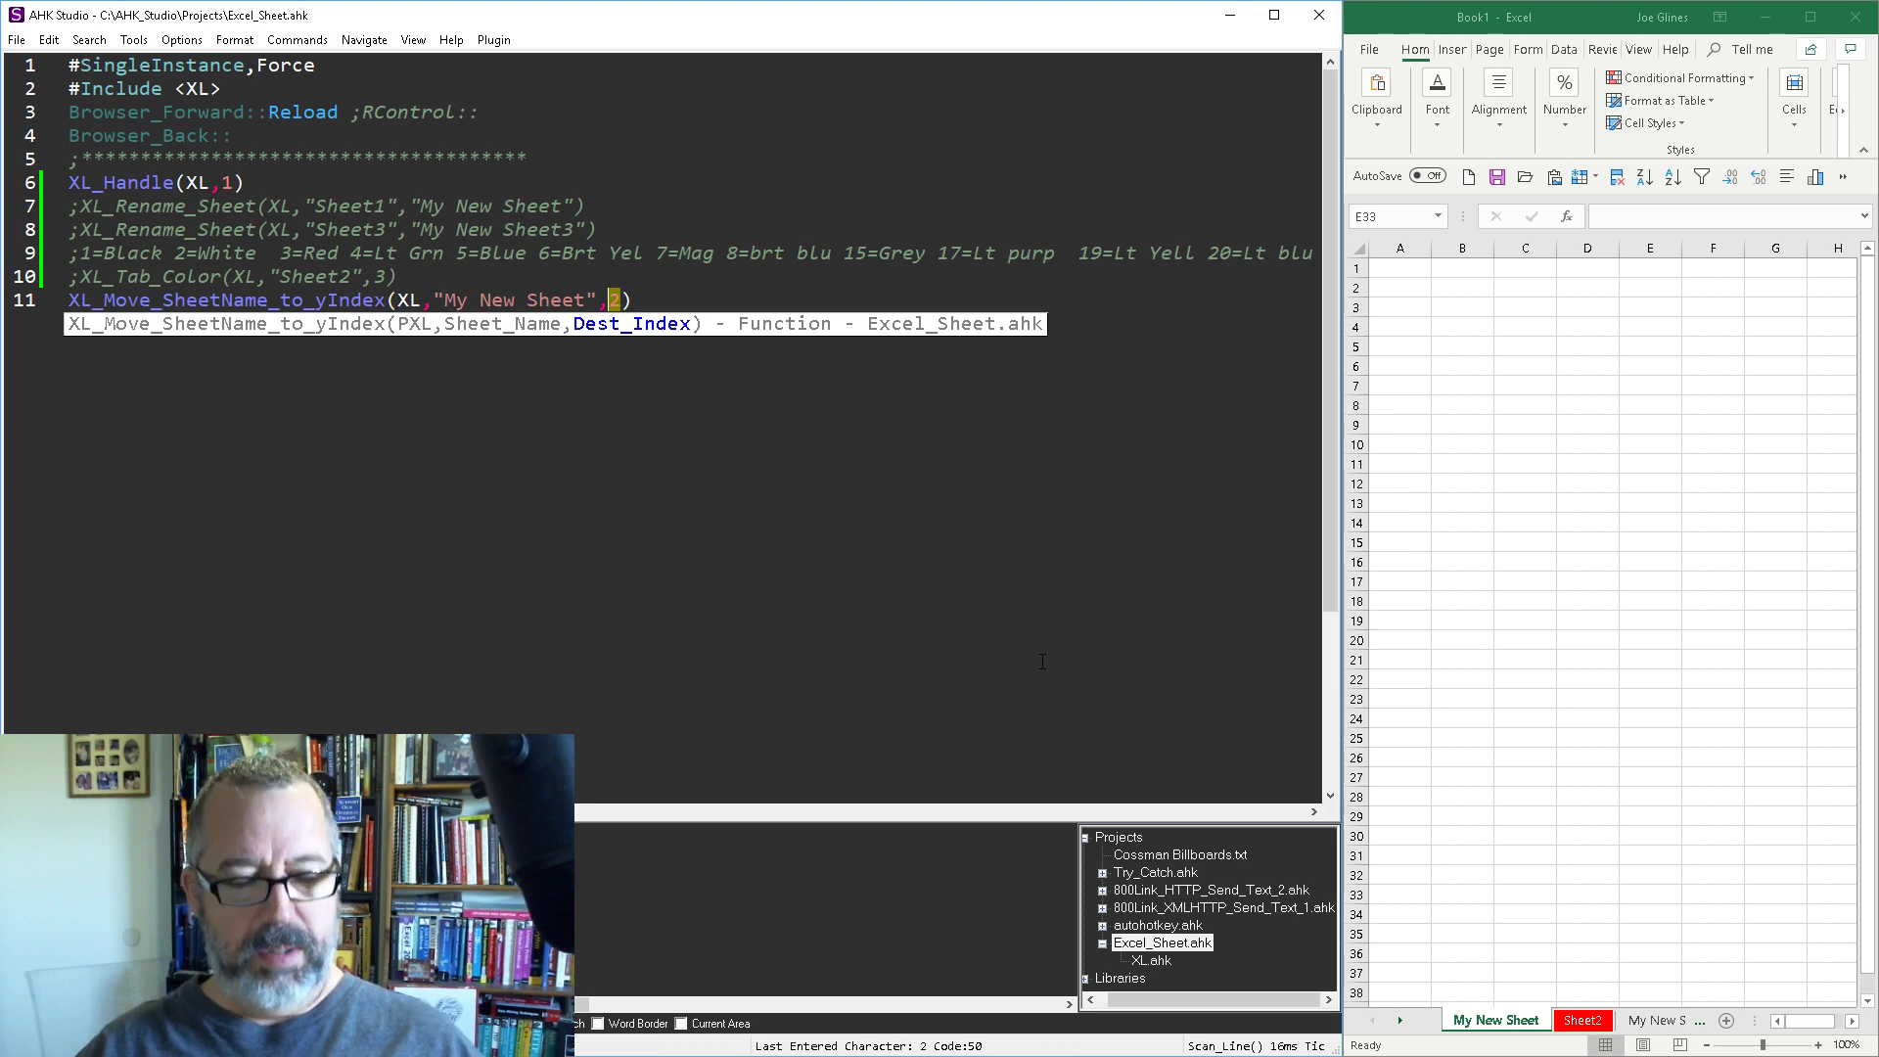
pyautogui.write('3')
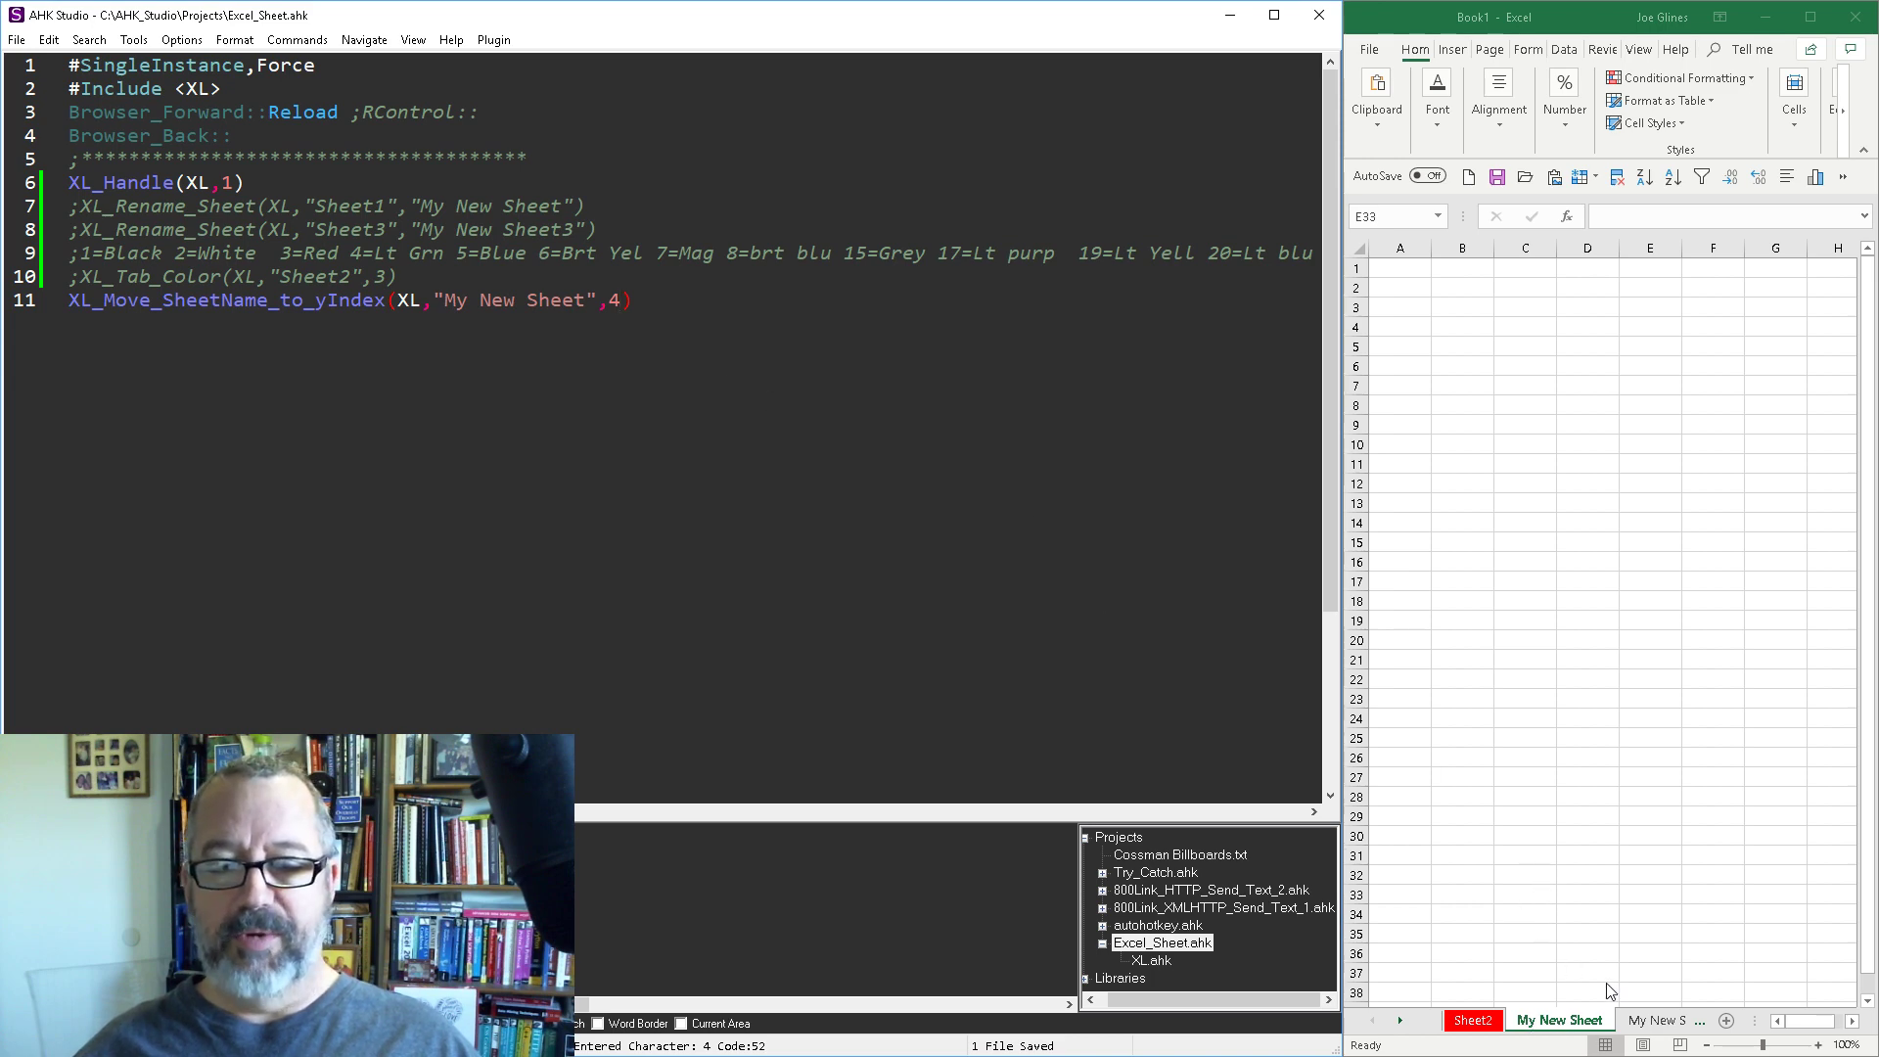
pyautogui.write('1')
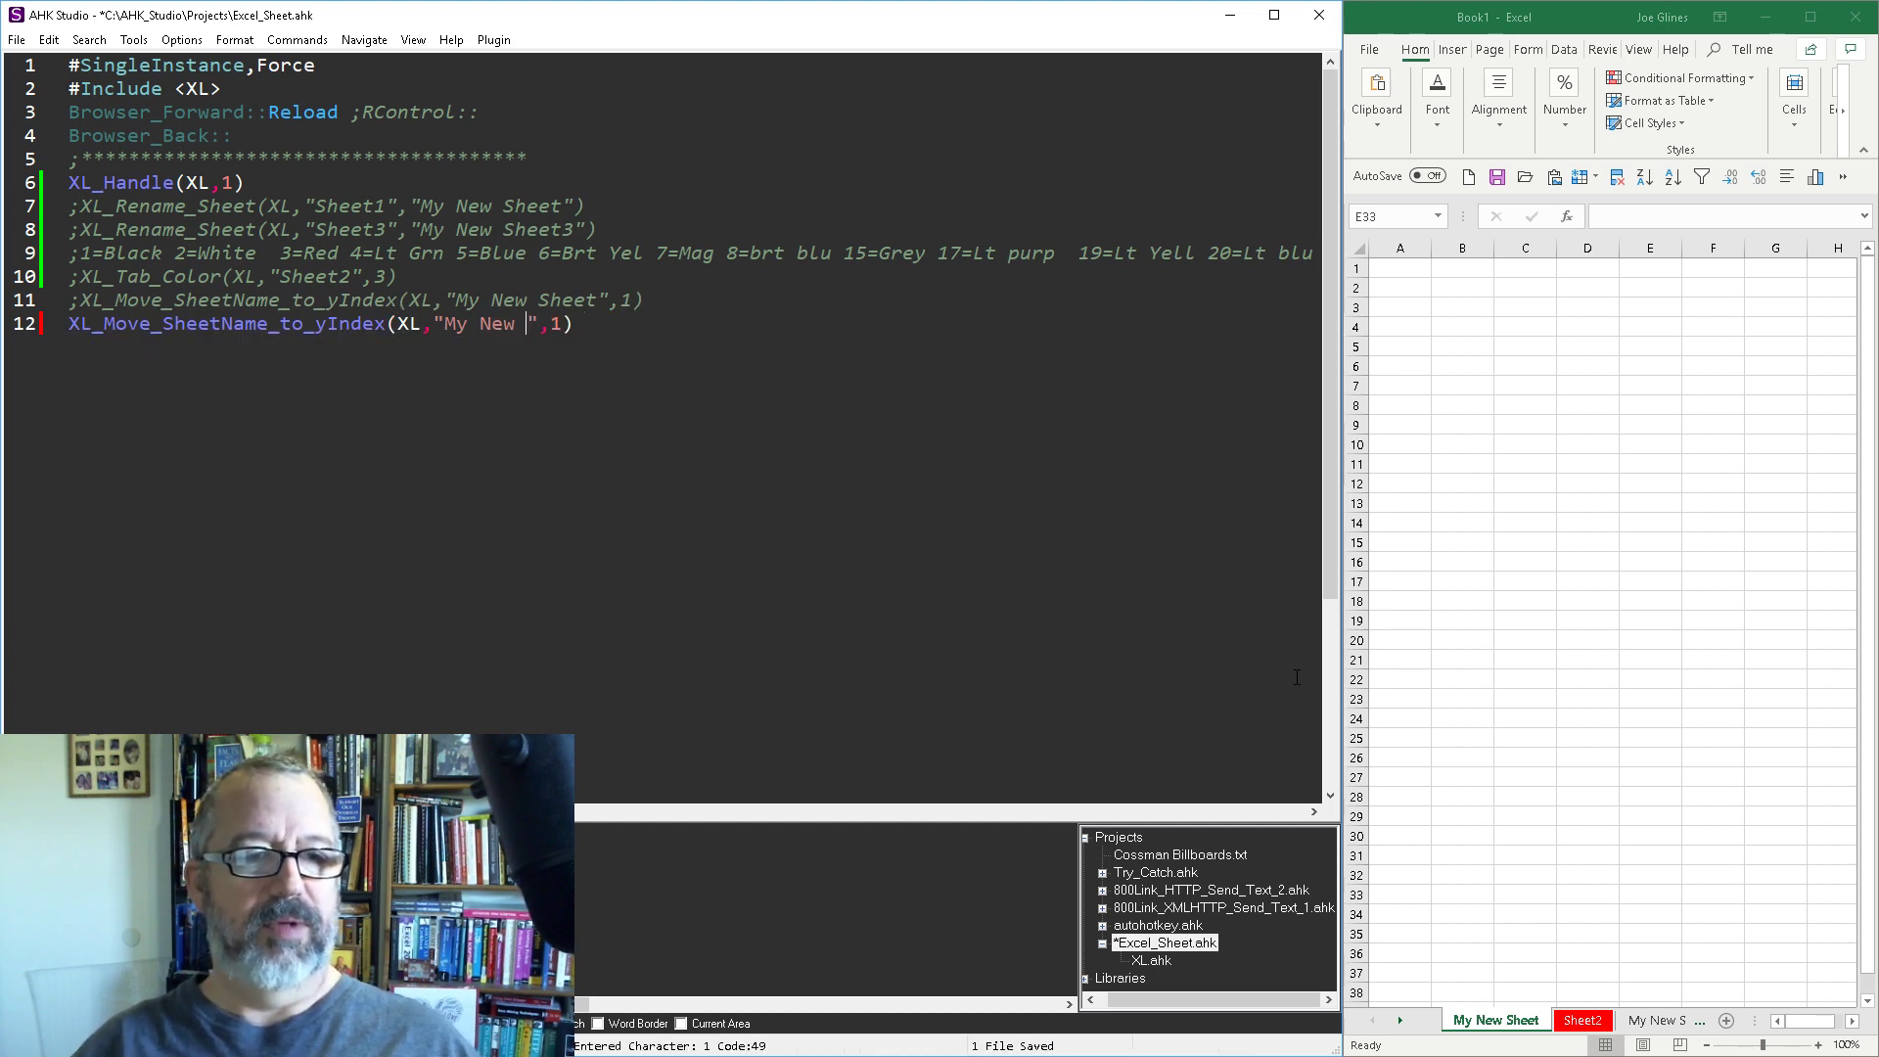
# Change line 12's sheet name to Sheet2
pyautogui.write('Sheet2')
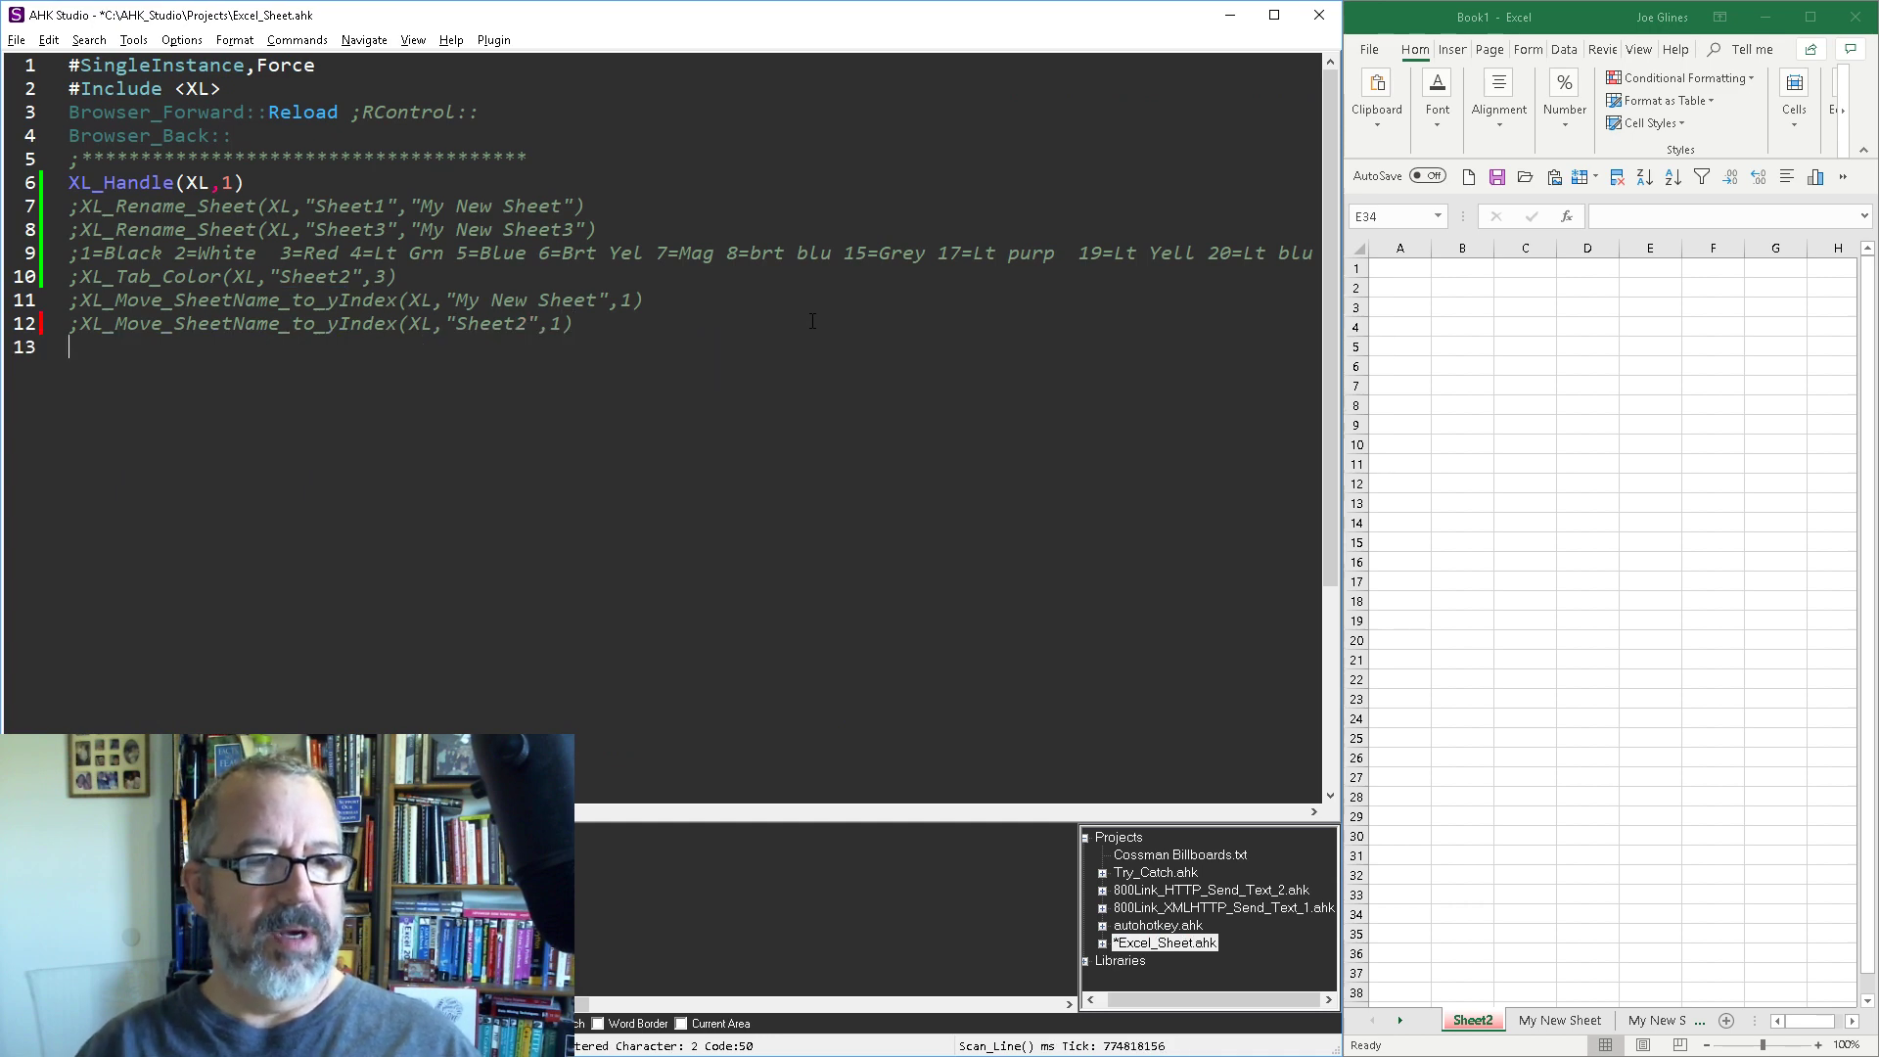
# Write XL_Select_Sheet(XL,"My New Sheet") on line 13 and run the script
pyautogui.write('XL_ac')
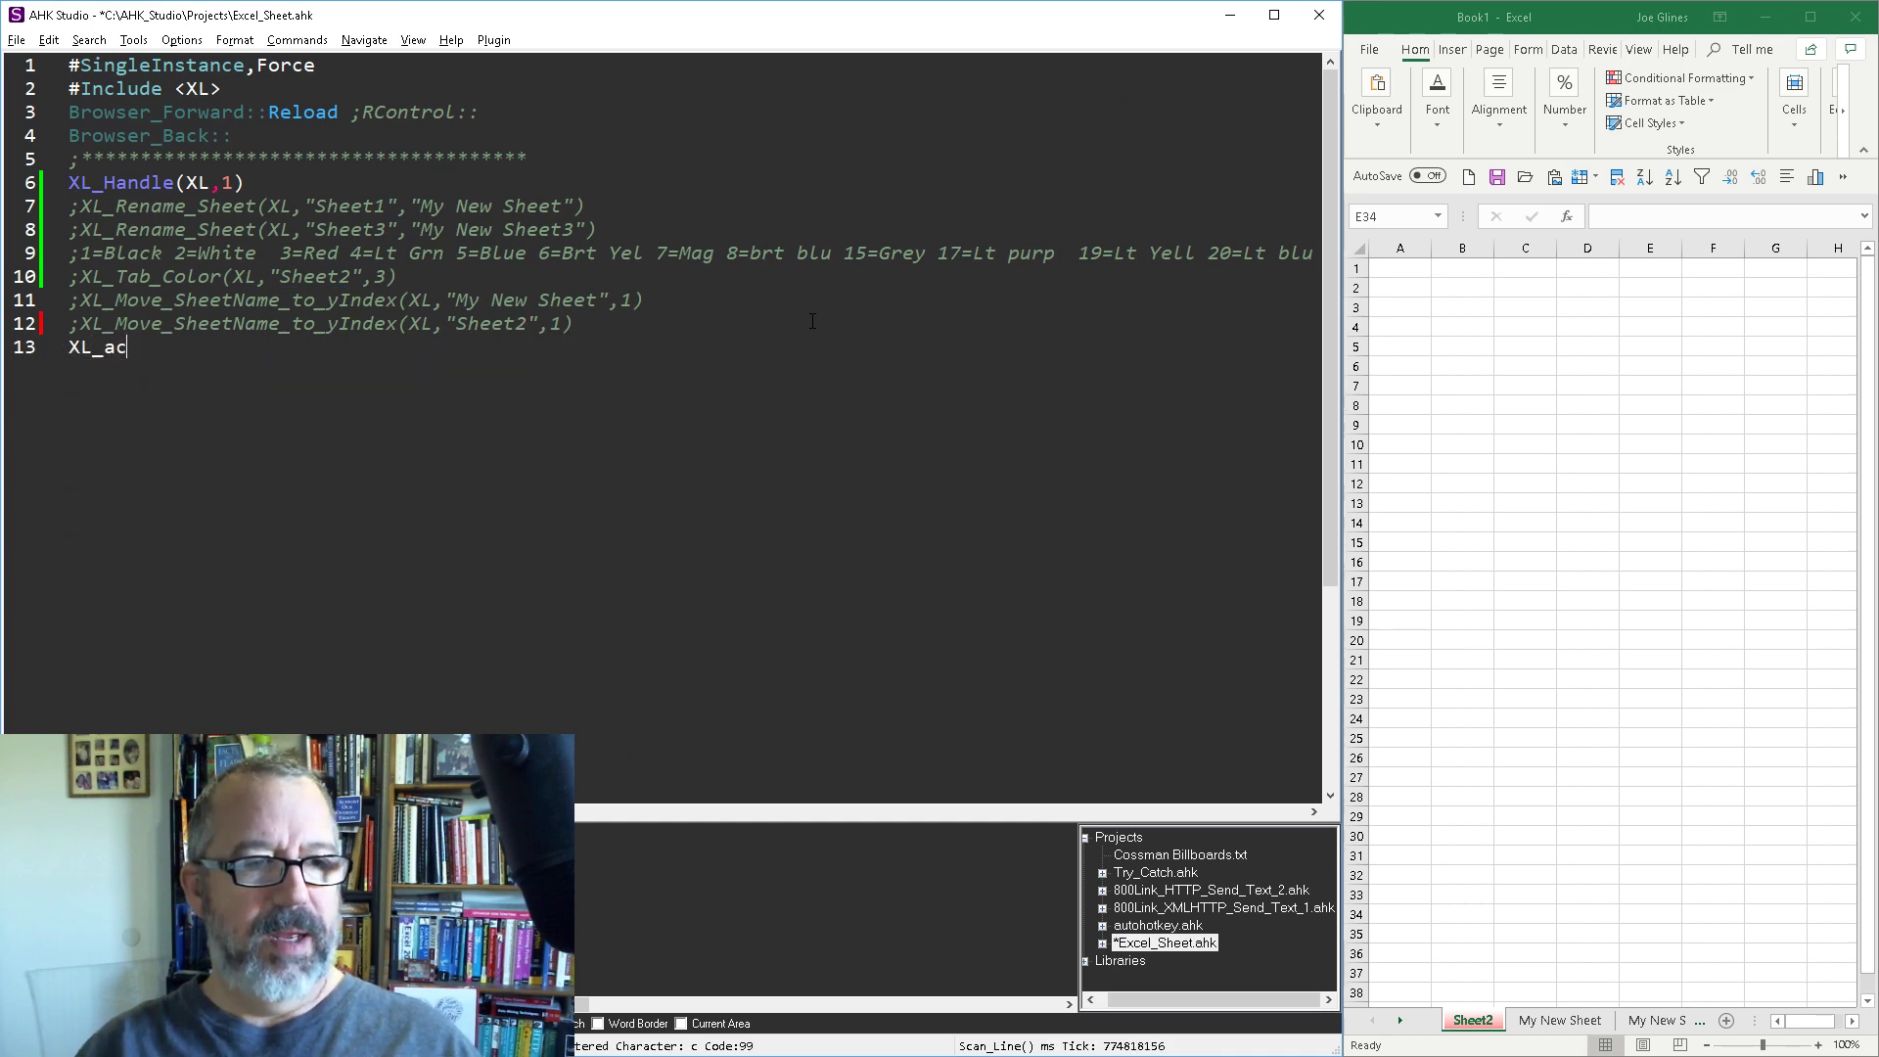
pyautogui.press('BackSpace')
pyautogui.write('S')
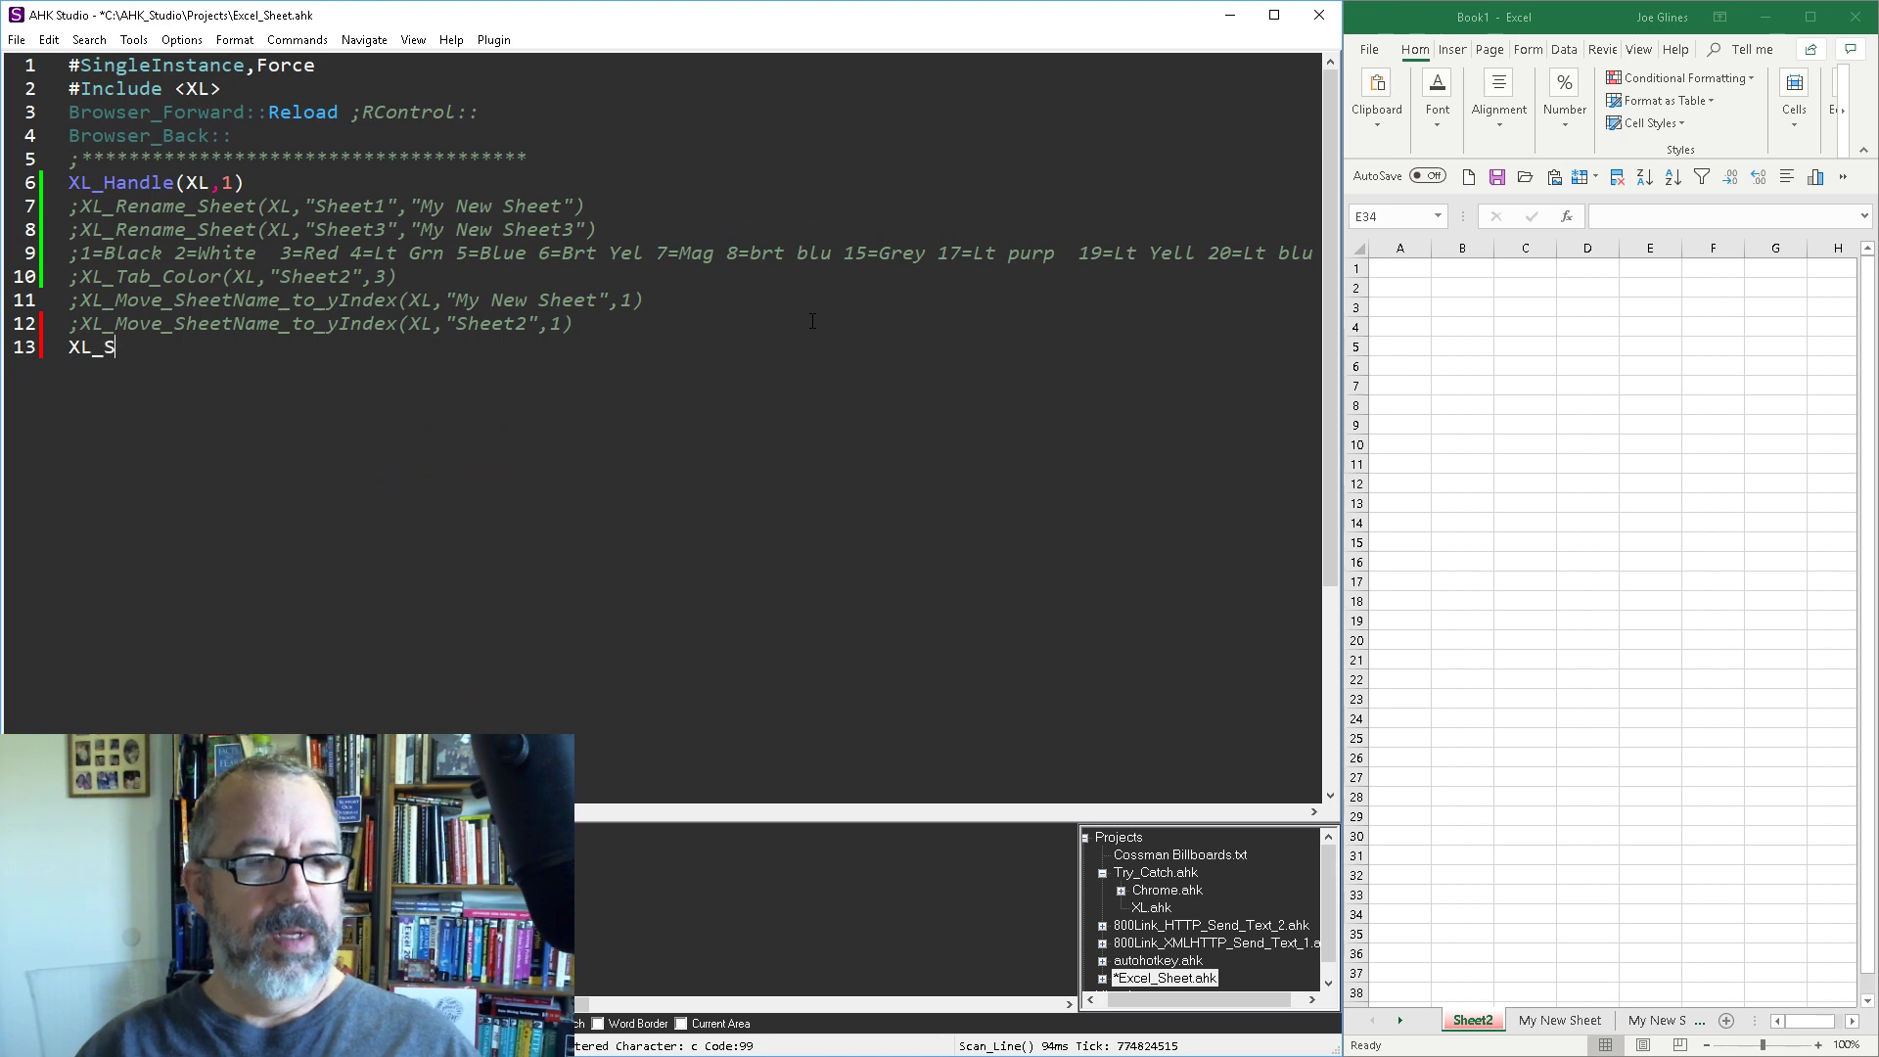
pyautogui.write('elect_Sheet(')
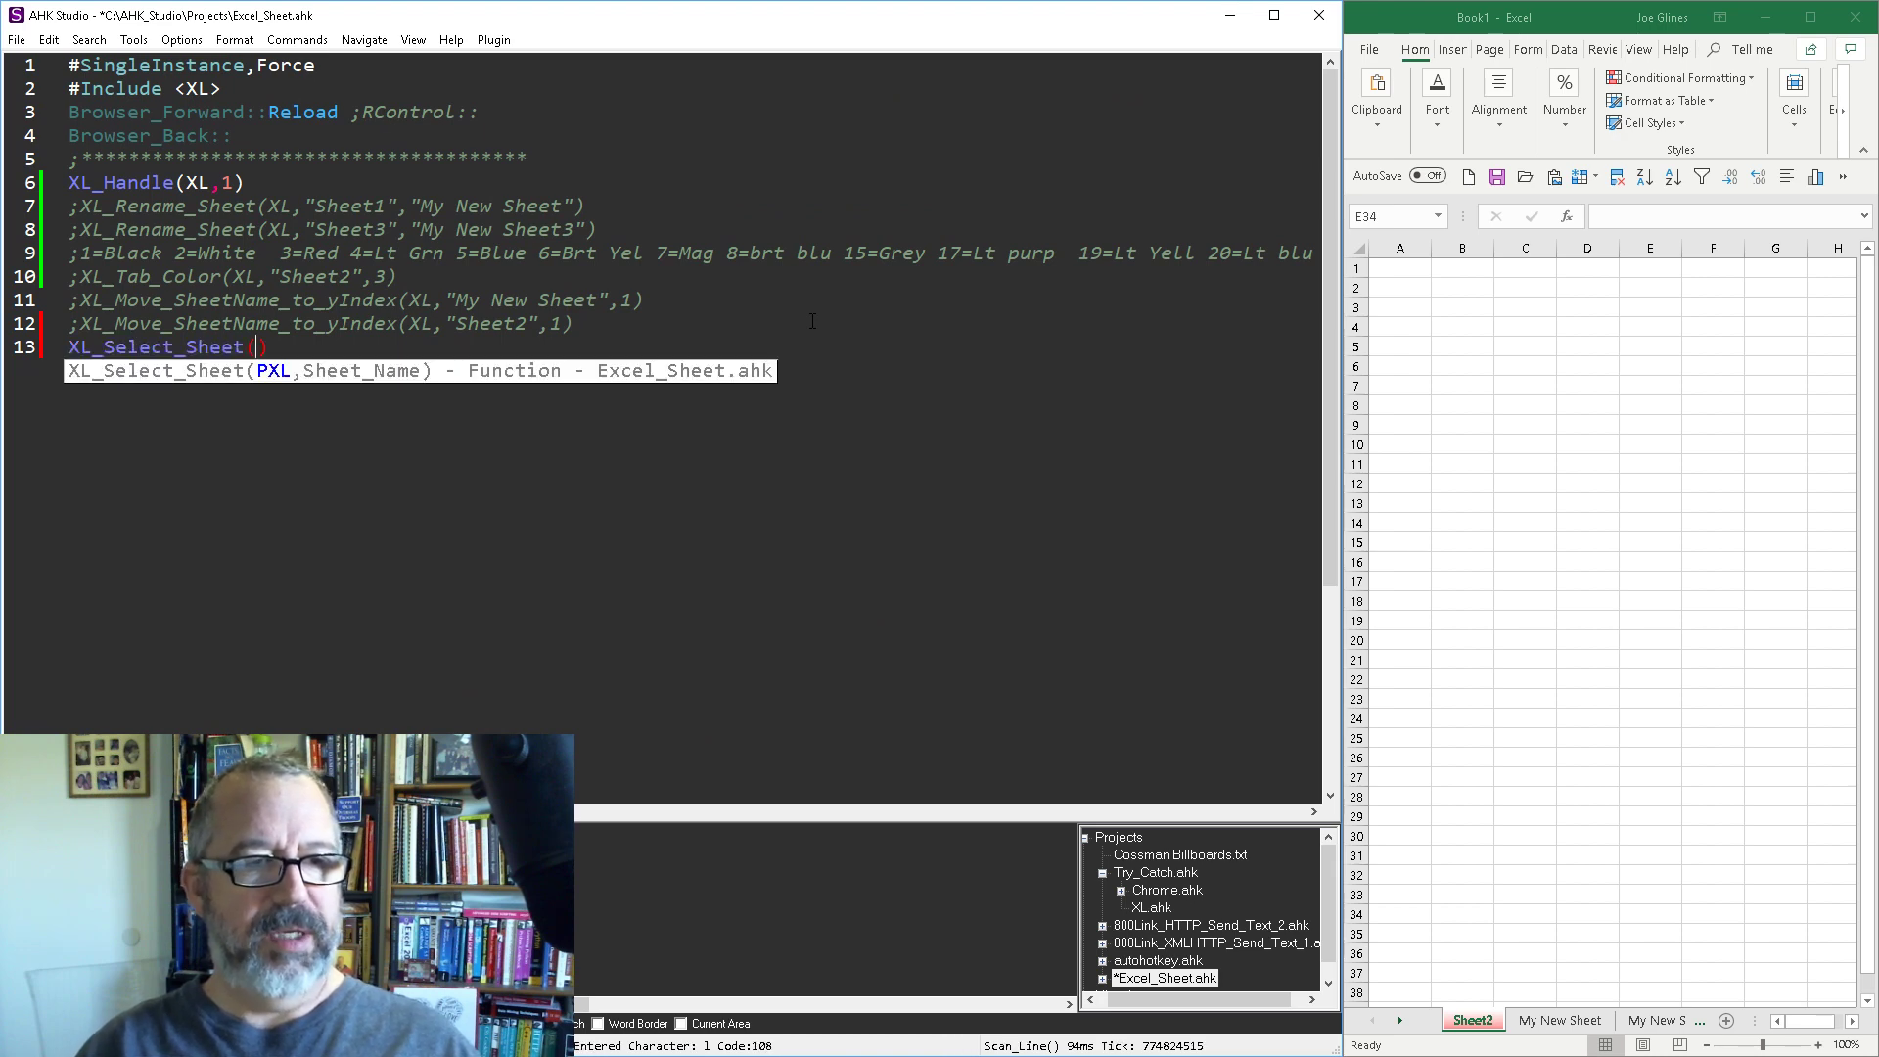
pyautogui.write('XL,')
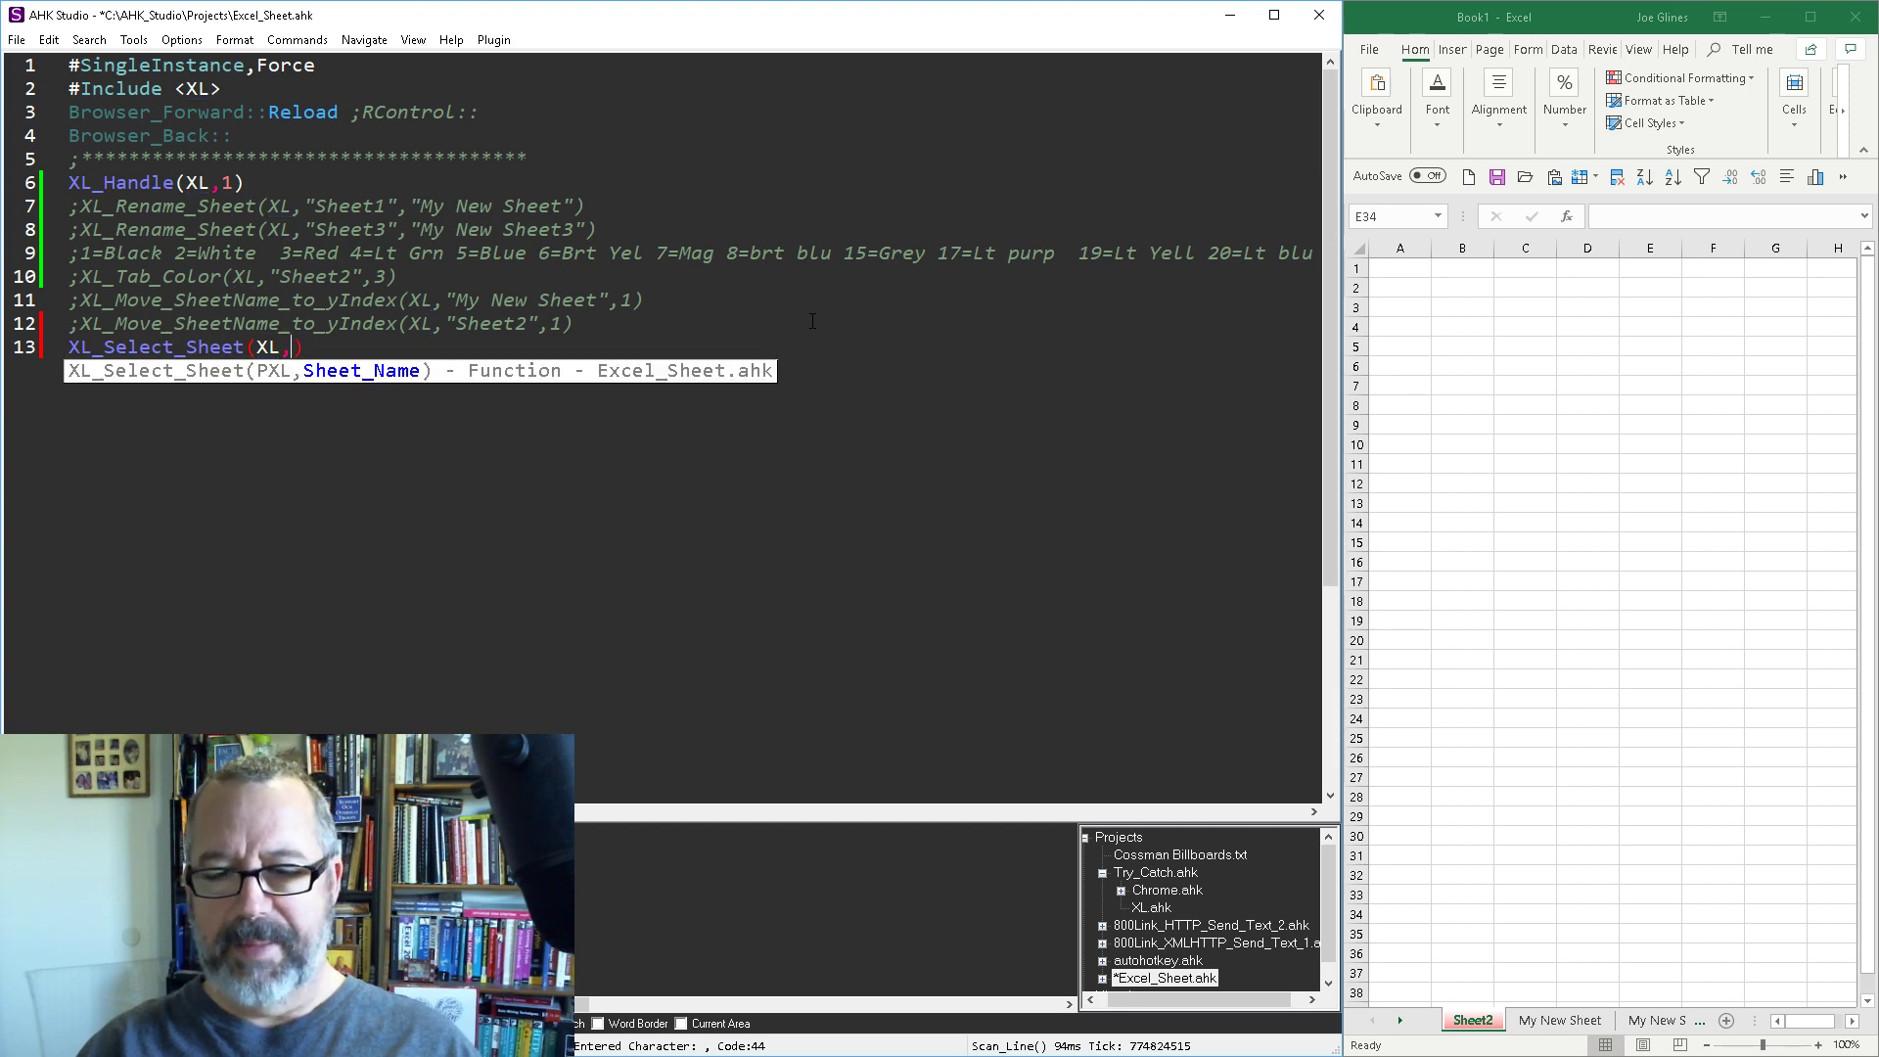
pyautogui.write('My N')
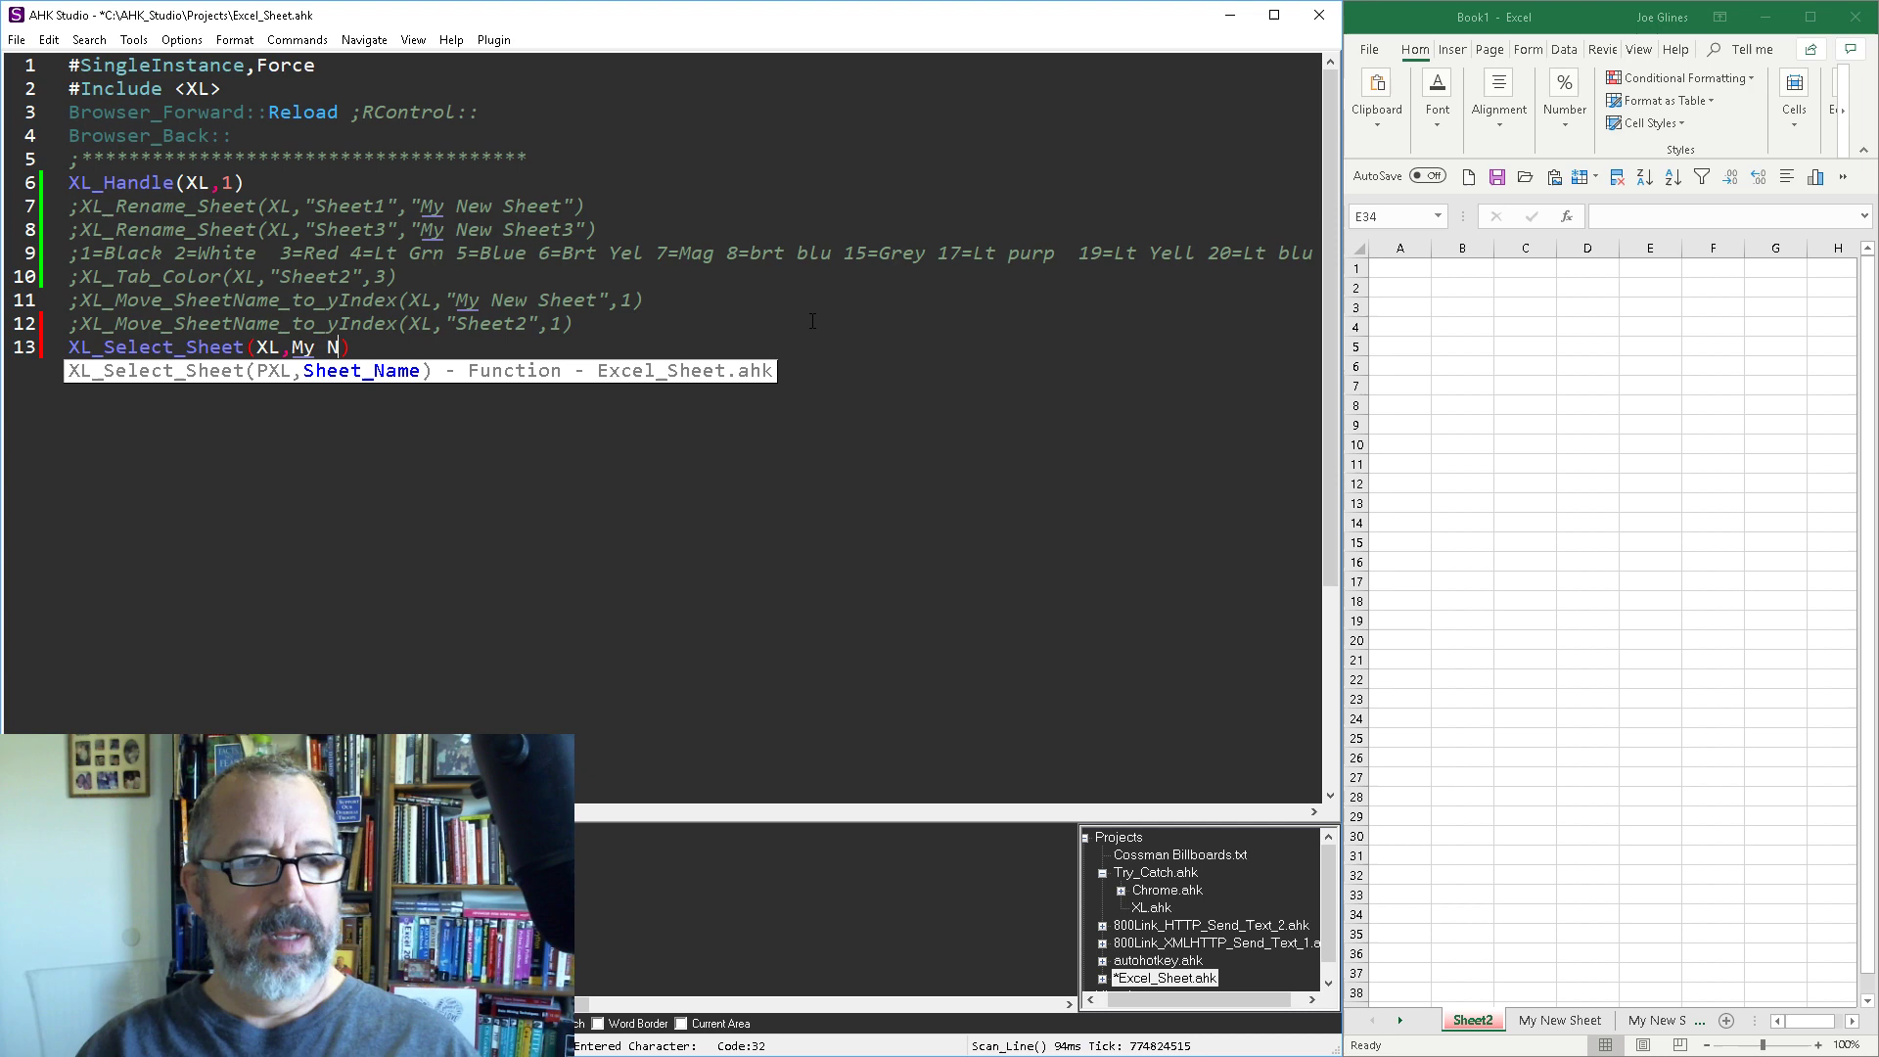
pyautogui.write('ew Sheet"')
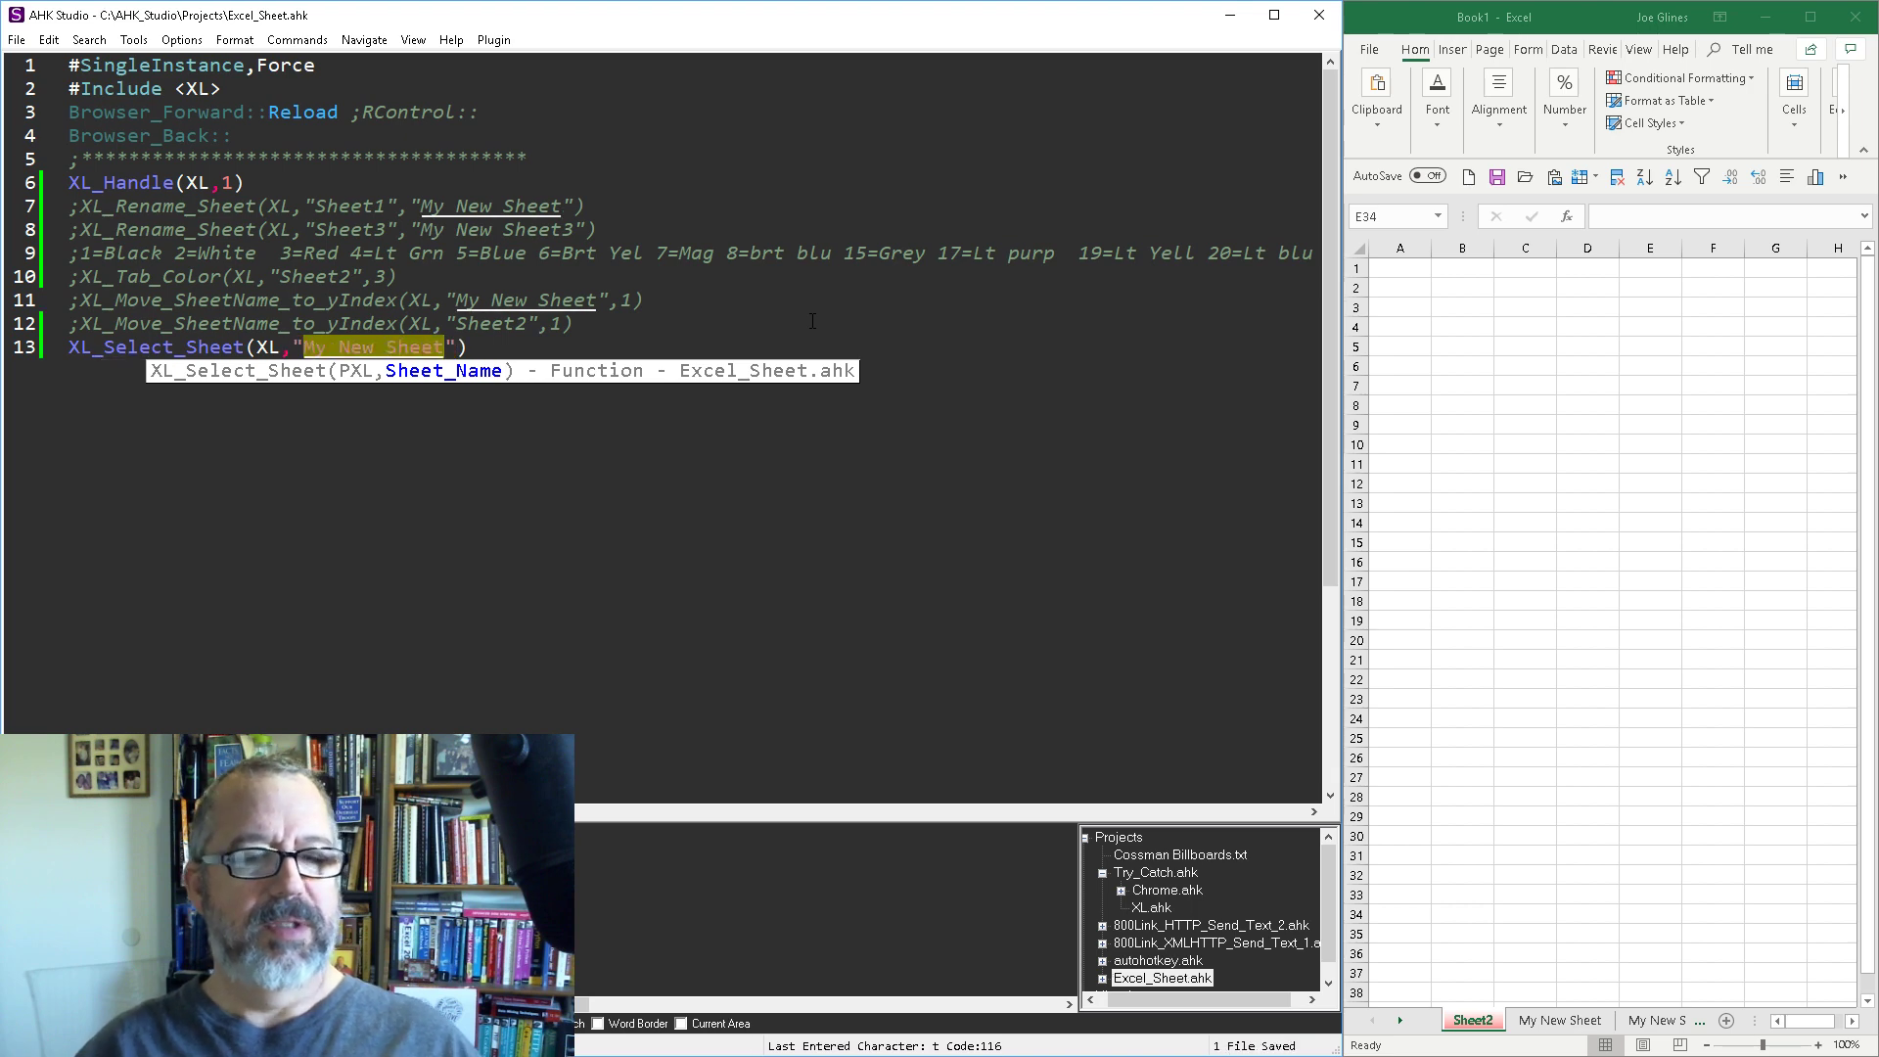
pyautogui.click(1560, 1020)
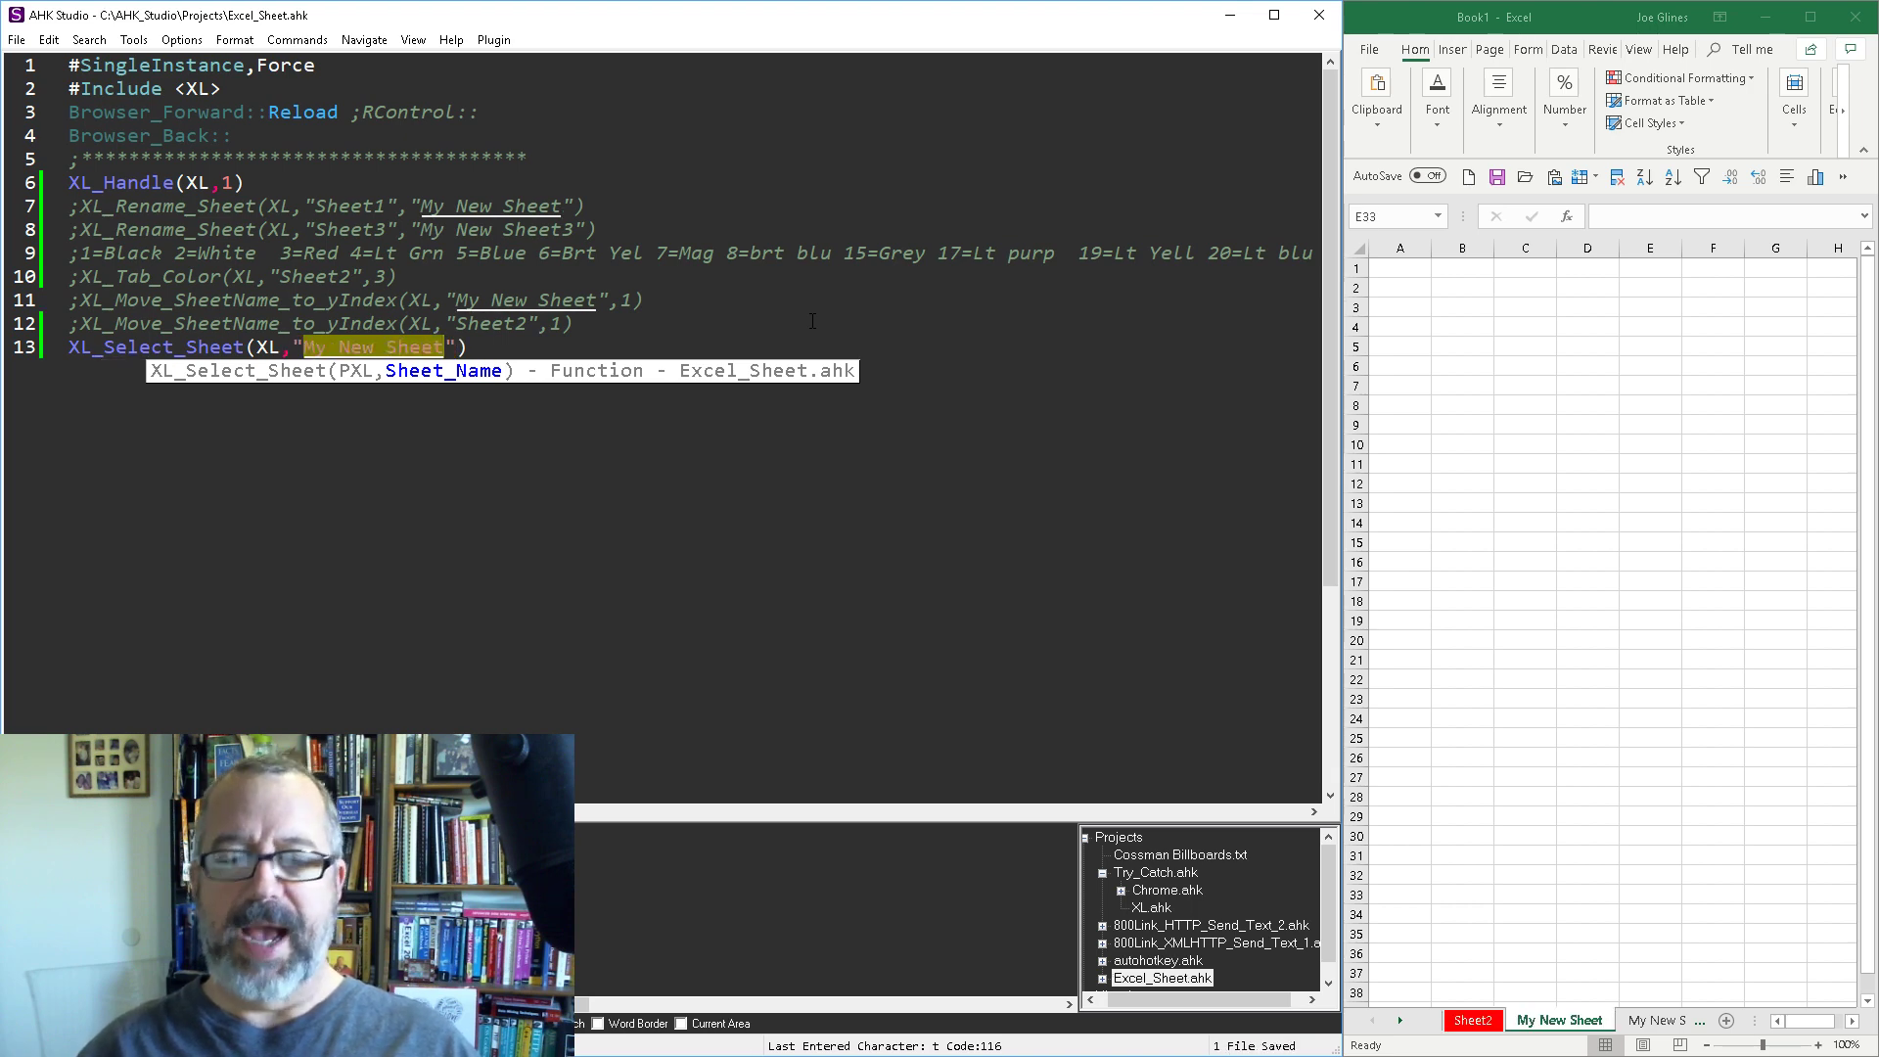